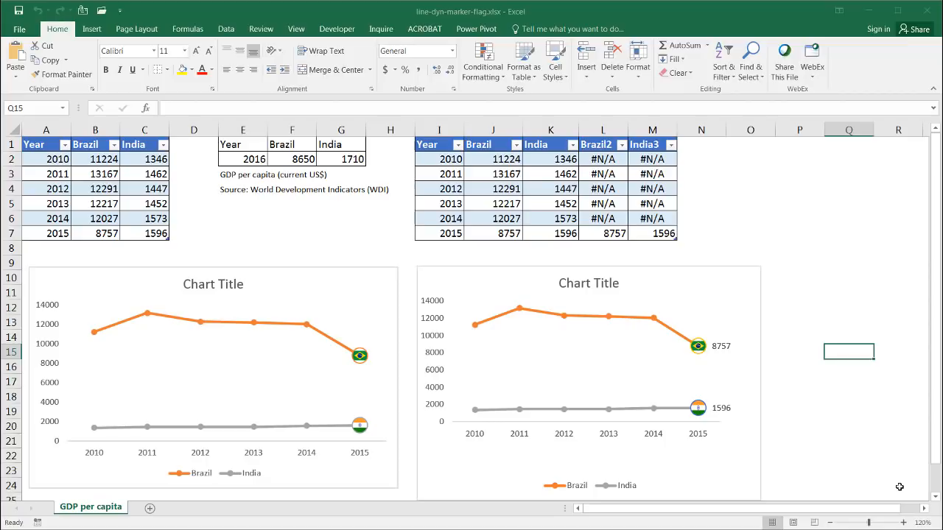
mouse_move(359, 367)
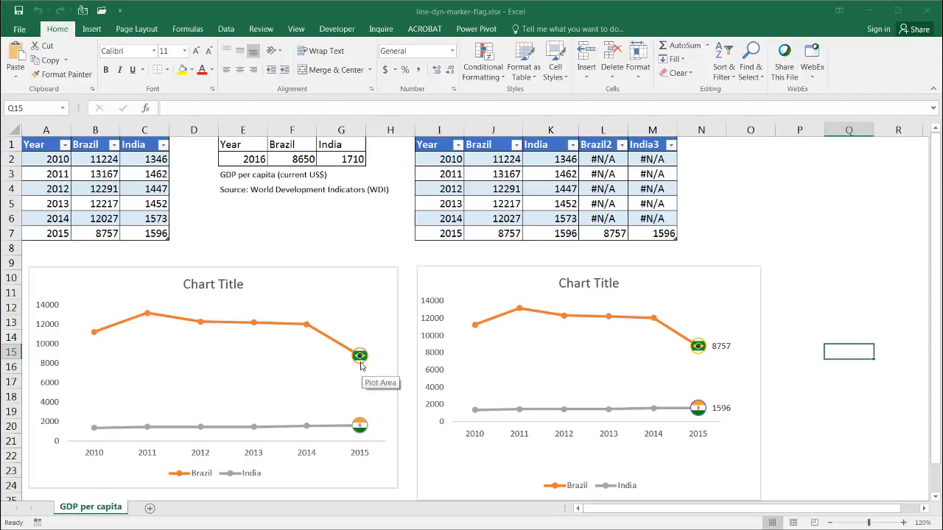
mouse_move(356, 357)
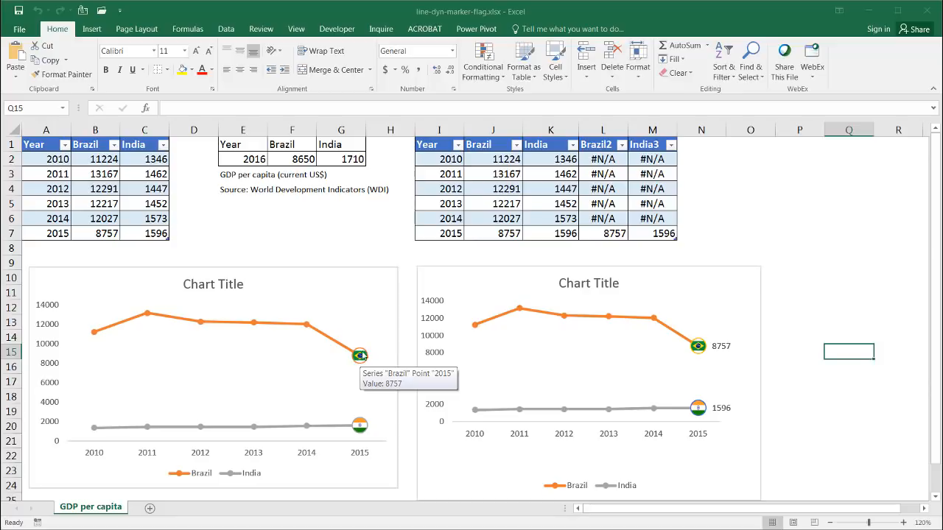
mouse_move(358, 357)
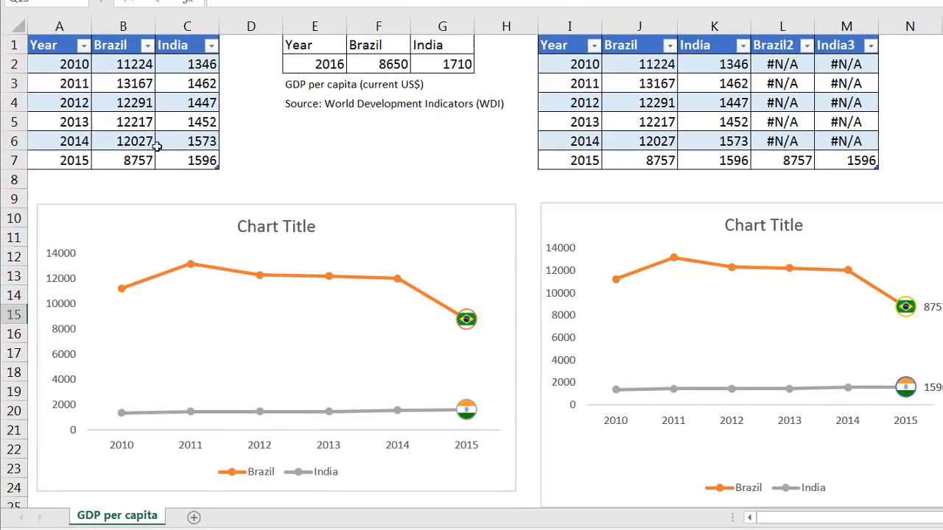
mouse_move(465, 319)
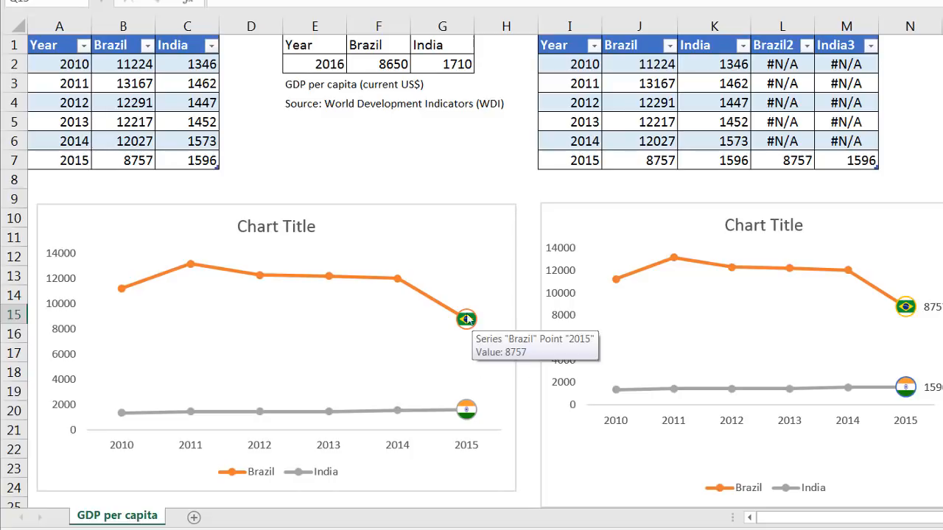
mouse_move(70, 165)
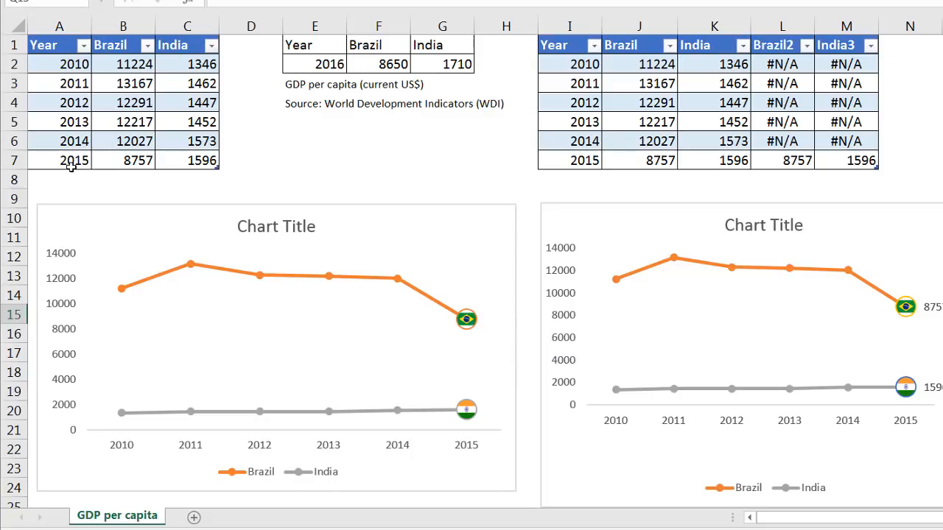
Enter a 2016 row in the left table with Brazil 8650 and India 1710.
left_click(186, 159)
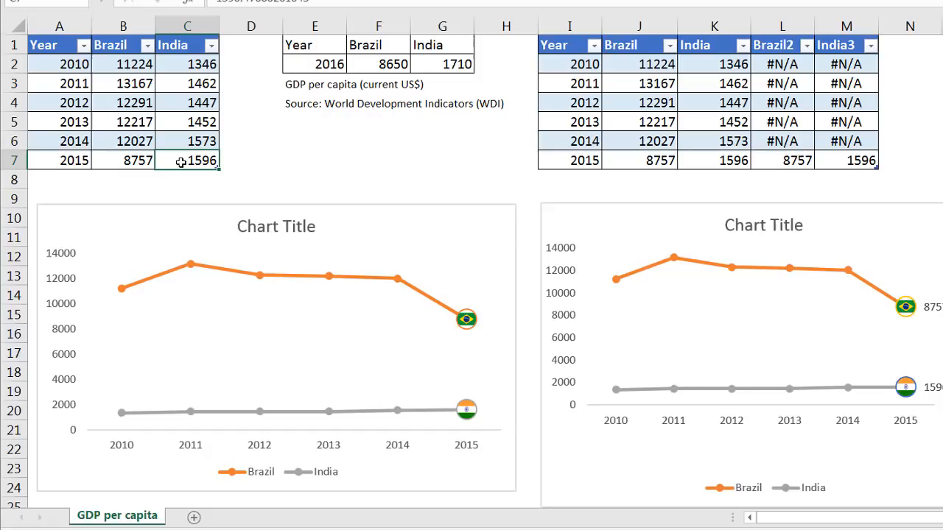
mouse_move(477, 320)
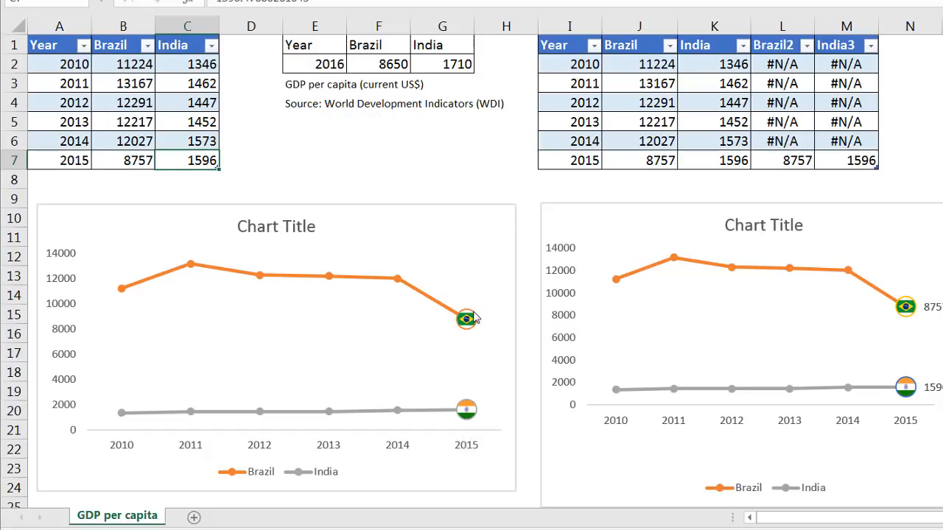
mouse_move(464, 319)
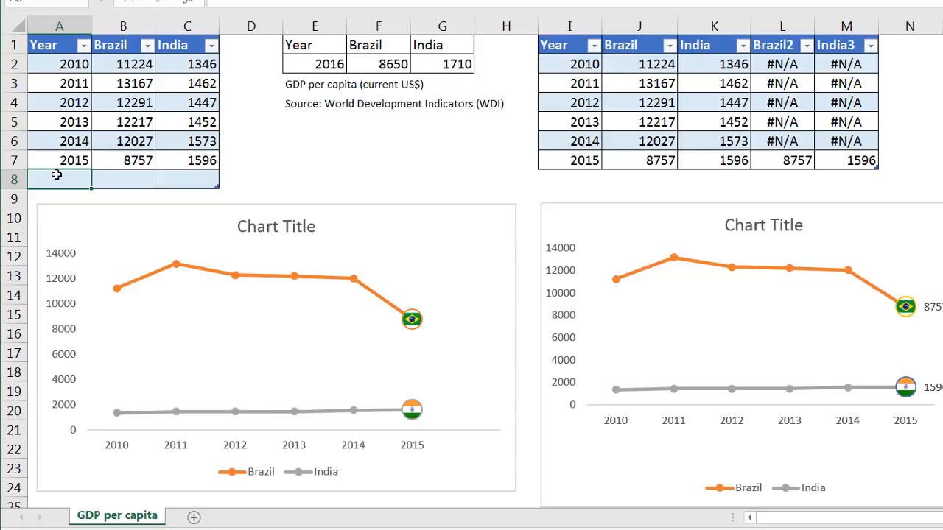
type("201")
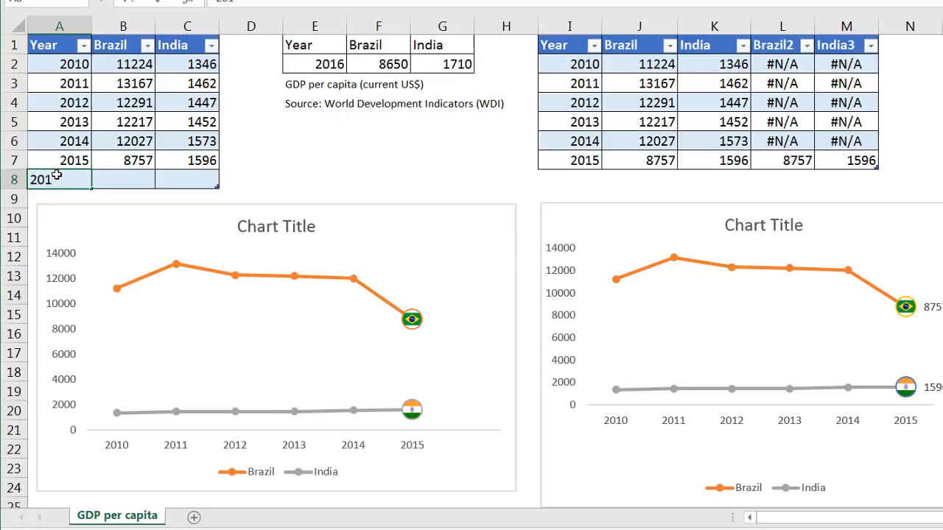
key("Enter")
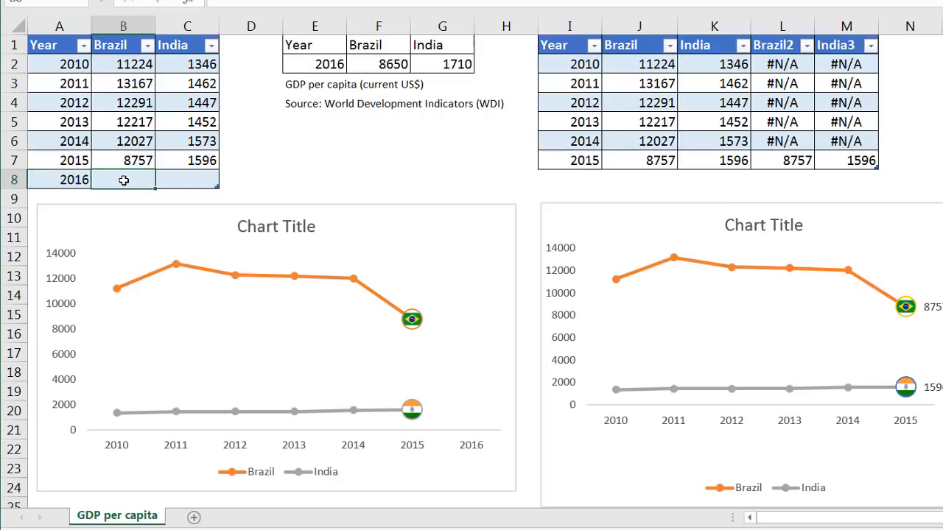
type("8650")
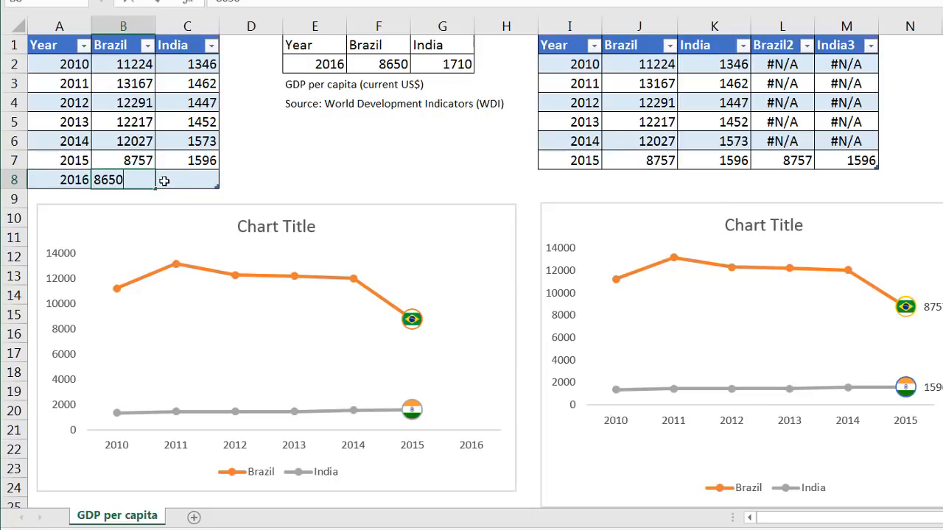
type("1710")
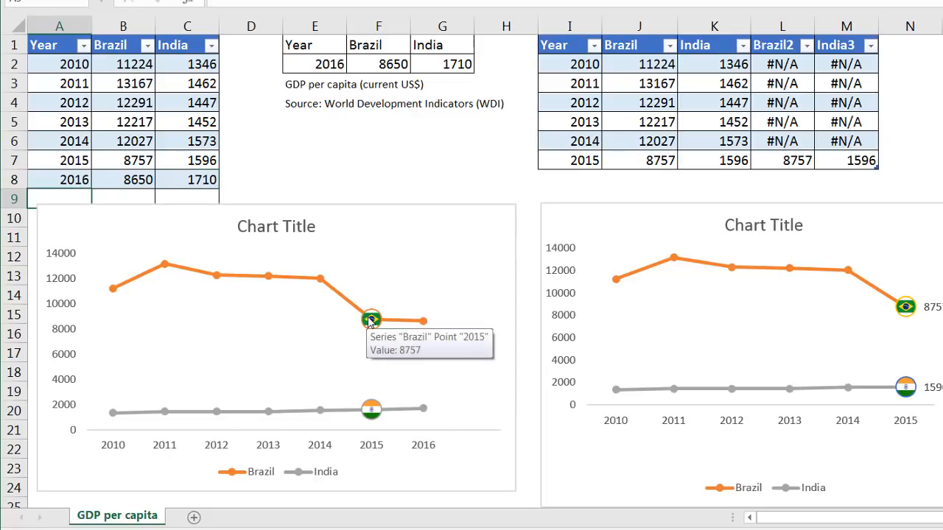
mouse_move(424, 326)
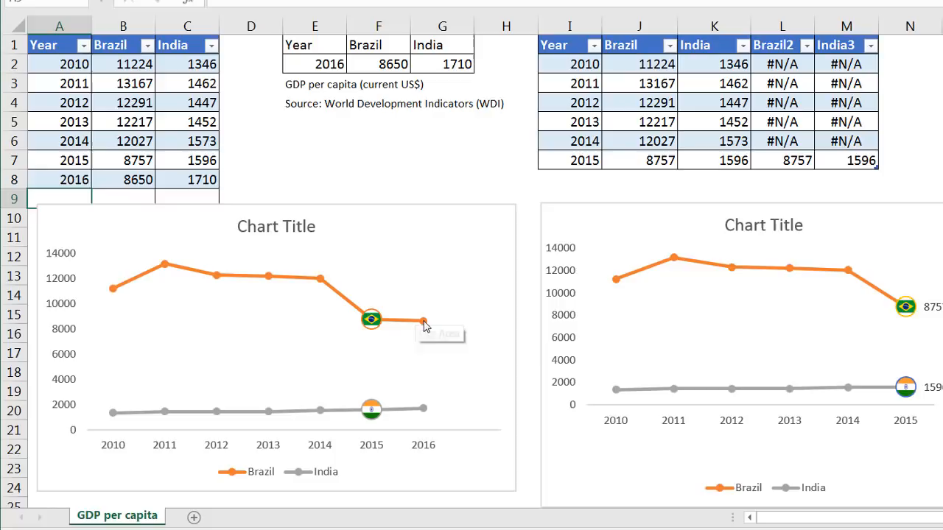
mouse_move(415, 377)
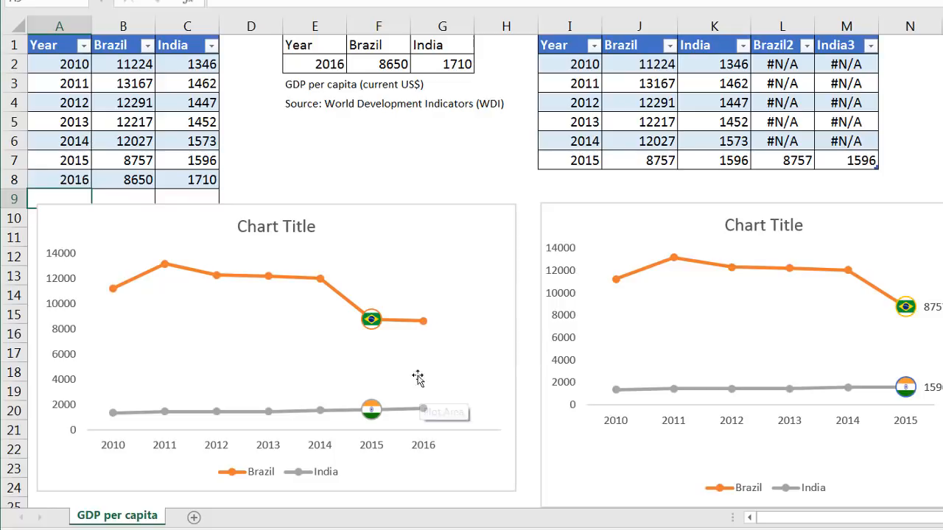
mouse_move(374, 366)
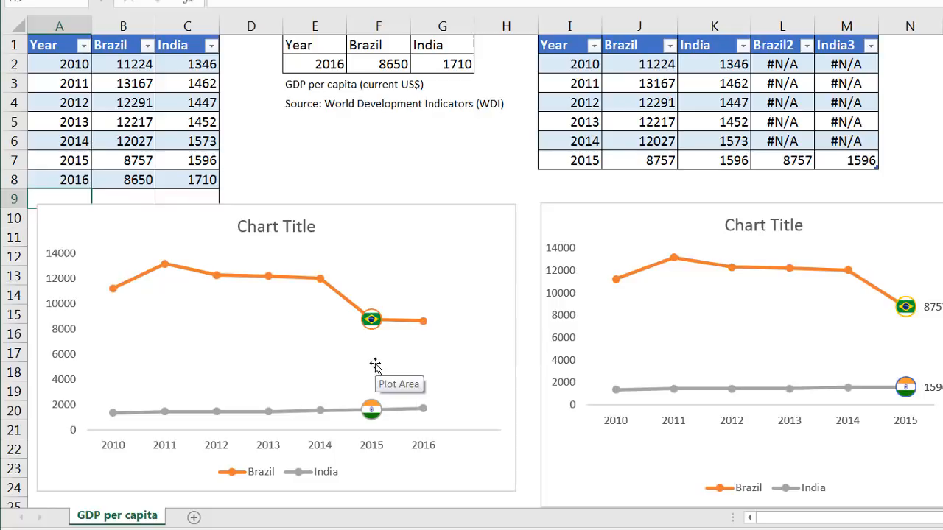
mouse_move(370, 320)
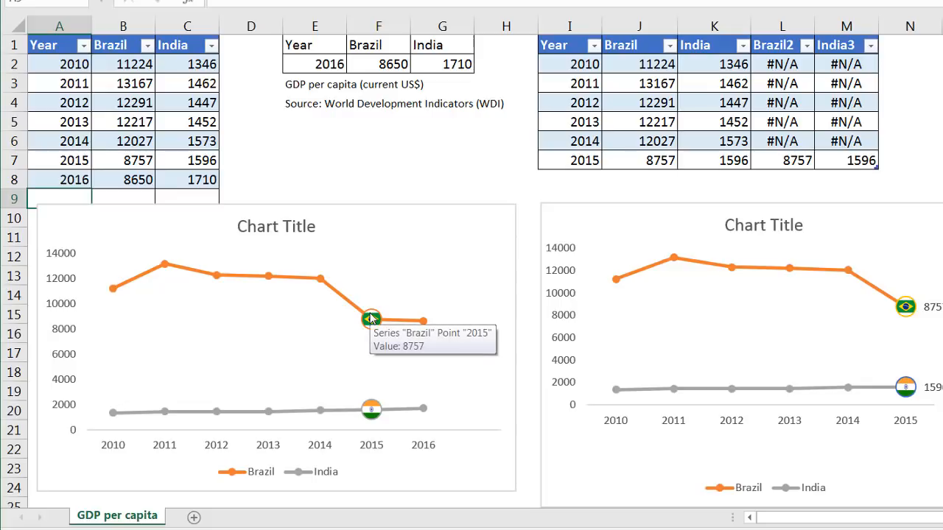
mouse_move(376, 335)
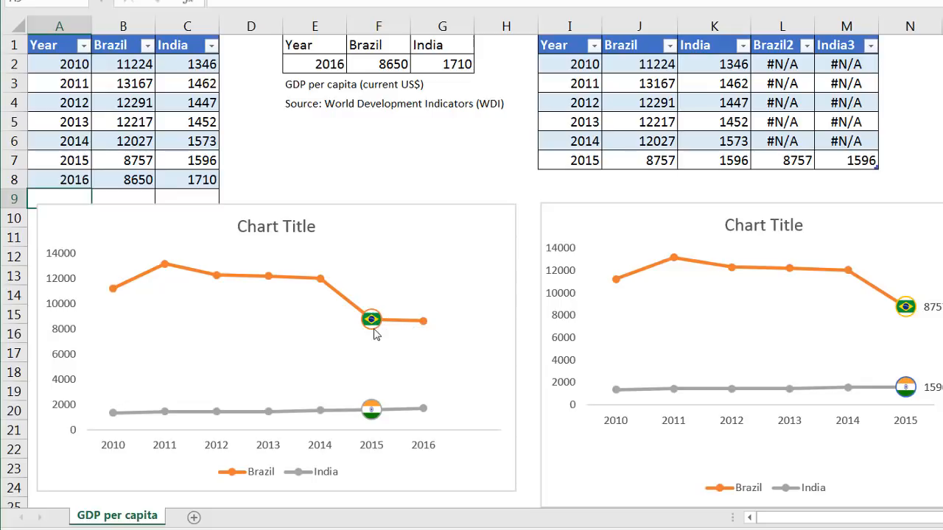
mouse_move(420, 328)
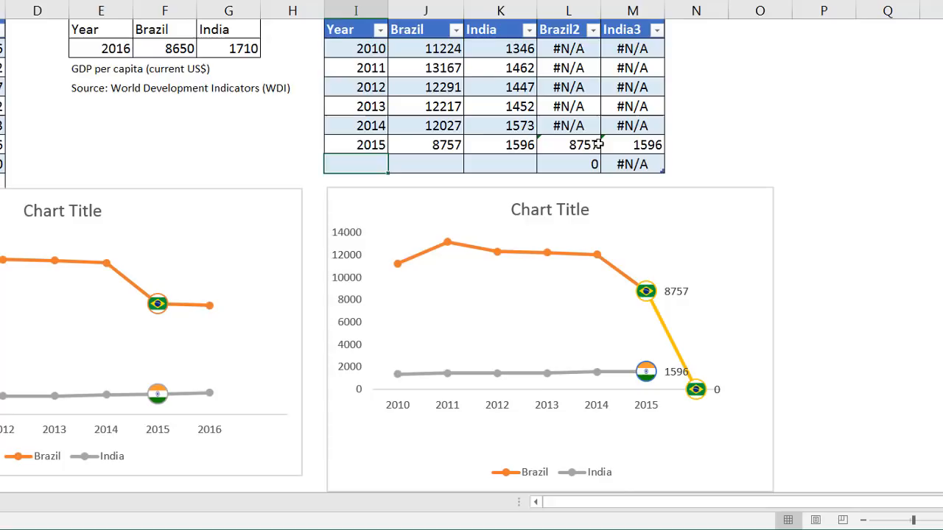
Add 2016 (8650, 1710) to the right table and refill the Brazil2 and India3 formulas.
type("20")
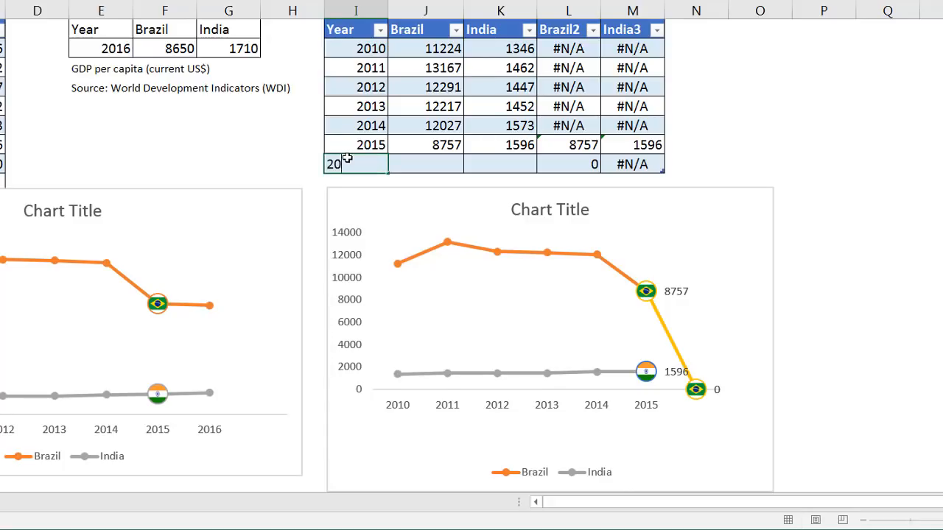
type("2016")
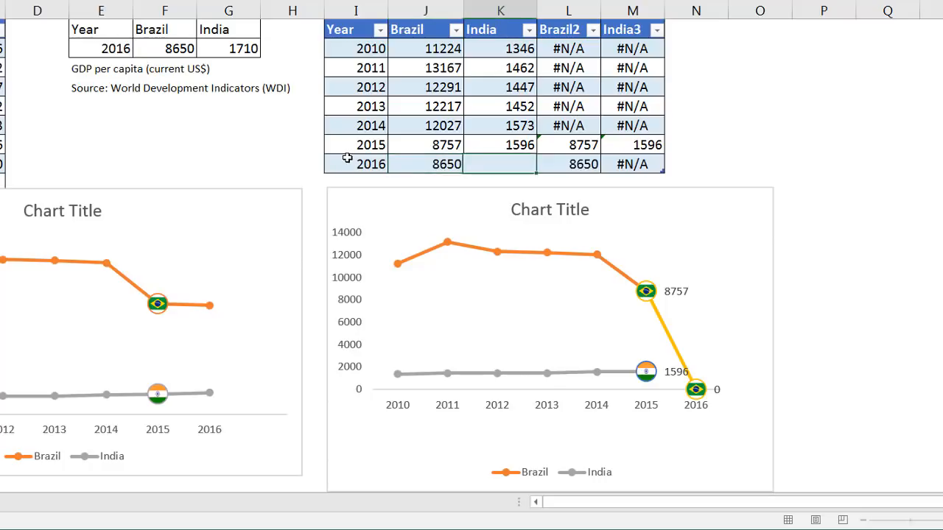
type("1710")
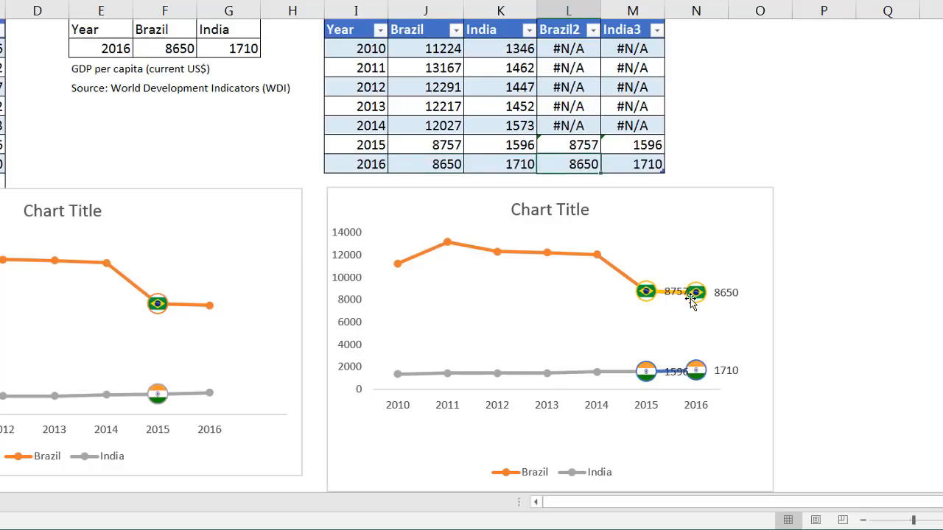
mouse_move(592, 136)
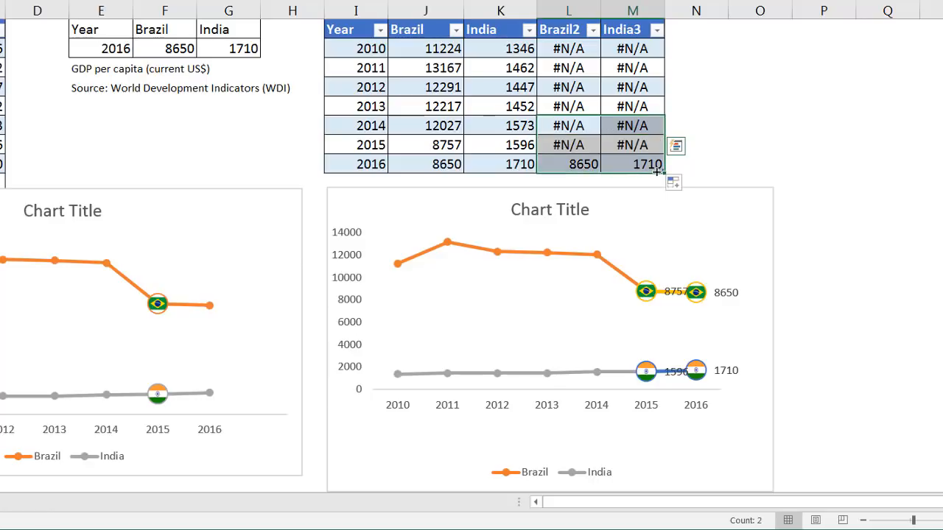
left_click(888, 241)
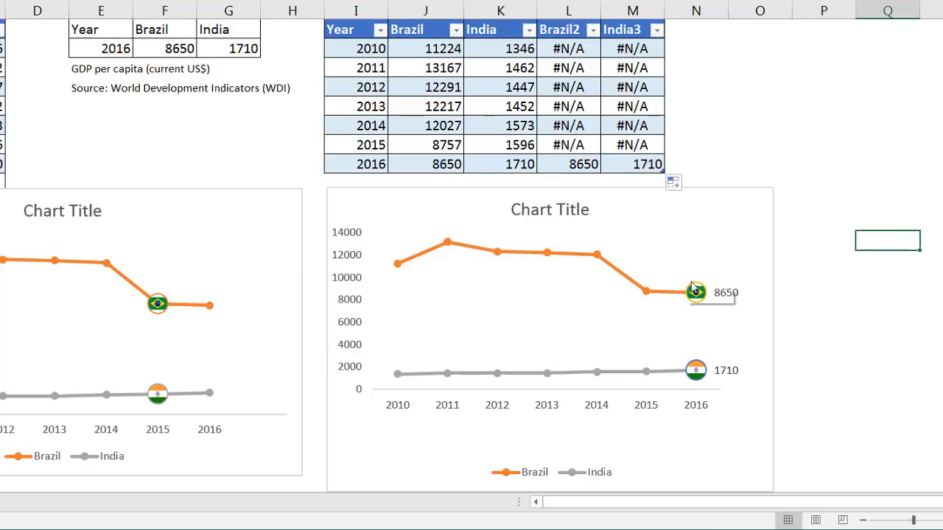
mouse_move(696, 294)
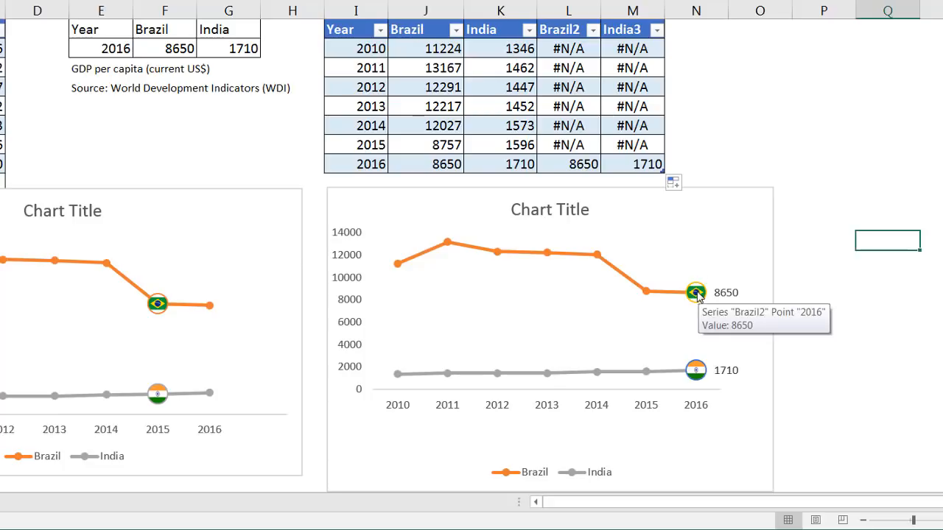
mouse_move(643, 296)
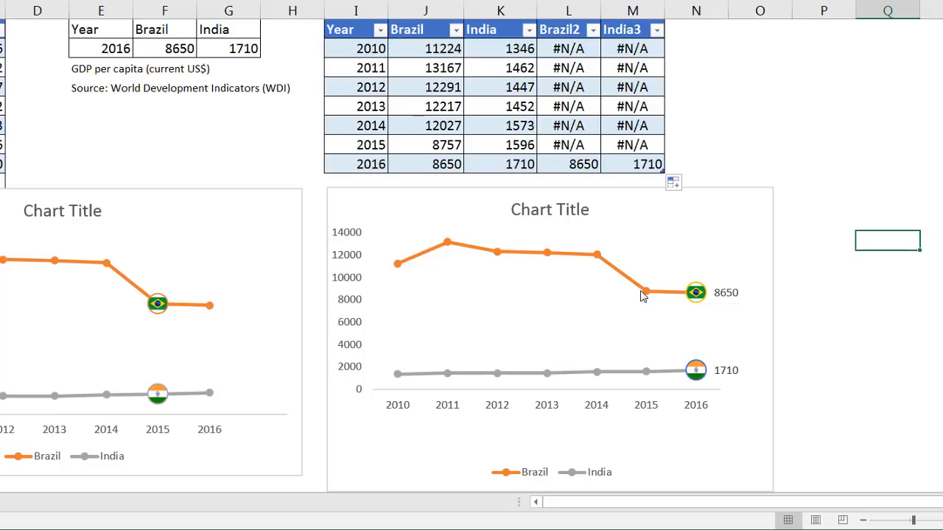
mouse_move(157, 305)
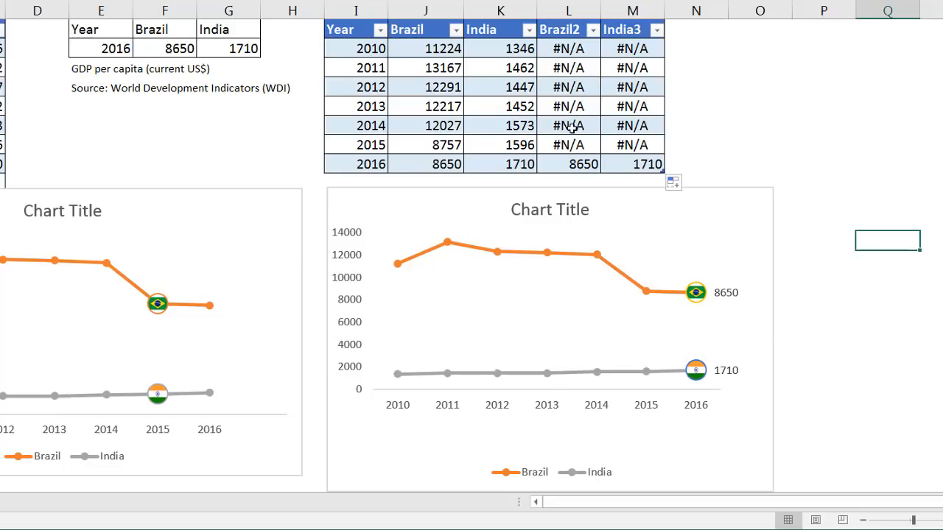
mouse_move(571, 159)
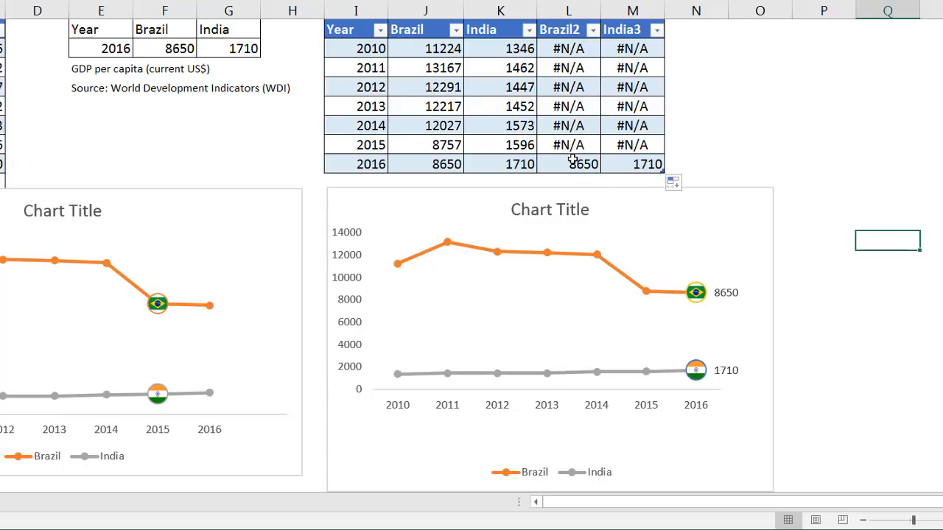
mouse_move(548, 169)
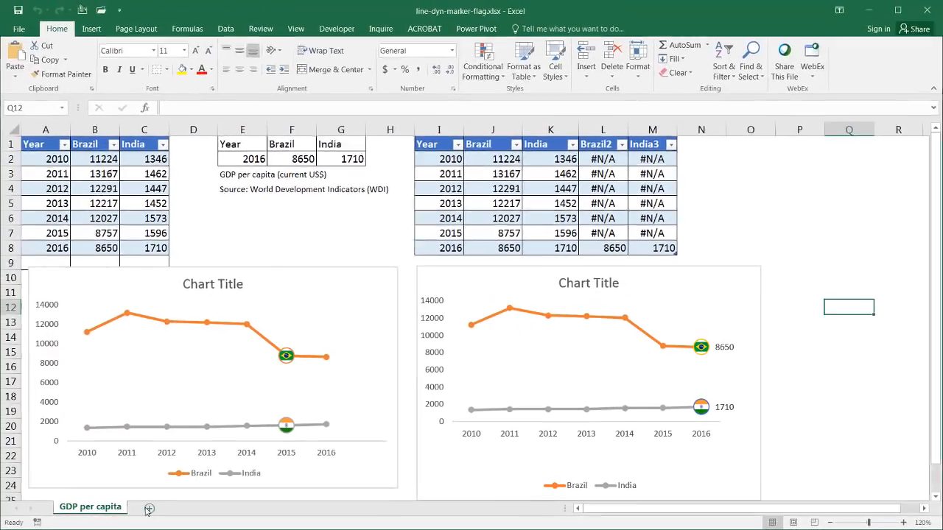
On a new sheet, paste the 2010–2015 GDP data at A1 and the 2016 block at J1.
left_click(146, 507)
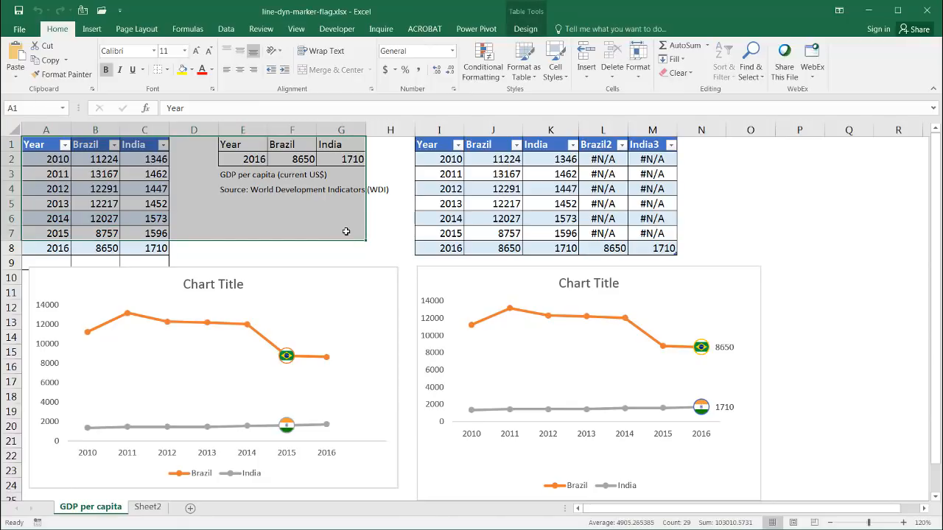
key("Ctrl+C")
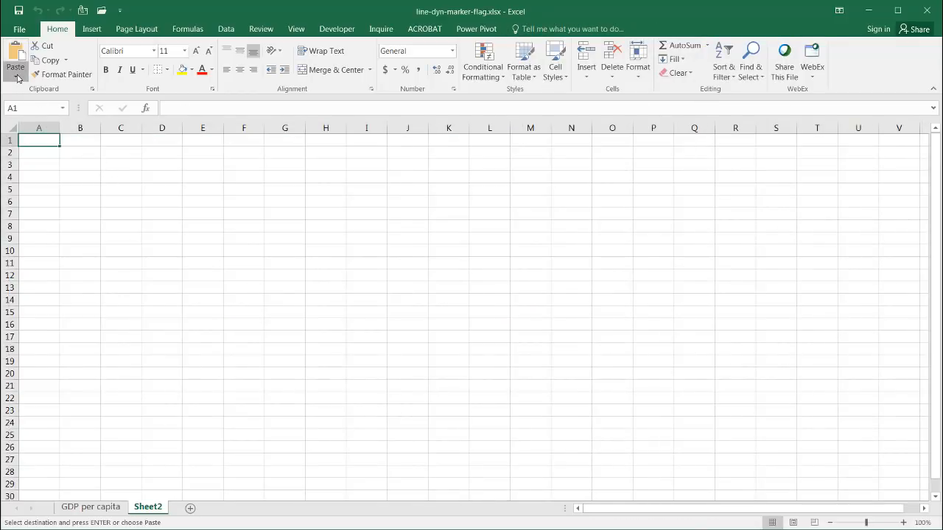
left_click(17, 61)
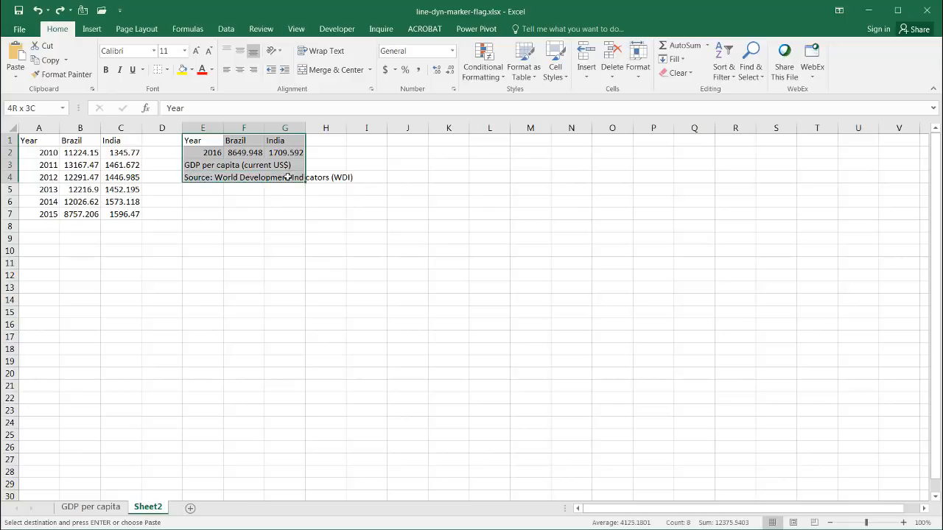
key("Ctrl+x")
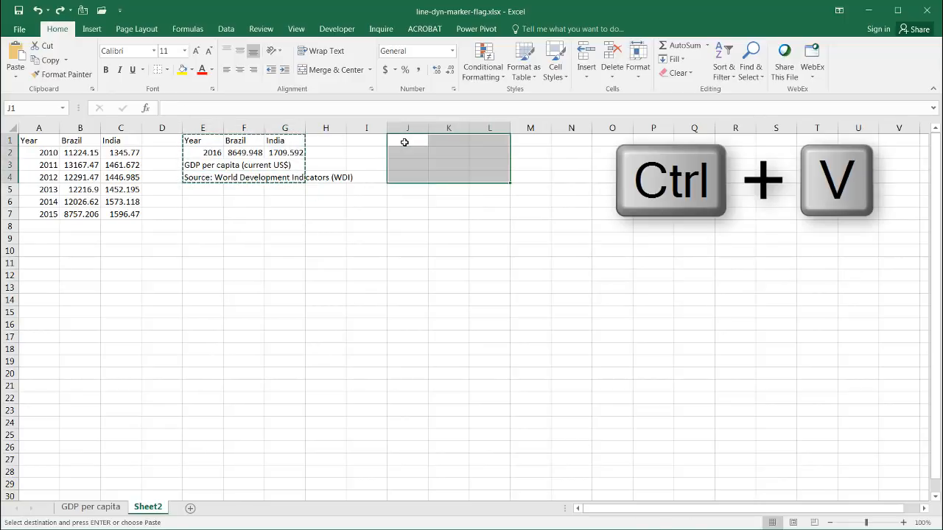
key("ctrl+v")
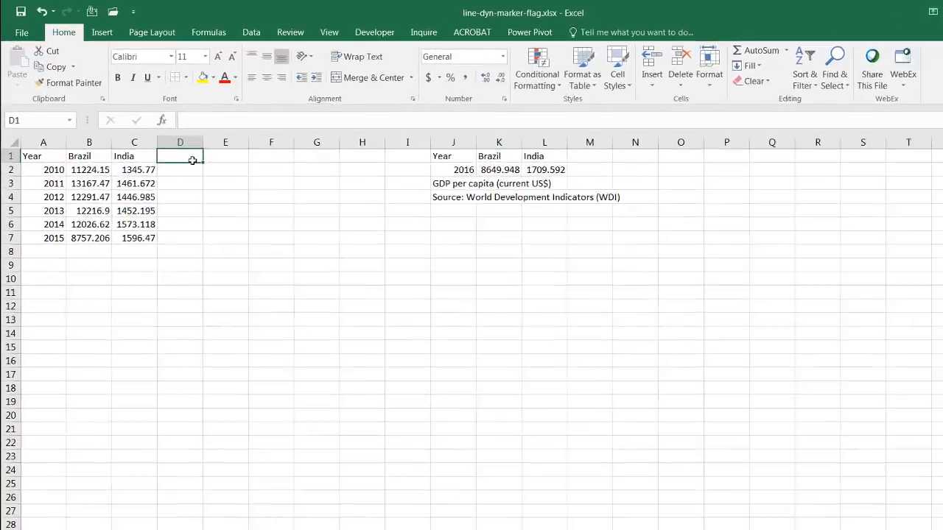
Head D1 and E1 'Brazil Flag' and 'India Flag', then select D2:E7.
type("Brazi")
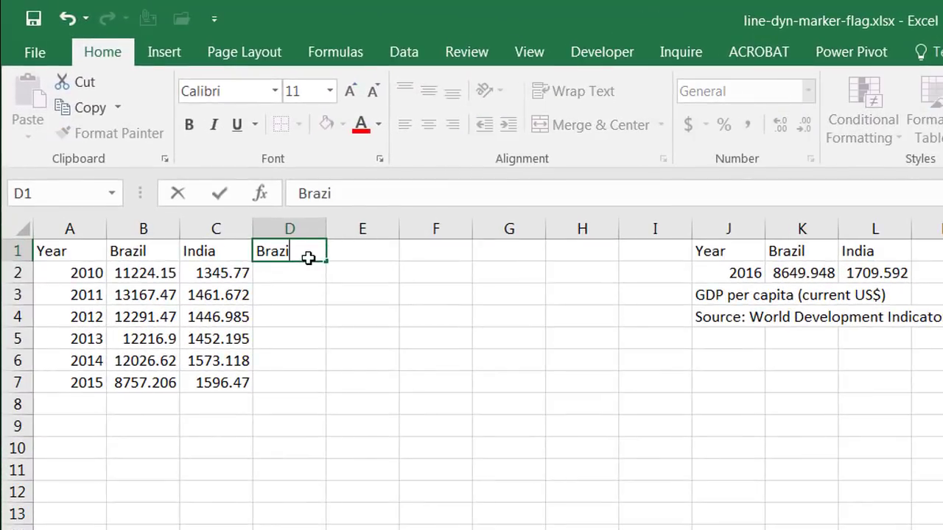
type("l Flag")
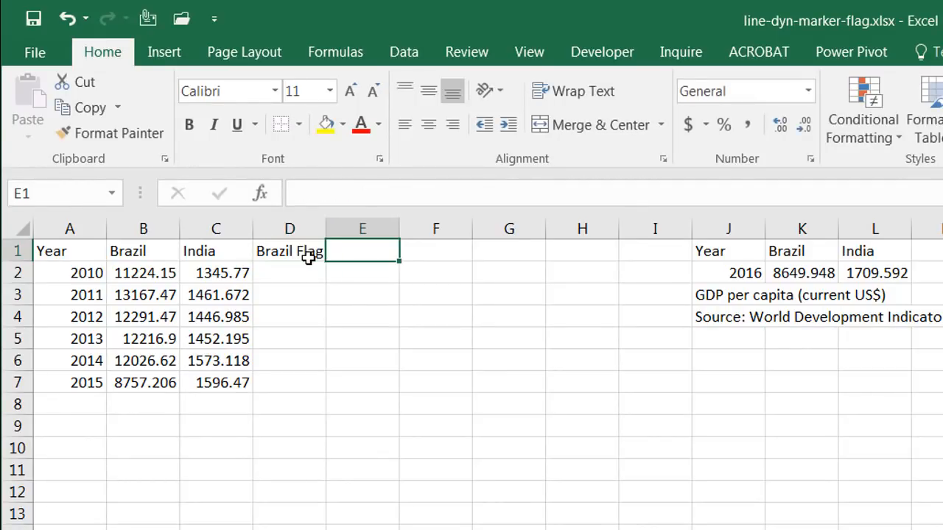
type("India Flag")
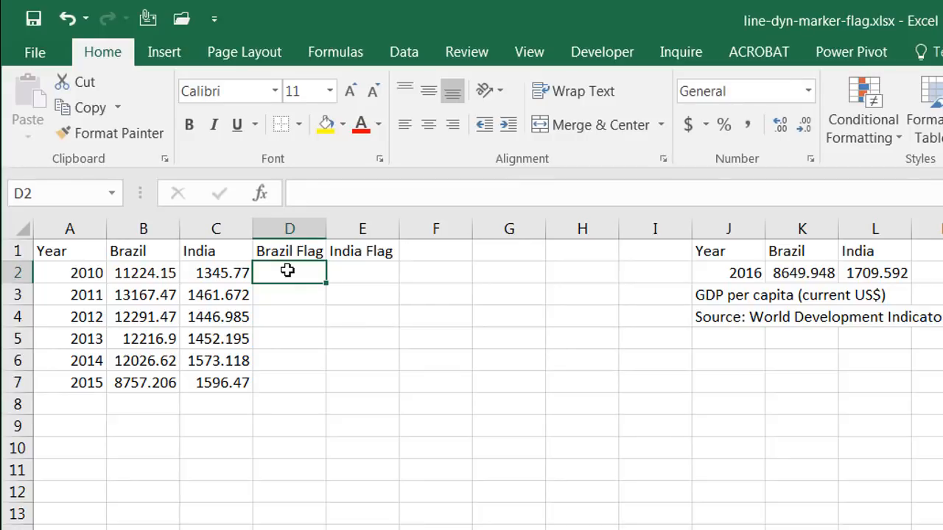
left_click_drag(287, 273, 362, 360)
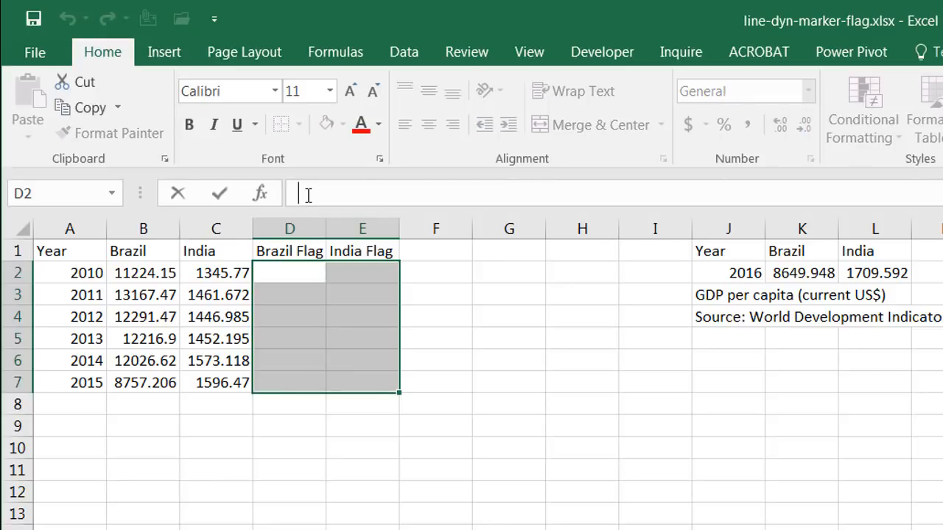
Begin the Brazil Flag formula as =IF(AND(ISBLANK(B3), referencing B3.
type("=i")
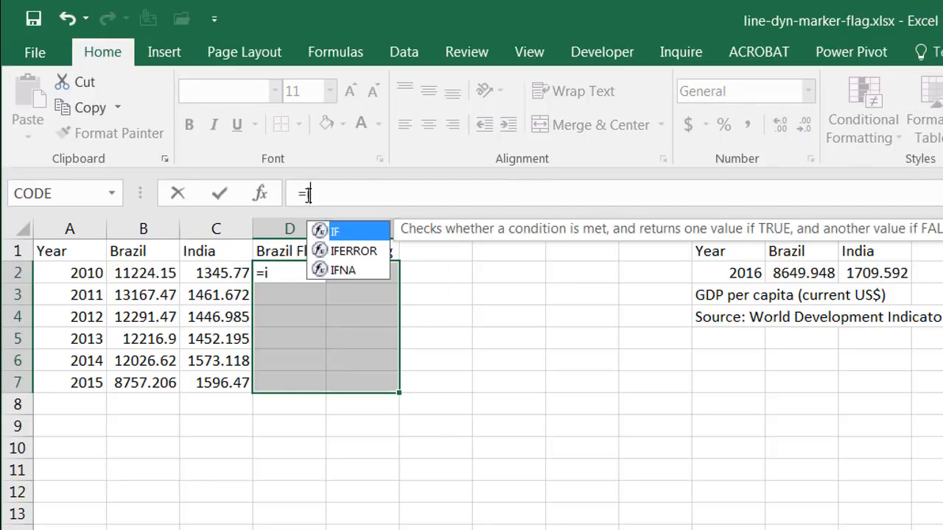
type("f")
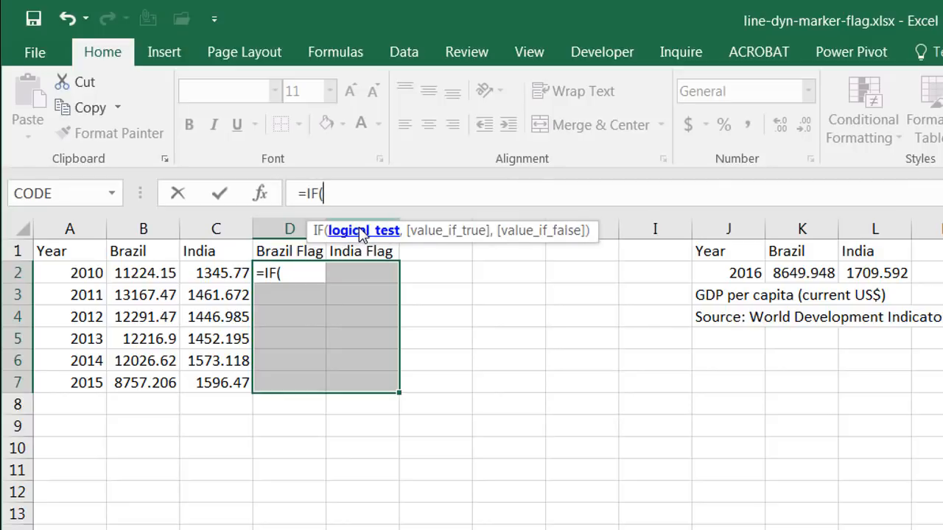
type("an")
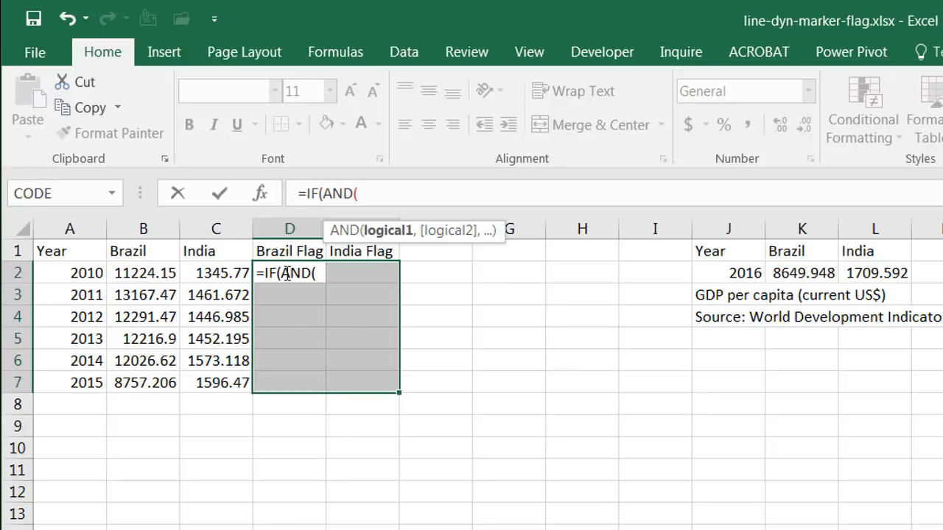
mouse_move(125, 291)
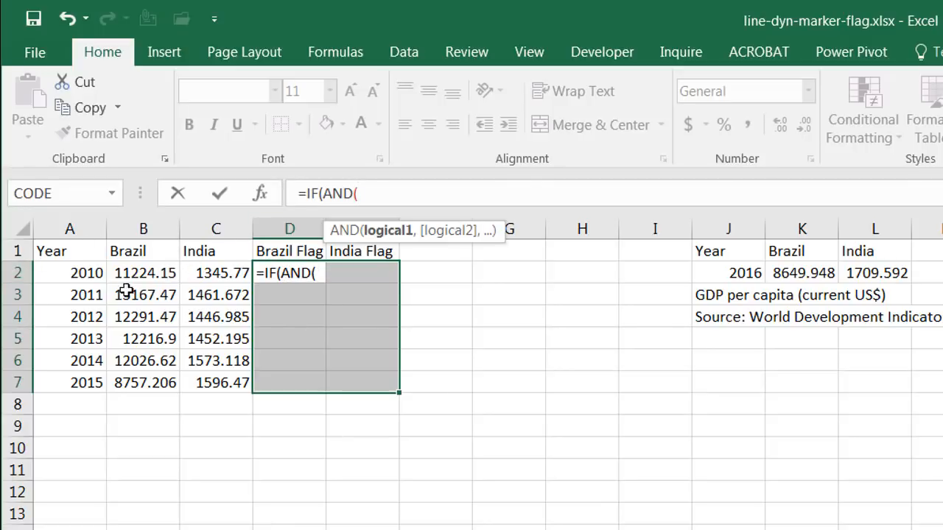
mouse_move(387, 232)
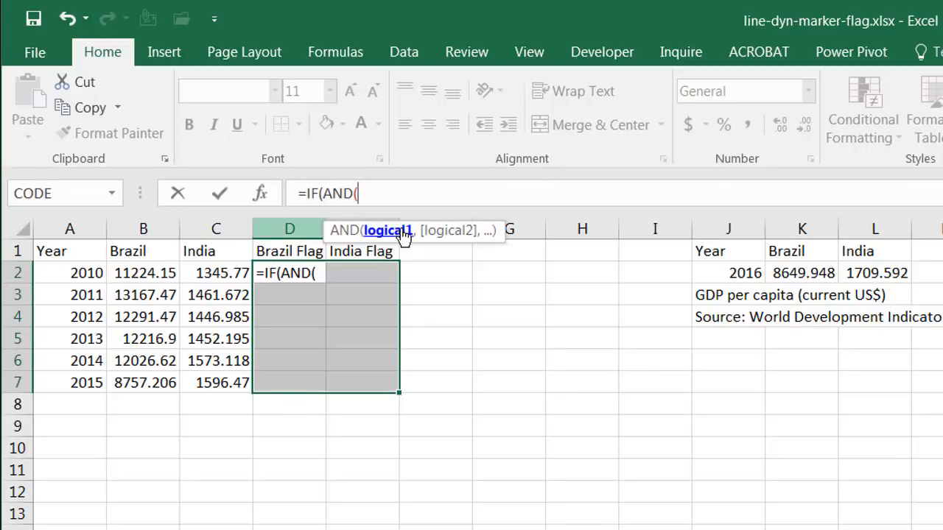
type("is")
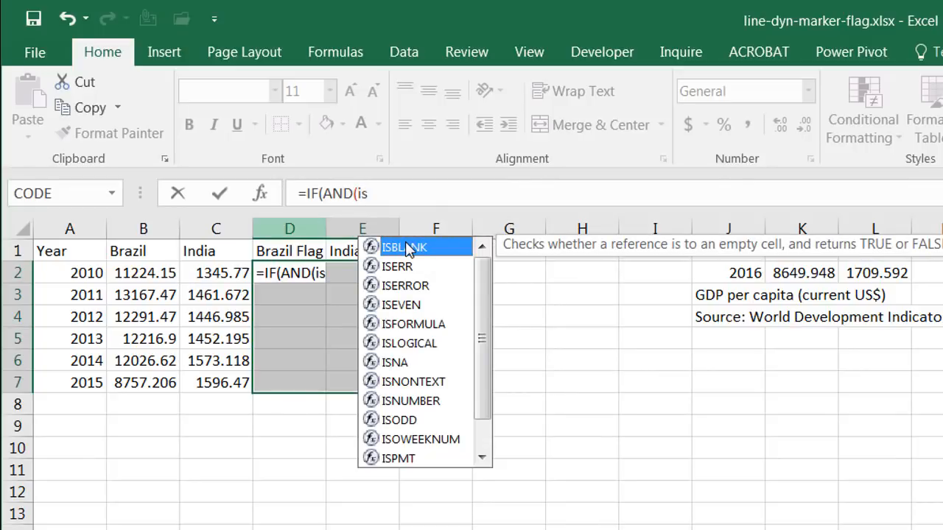
double_click(396, 247)
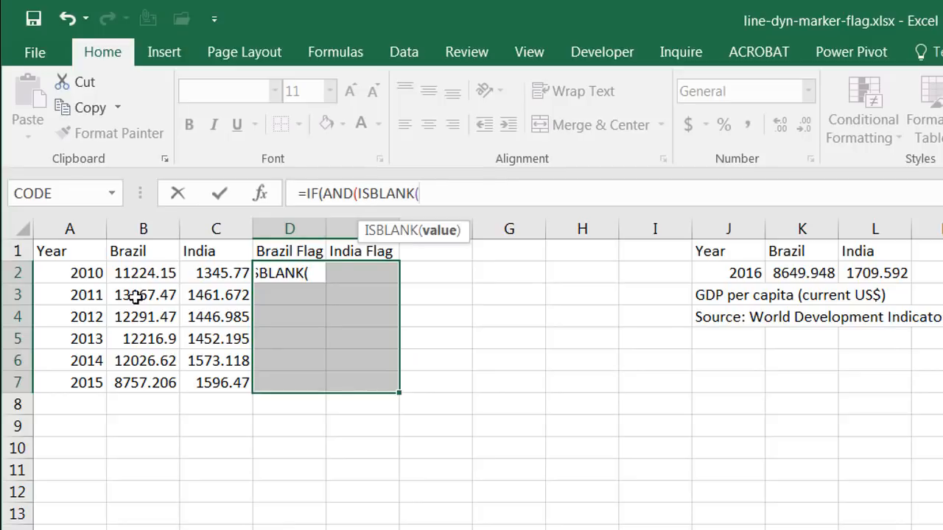
left_click(143, 294)
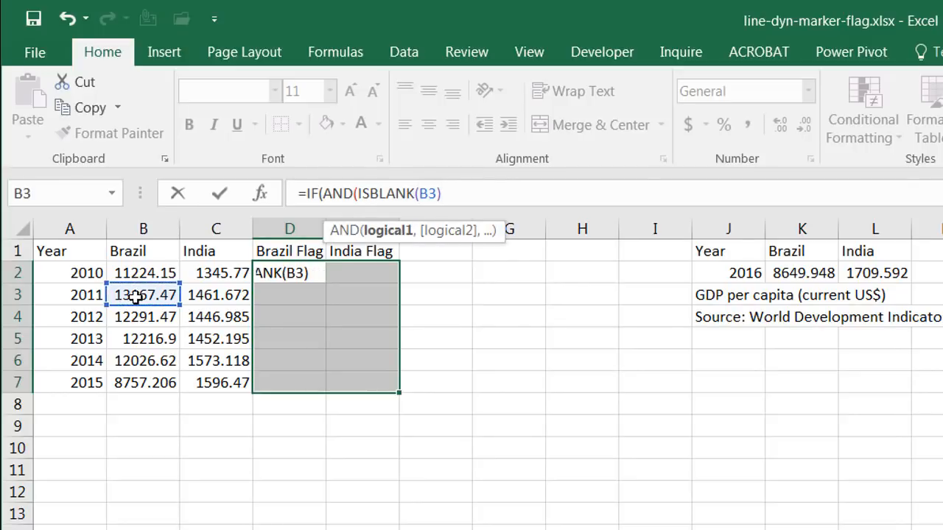
type(",")
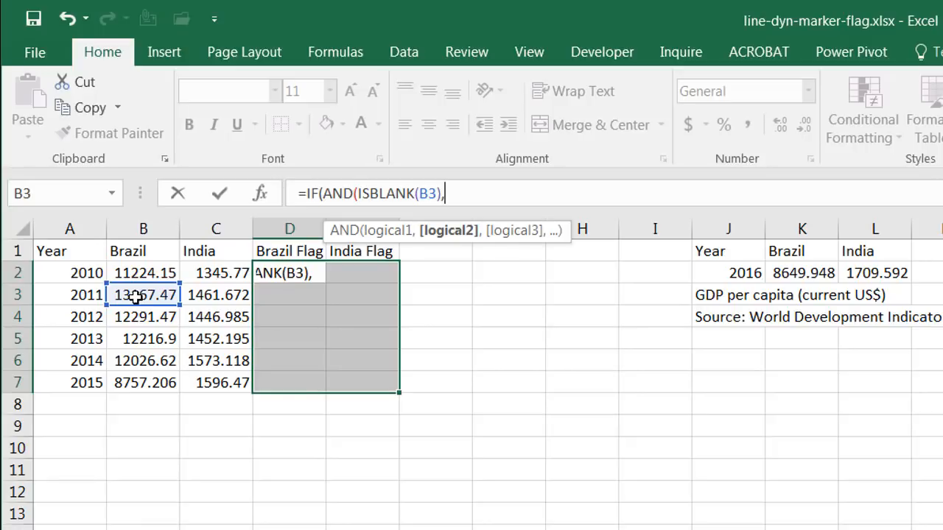
mouse_move(136, 272)
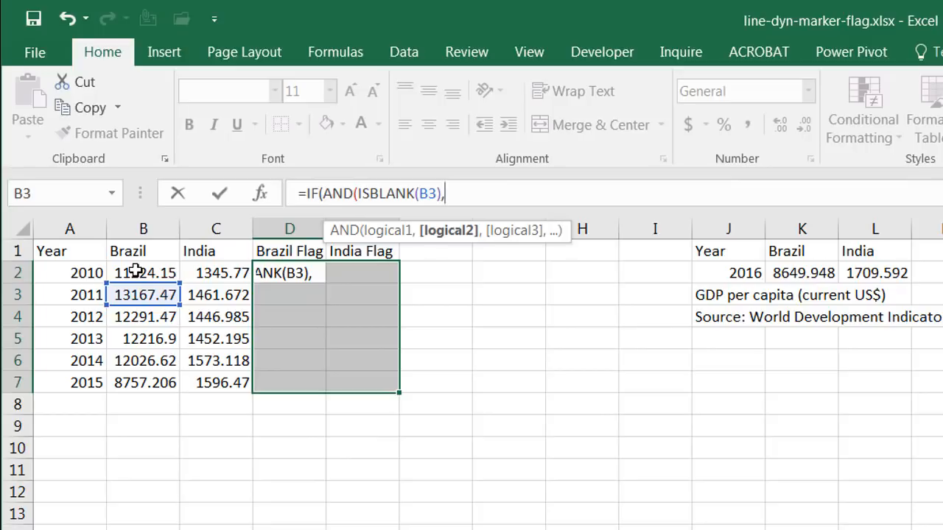
Complete the formula with B2<>"", returning B2 or NA().
left_click(142, 273)
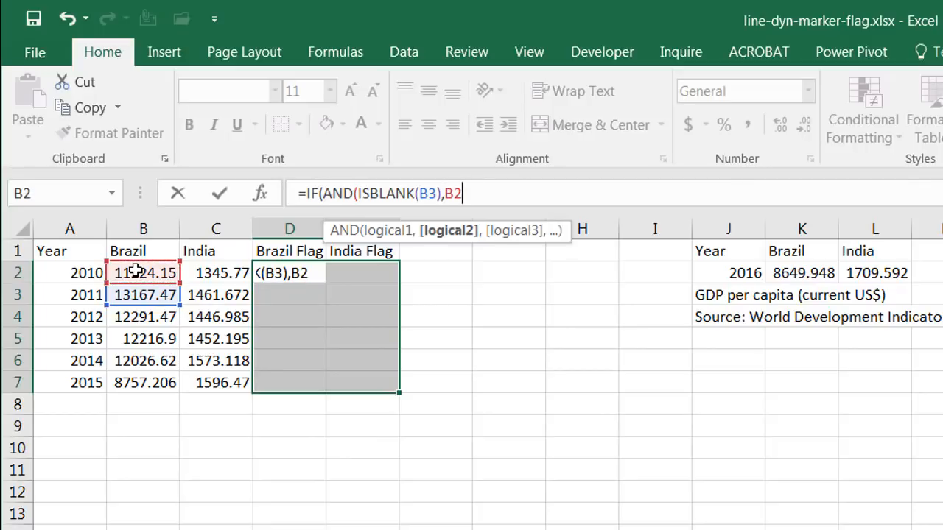
type("<>")
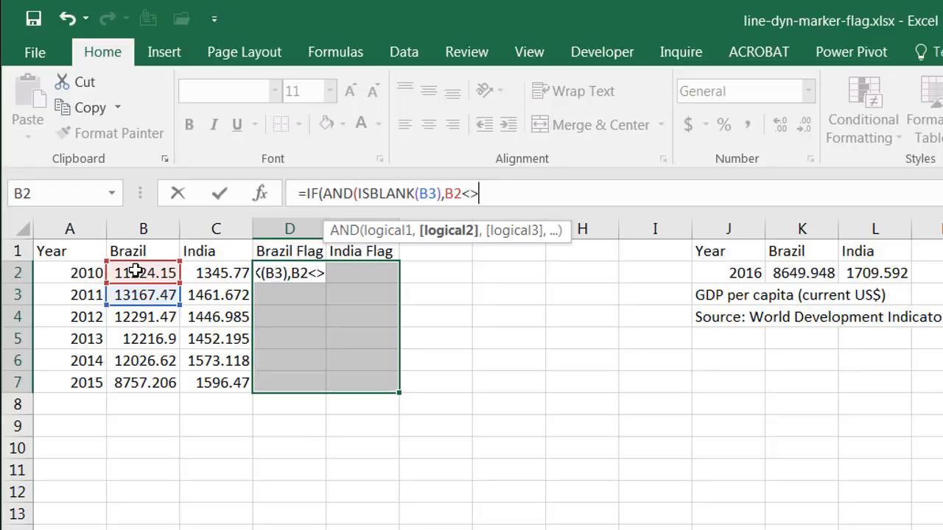
type("\"")
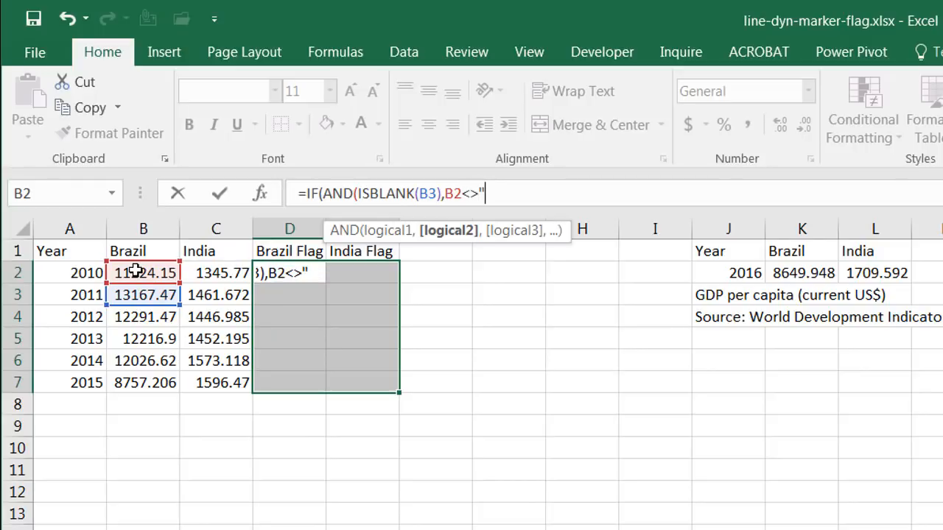
type("\"")
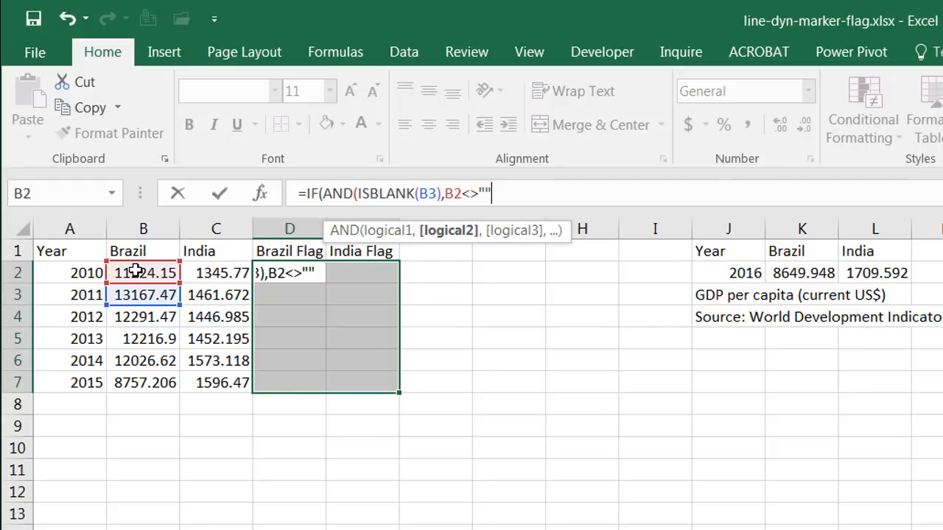
type(")")
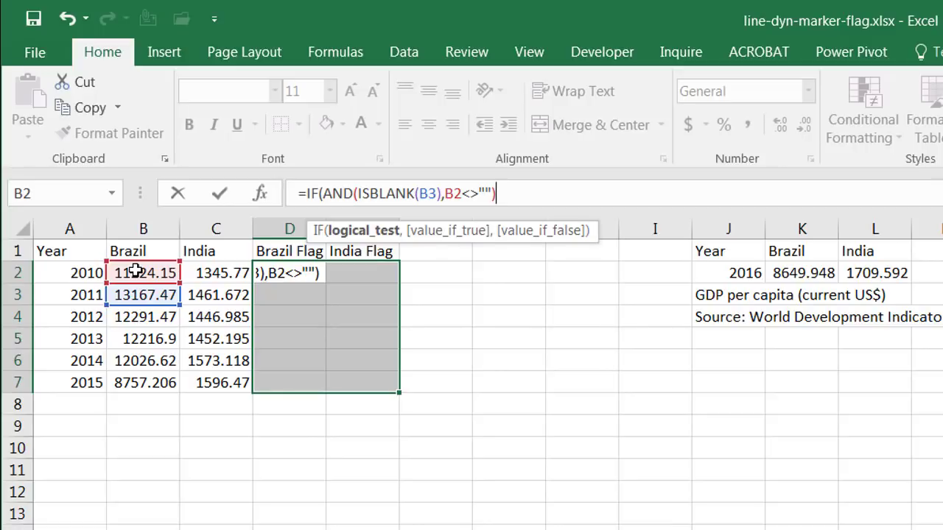
type(",B2")
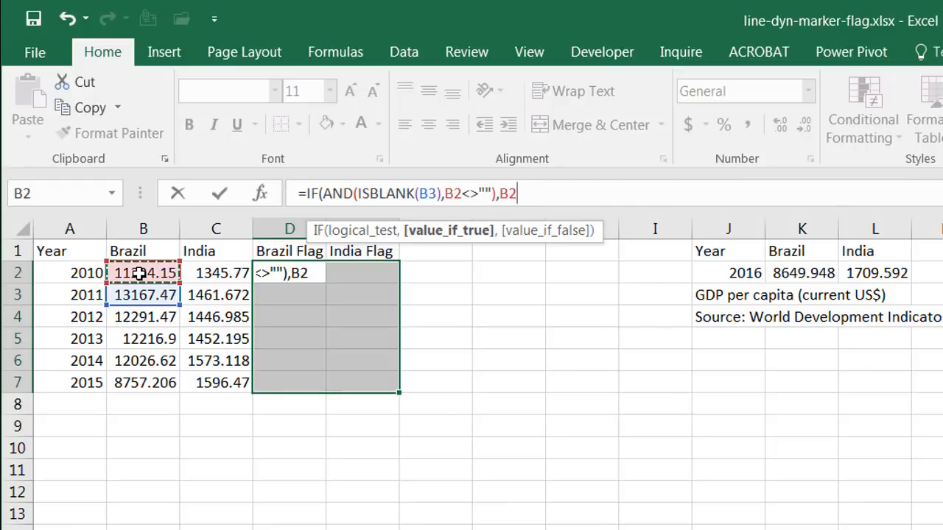
type(",")
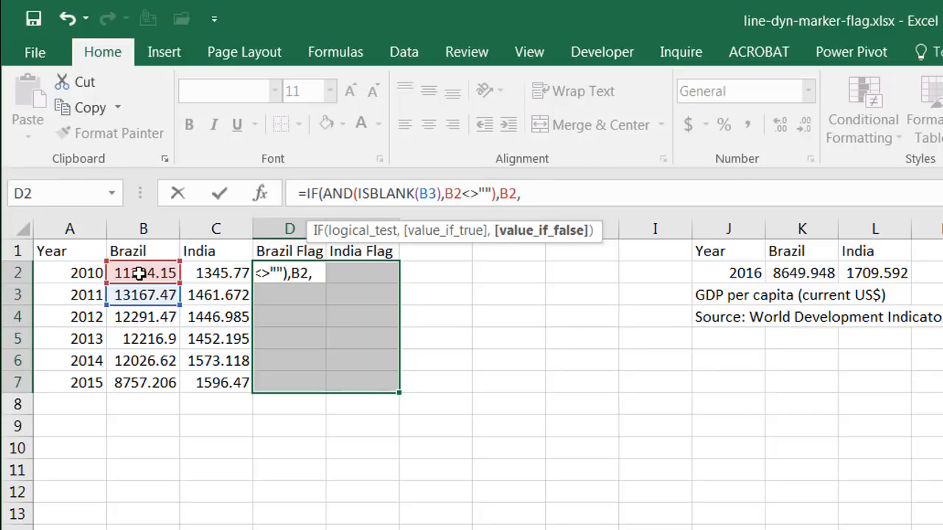
type("na")
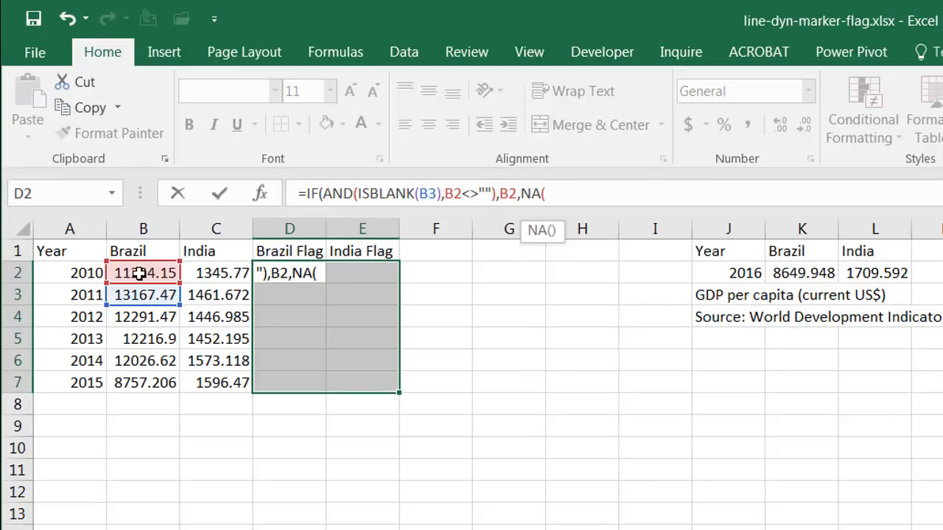
type("))")
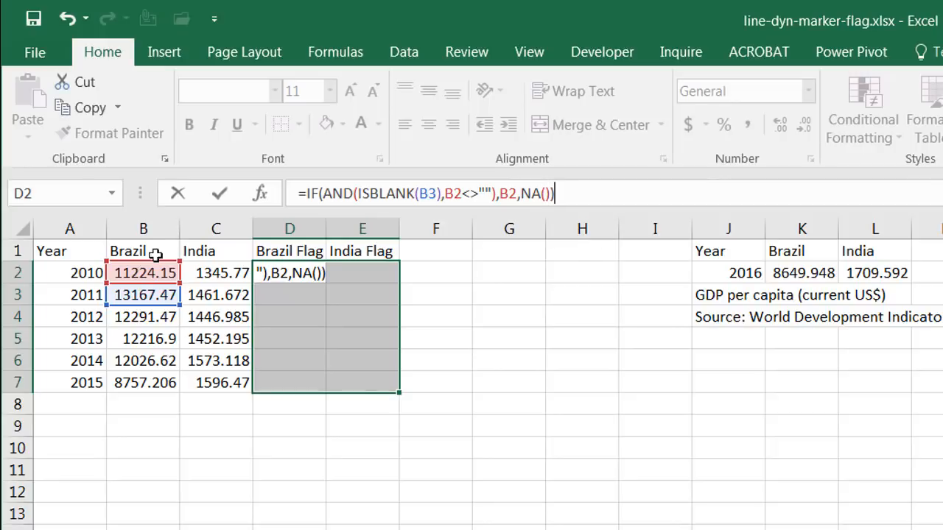
mouse_move(277, 272)
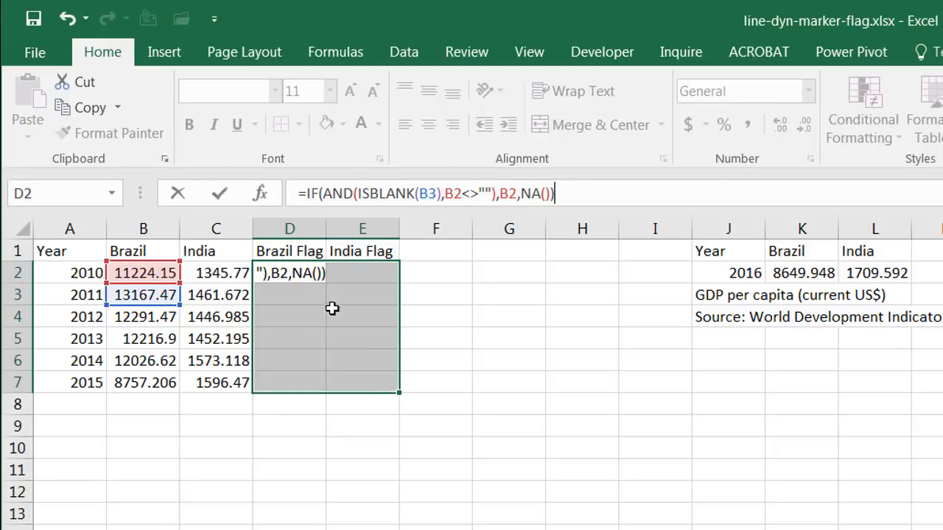
key("Ctrl+Return")
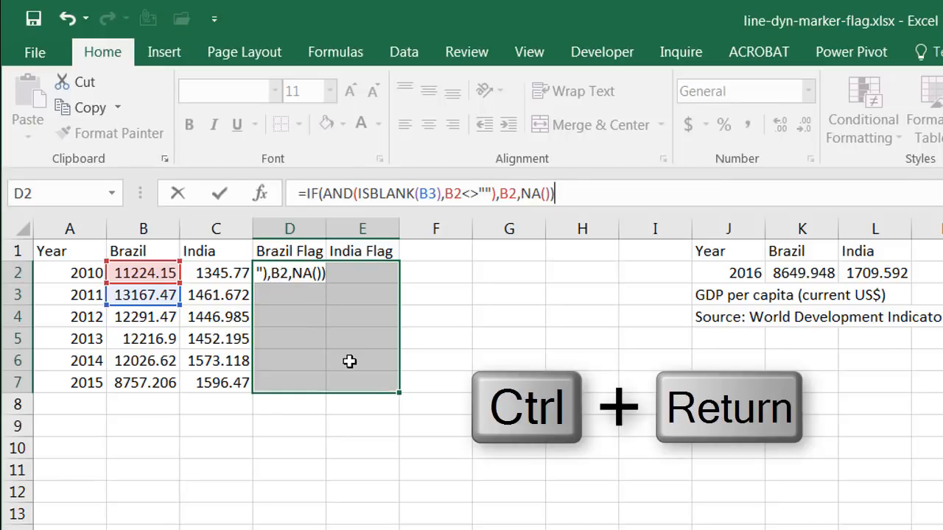
key("Ctrl+Return")
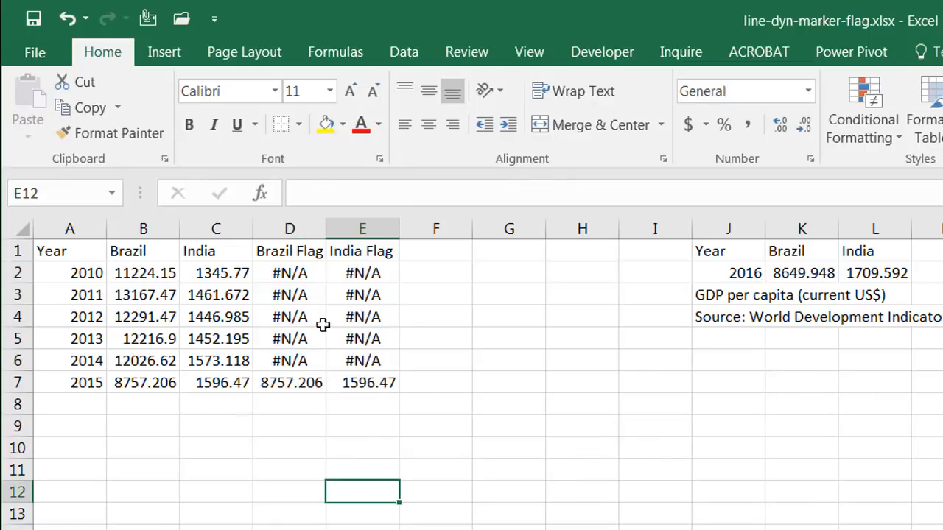
left_click(290, 272)
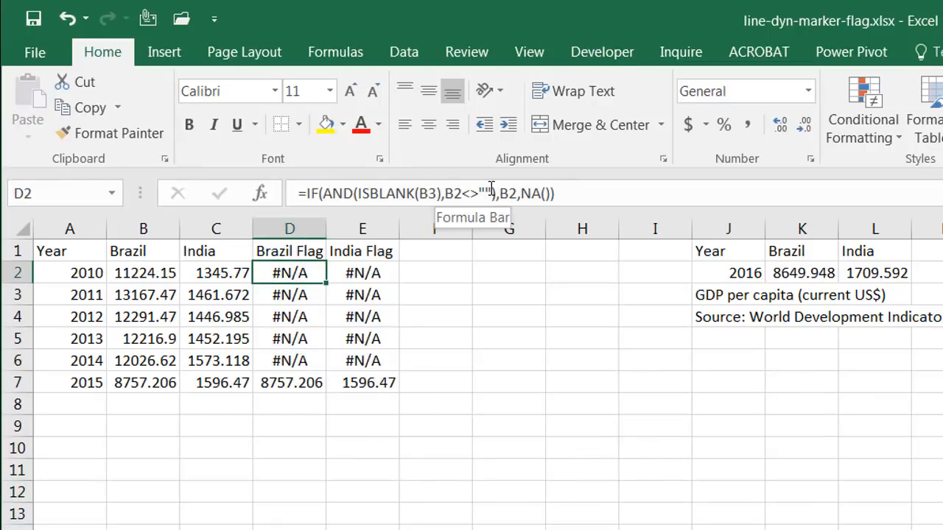
mouse_move(415, 208)
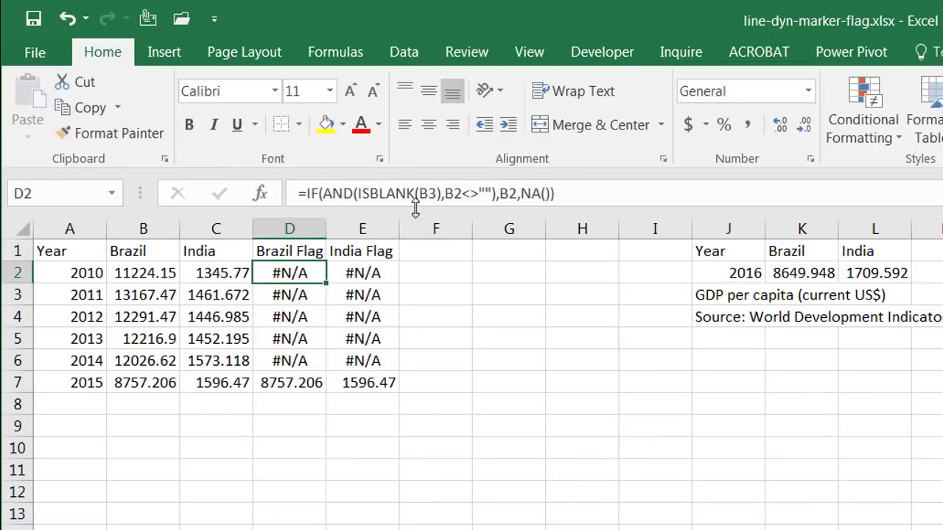
mouse_move(491, 195)
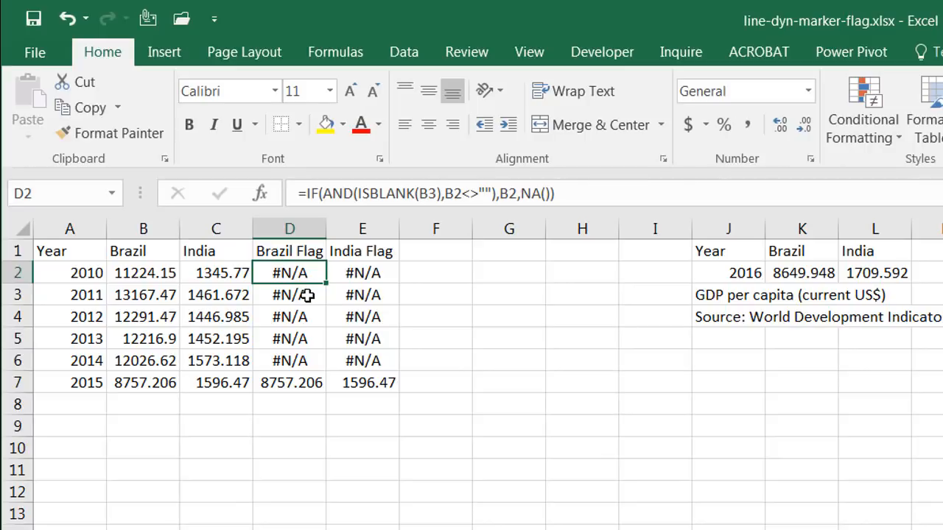
left_click(289, 295)
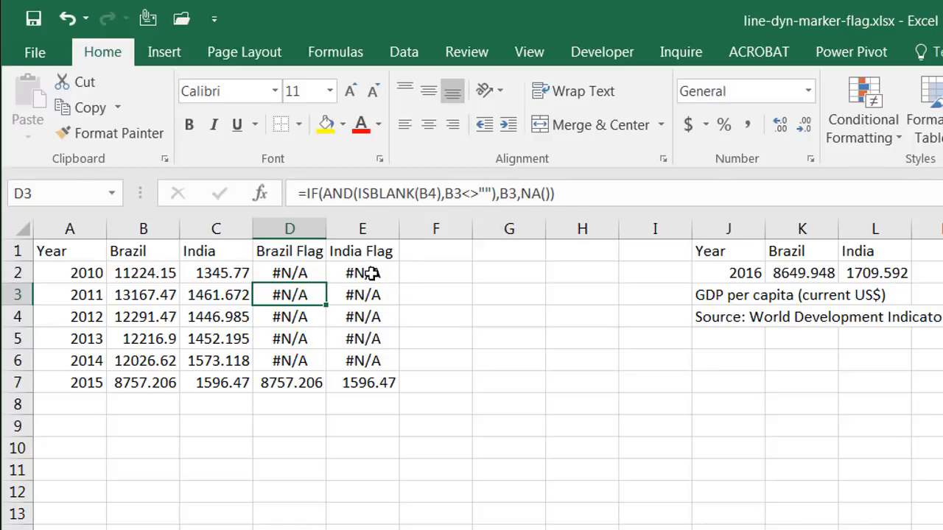
left_click(362, 273)
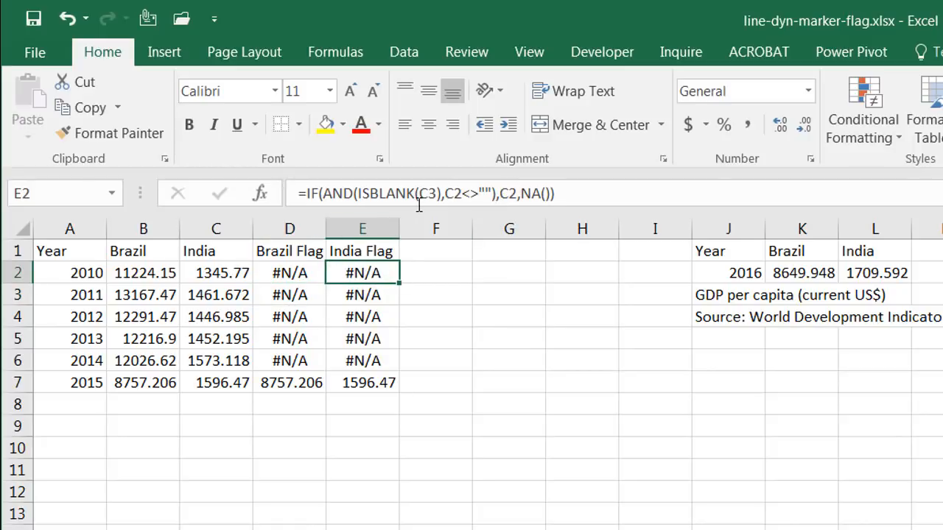
mouse_move(426, 198)
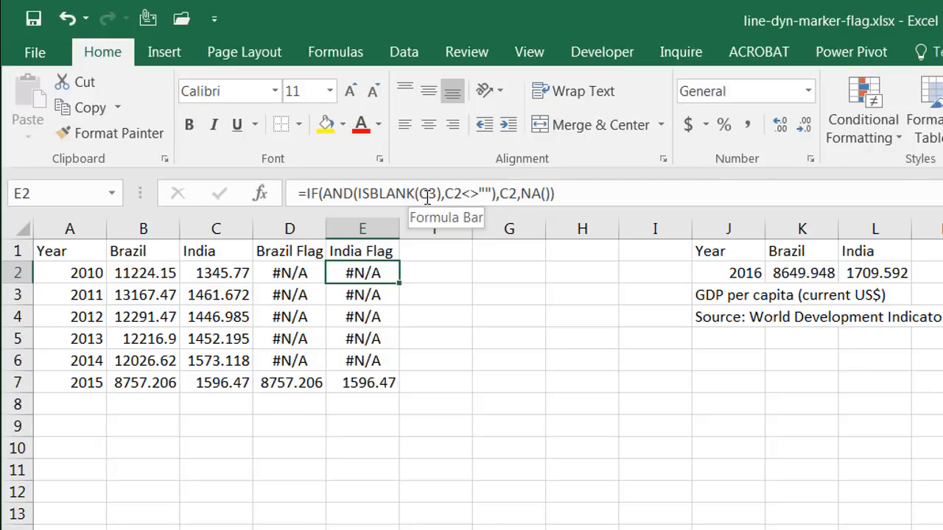
mouse_move(229, 272)
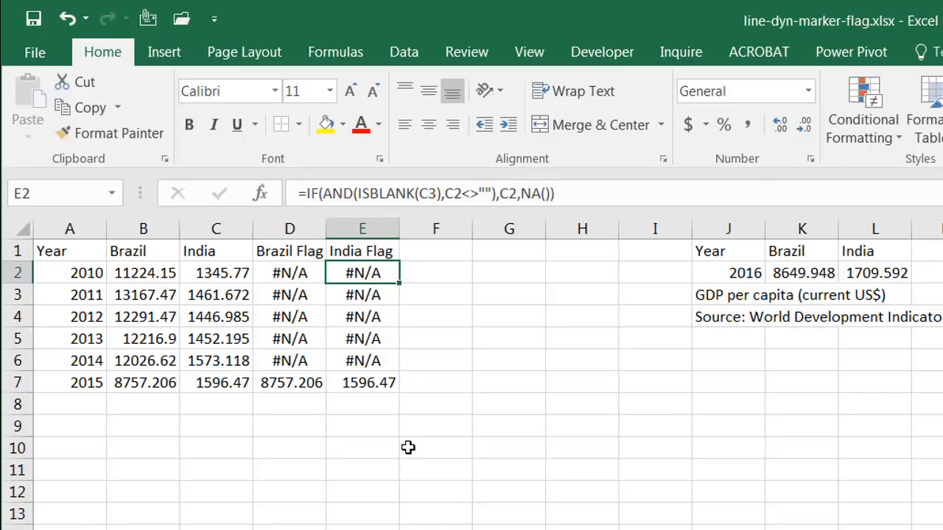
mouse_move(278, 310)
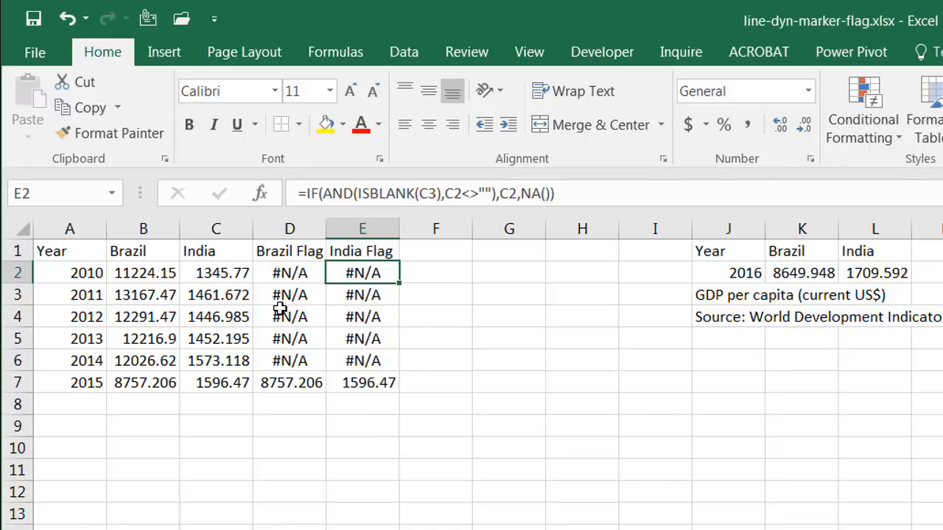
Convert the A1:E7 GDP and flag data into a table with headers.
left_click(216, 316)
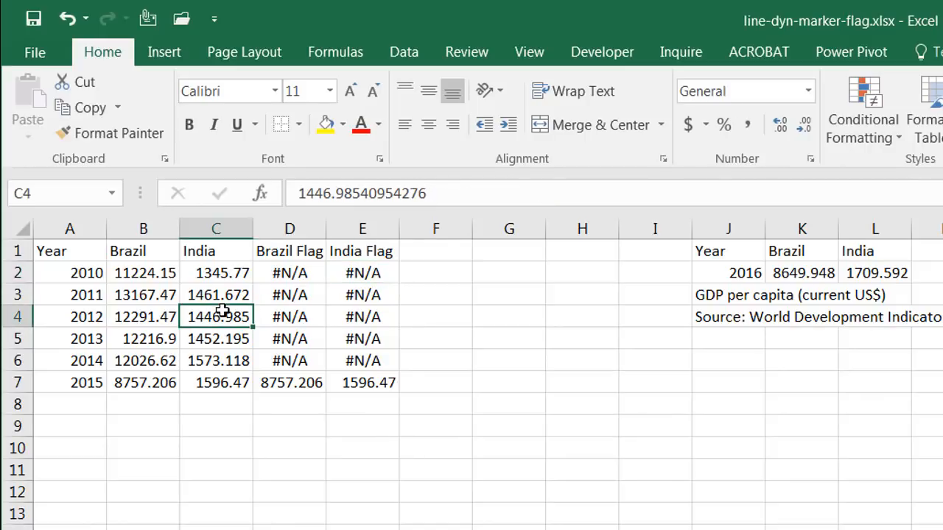
left_click(164, 51)
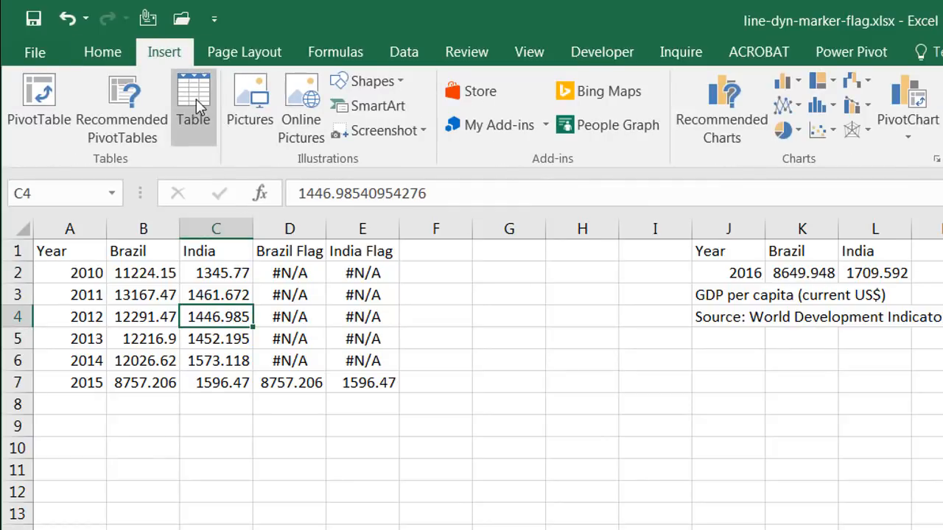
mouse_move(194, 107)
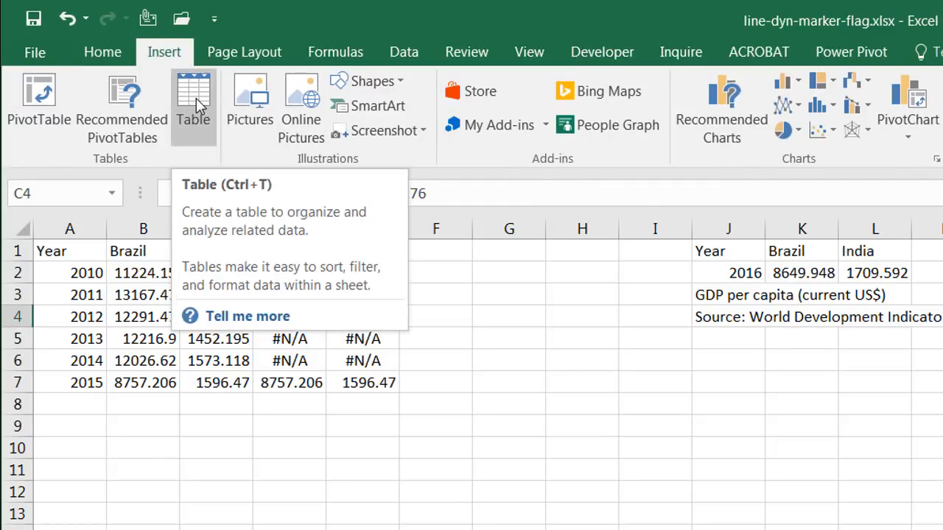
mouse_move(205, 125)
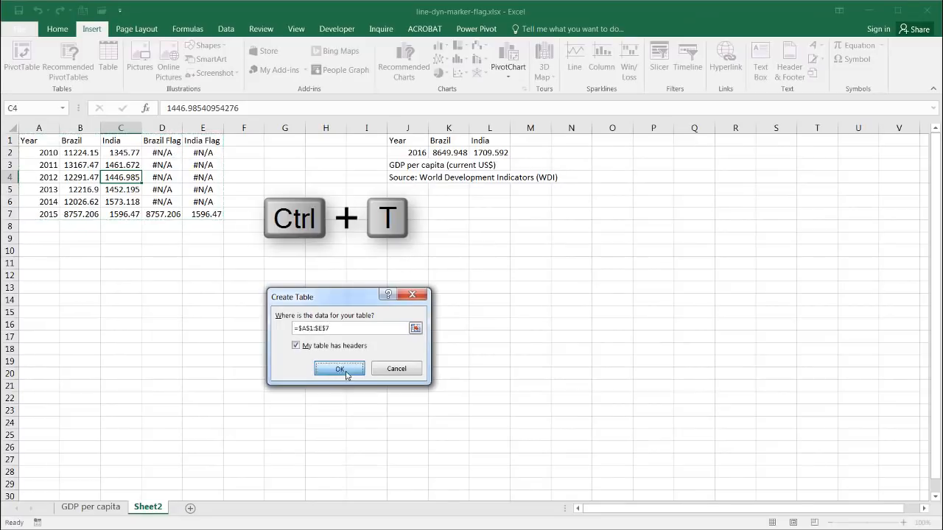
left_click(340, 369)
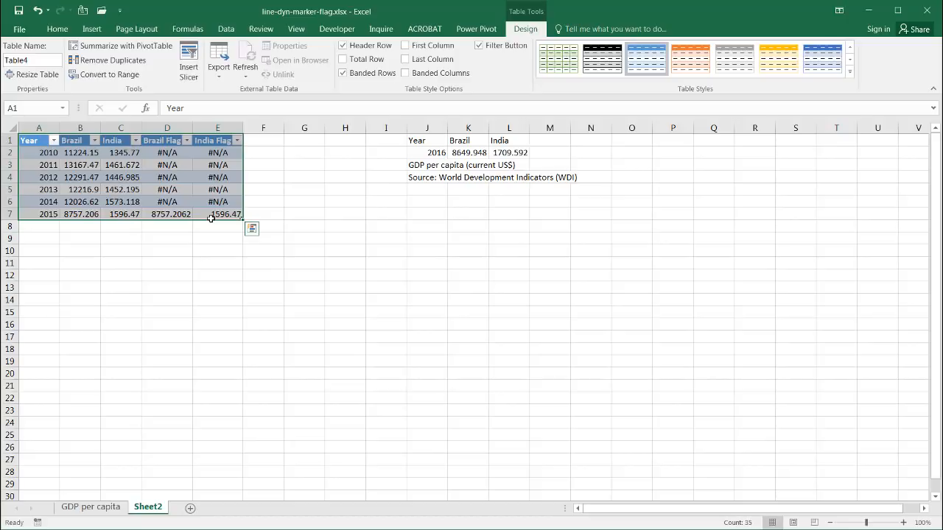
left_click(217, 213)
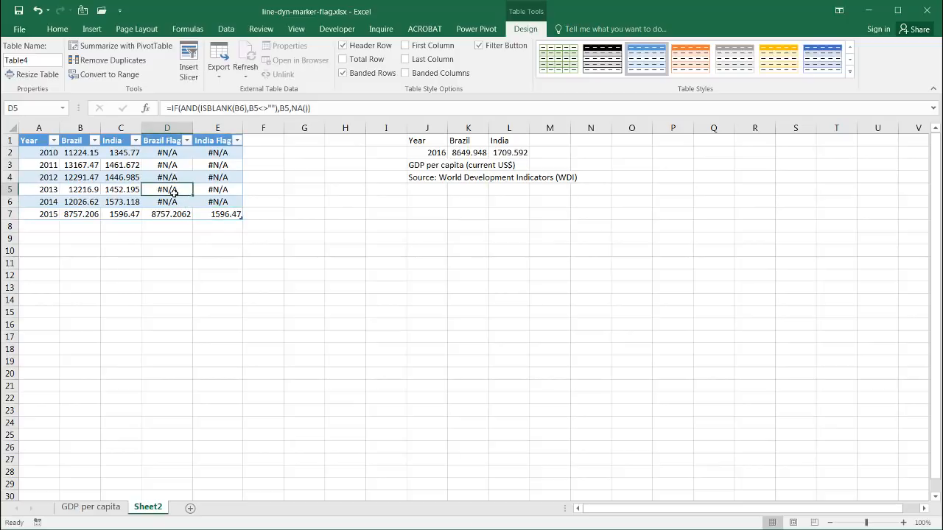
Insert a Line with Markers chart from the table data.
left_click(108, 29)
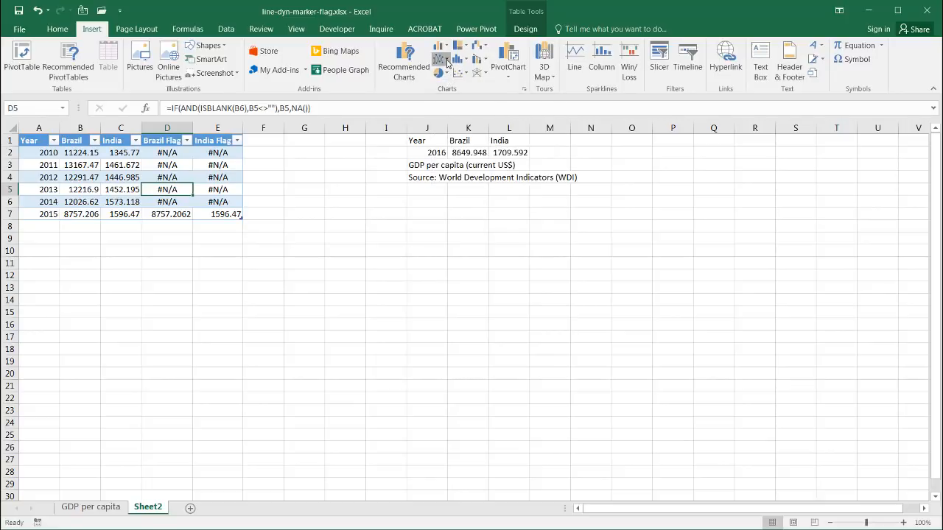
left_click(440, 57)
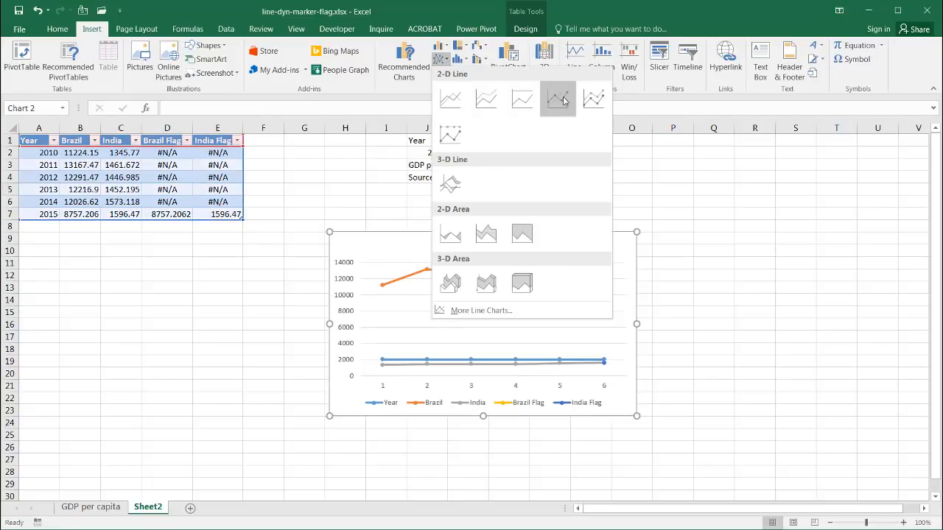
left_click(558, 98)
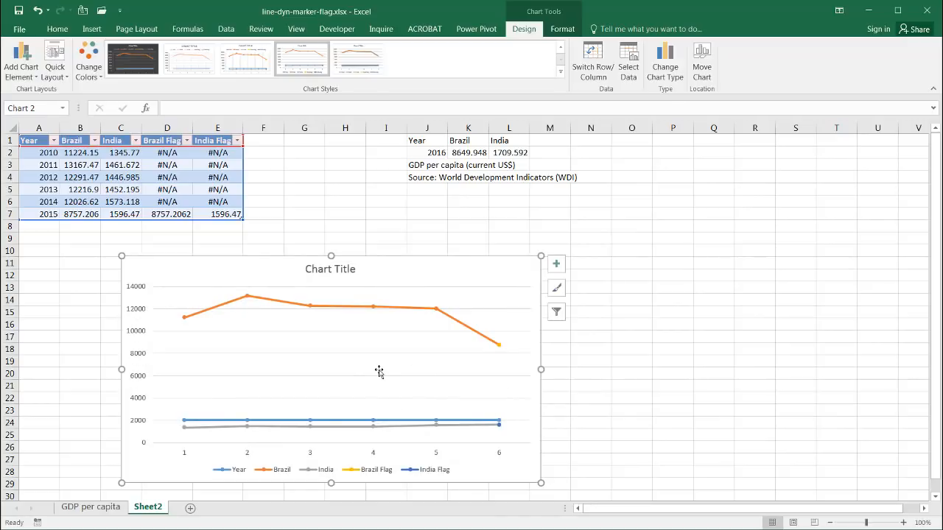
mouse_move(204, 434)
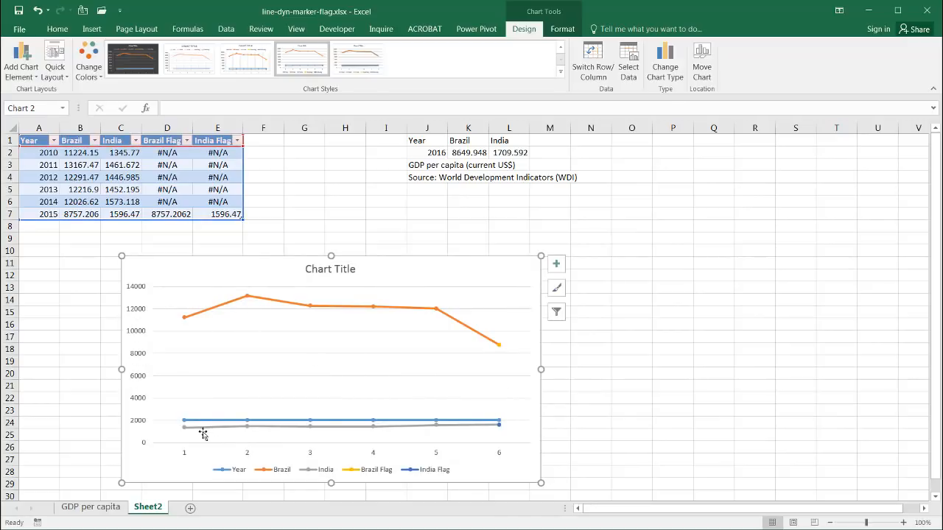
mouse_move(427, 470)
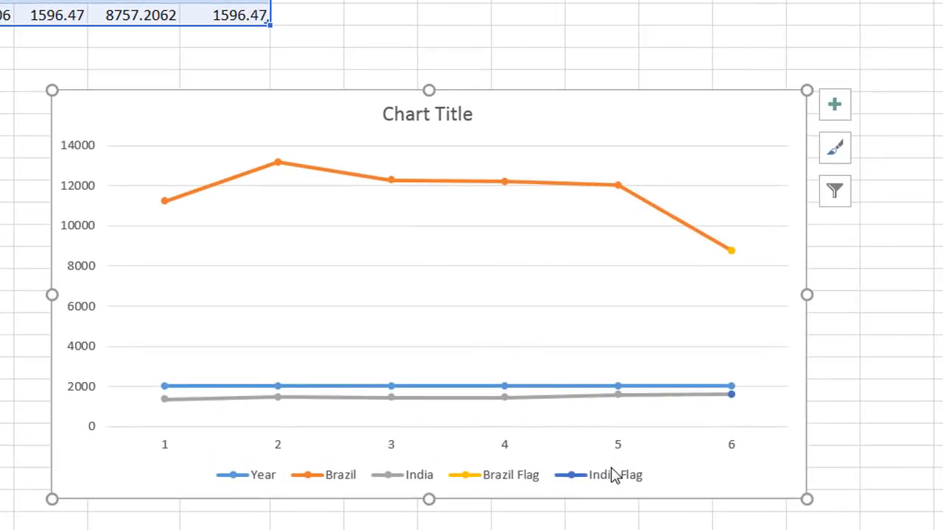
mouse_move(177, 408)
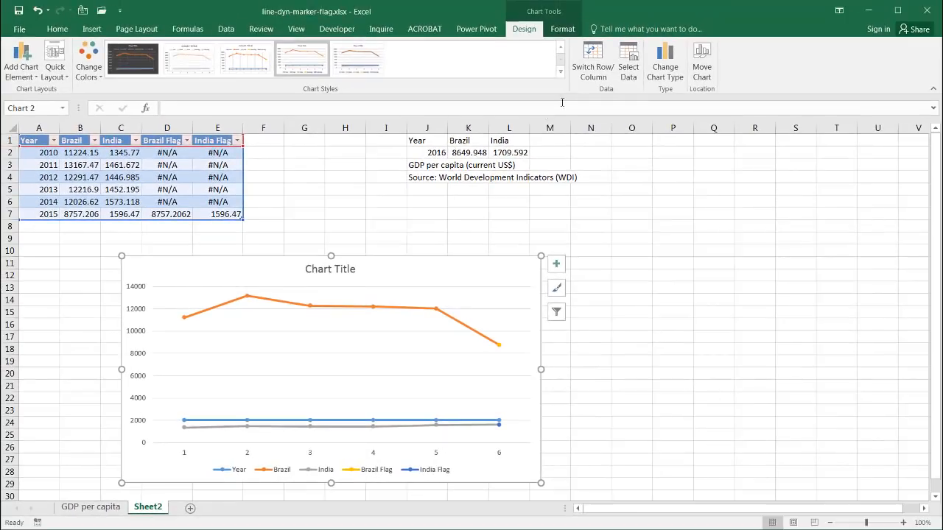
Remove the Year series from the chart's data source.
left_click(628, 63)
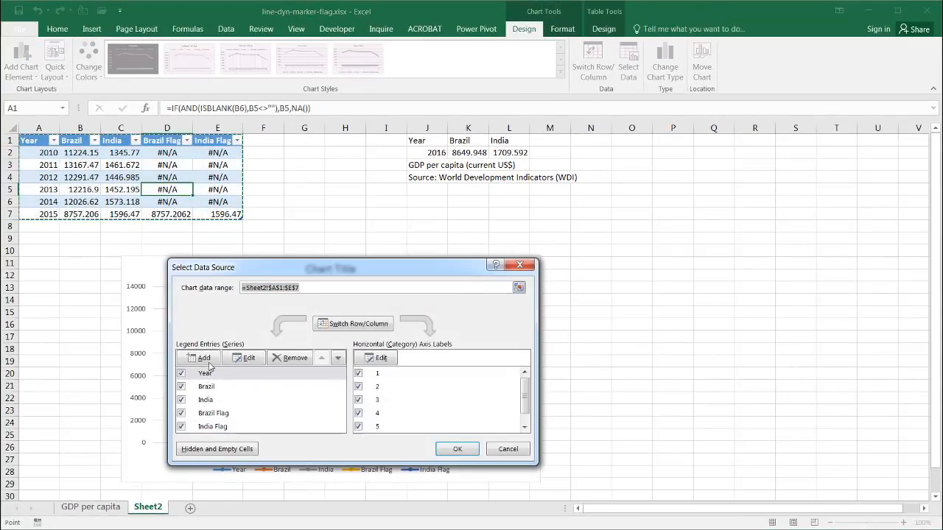
left_click(206, 374)
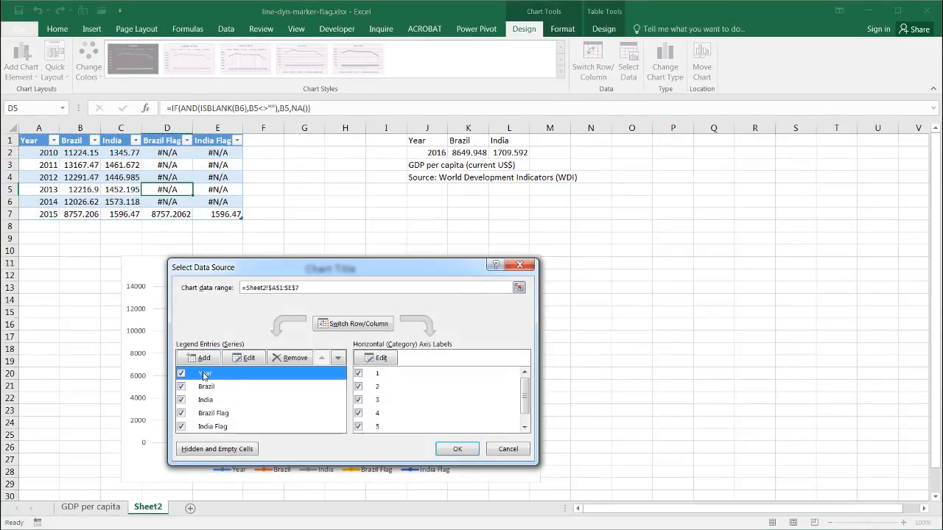
left_click(290, 358)
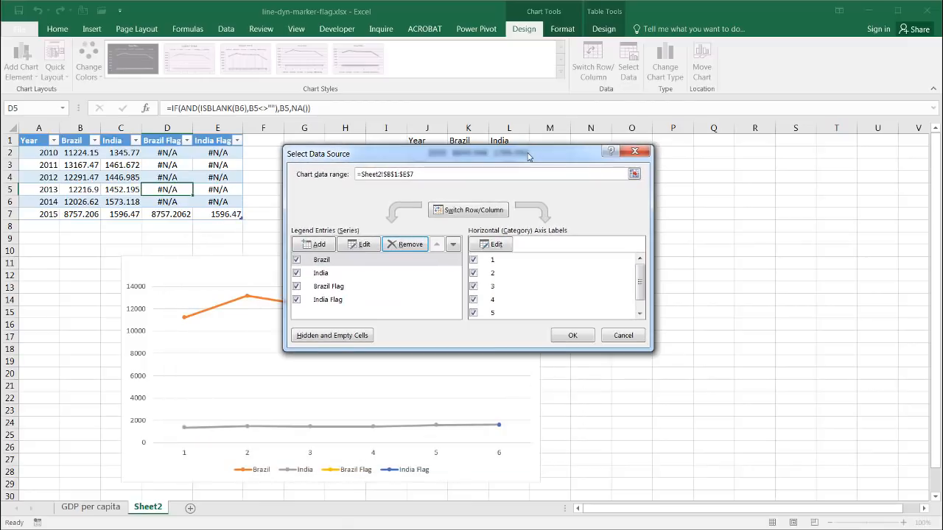
mouse_move(413, 450)
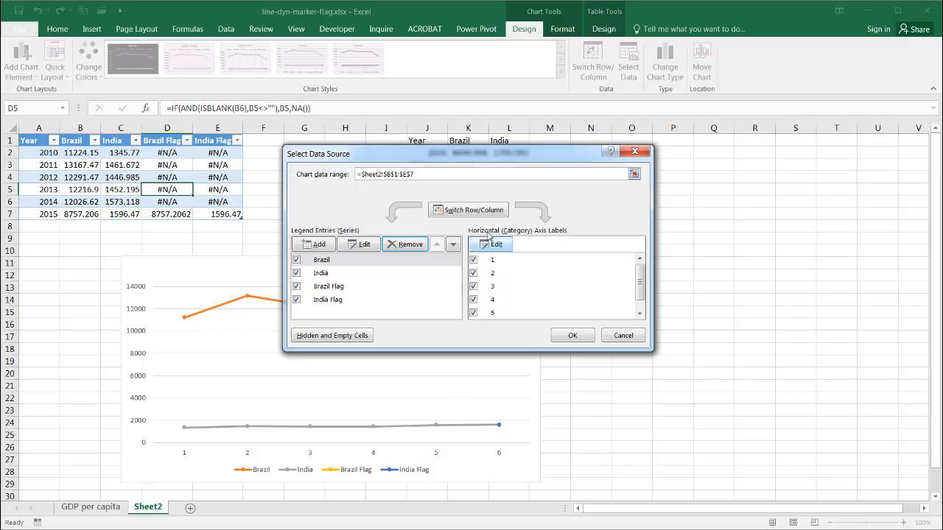
Use the years in A2:A7 as the horizontal axis labels.
left_click(494, 244)
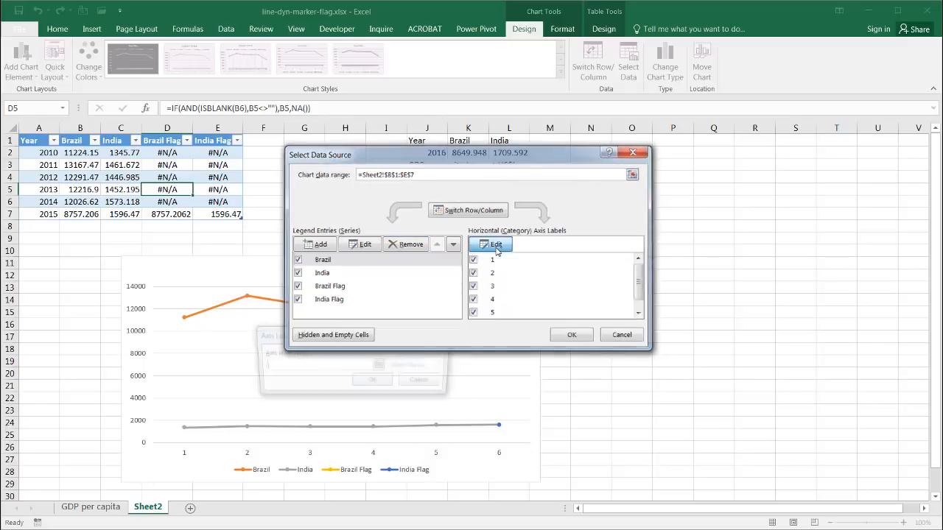
left_click(490, 244)
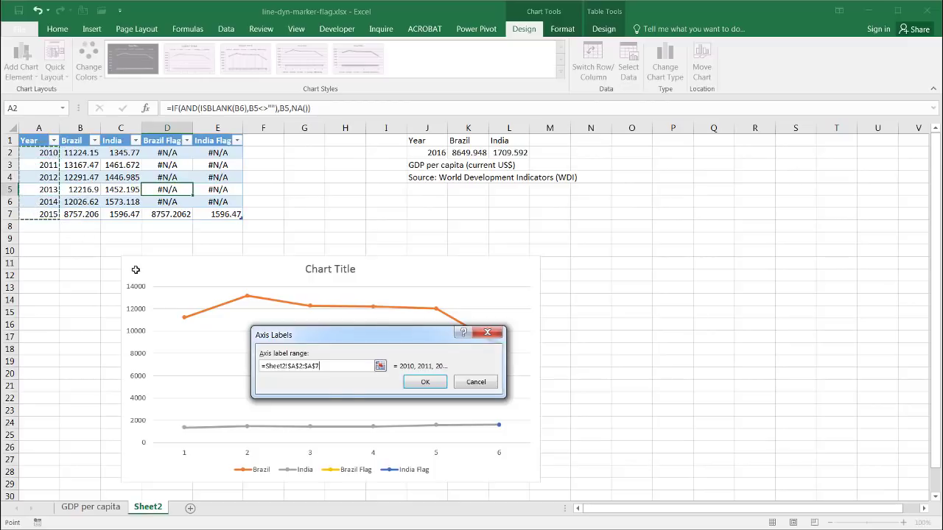
left_click(424, 382)
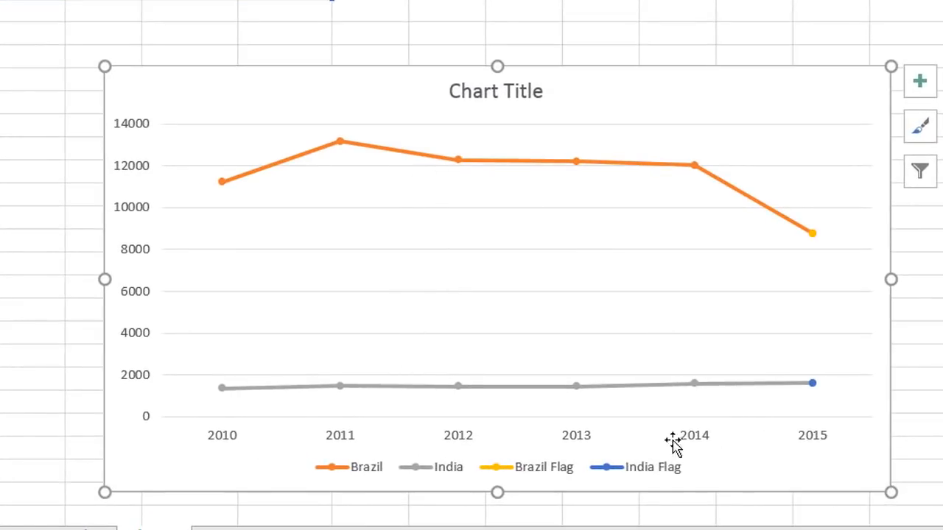
mouse_move(235, 193)
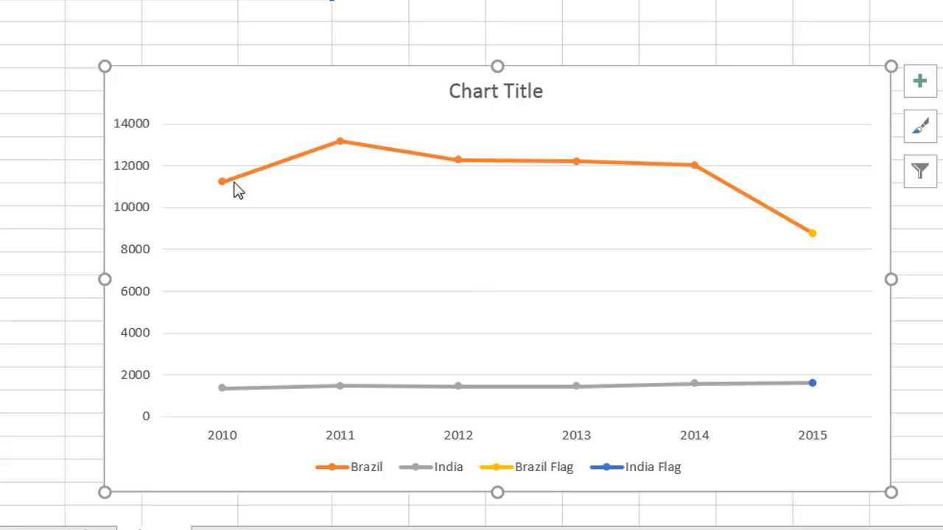
mouse_move(327, 160)
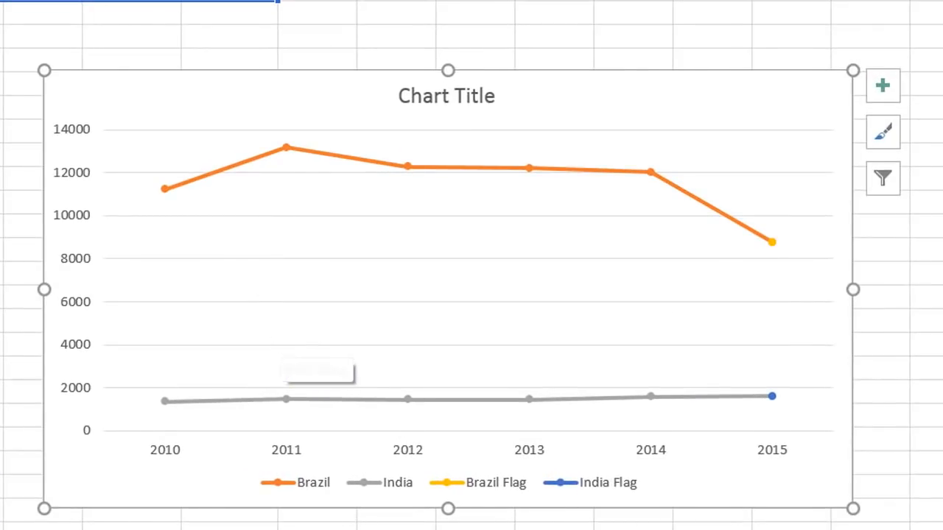
mouse_move(435, 236)
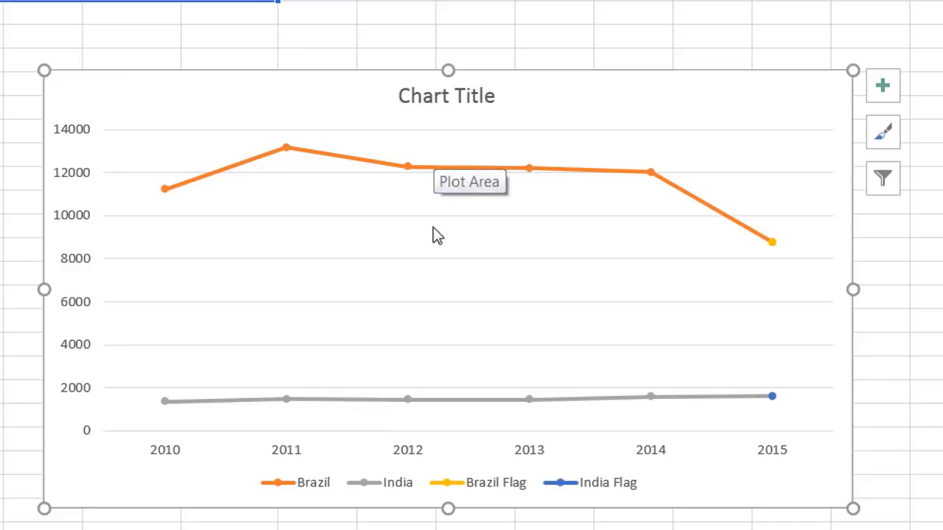
mouse_move(446, 487)
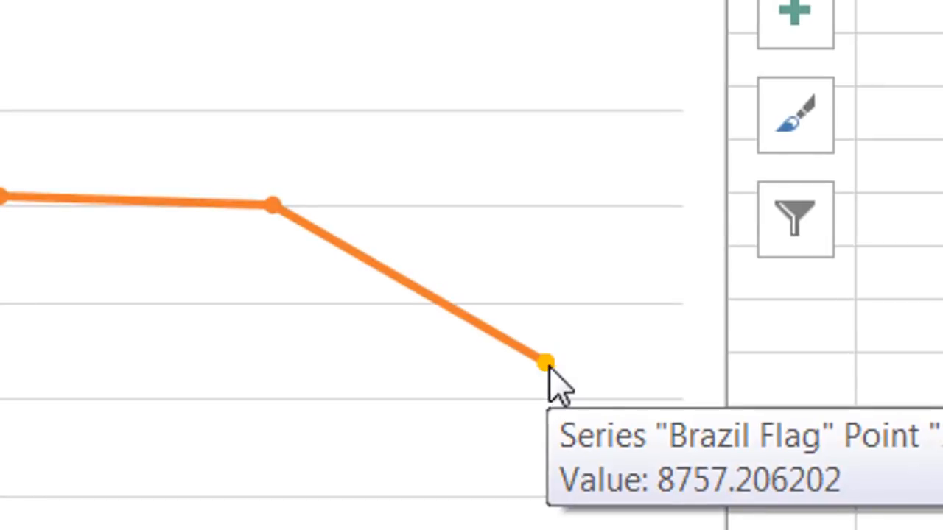
mouse_move(475, 368)
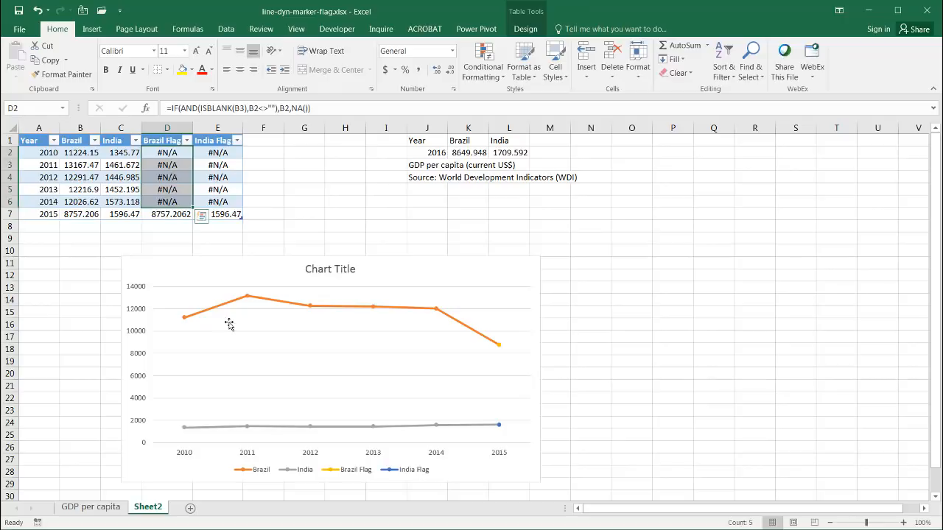
Confirm the 2015 Brazil Flag point shows the value 8757.206.
left_click(166, 215)
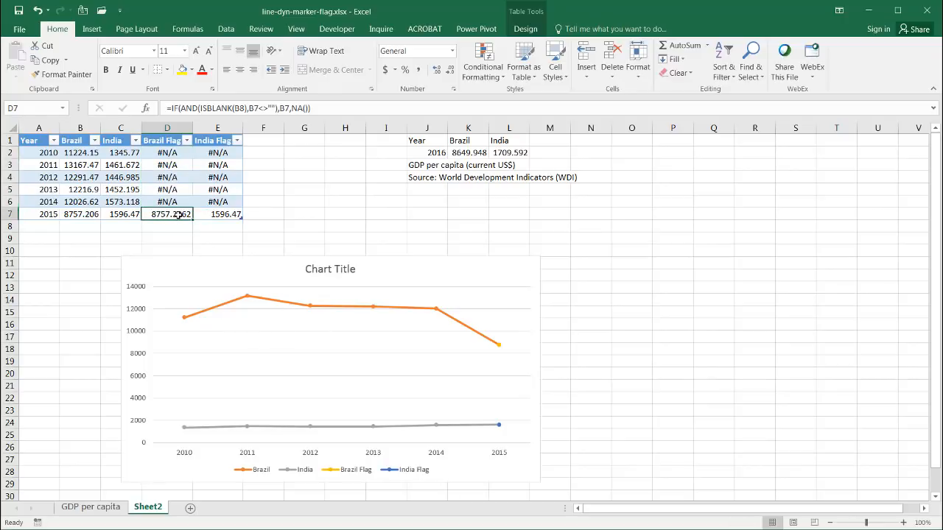
mouse_move(498, 349)
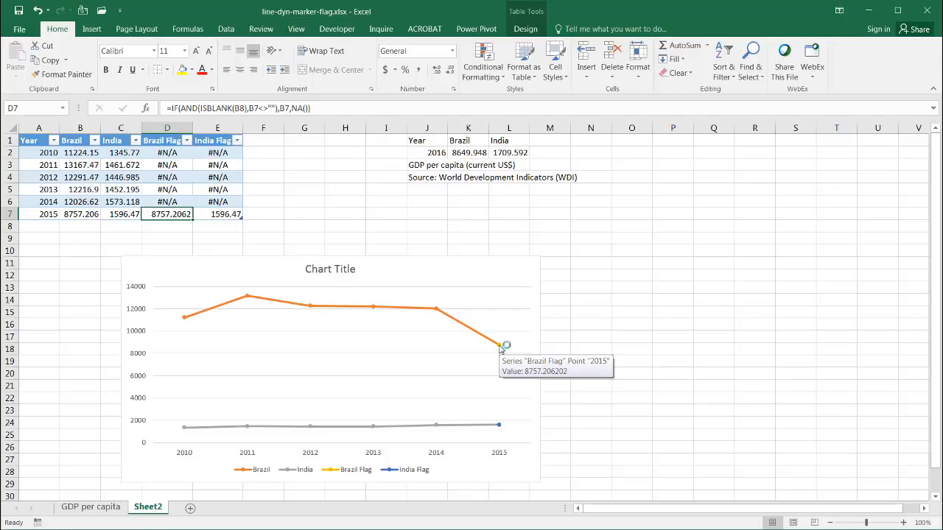
Make the 2015 Brazil Flag marker a size-15 square filled with a flag picture from file.
left_click(499, 345)
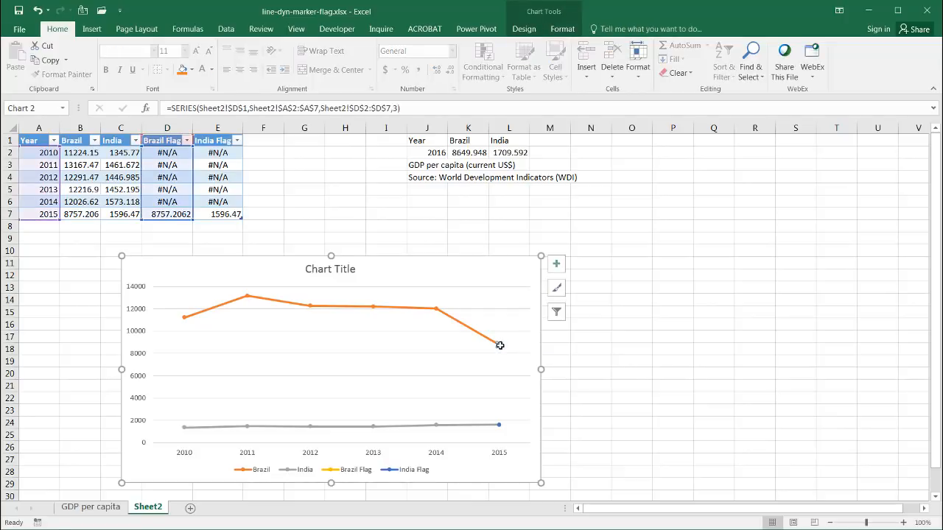
right_click(498, 345)
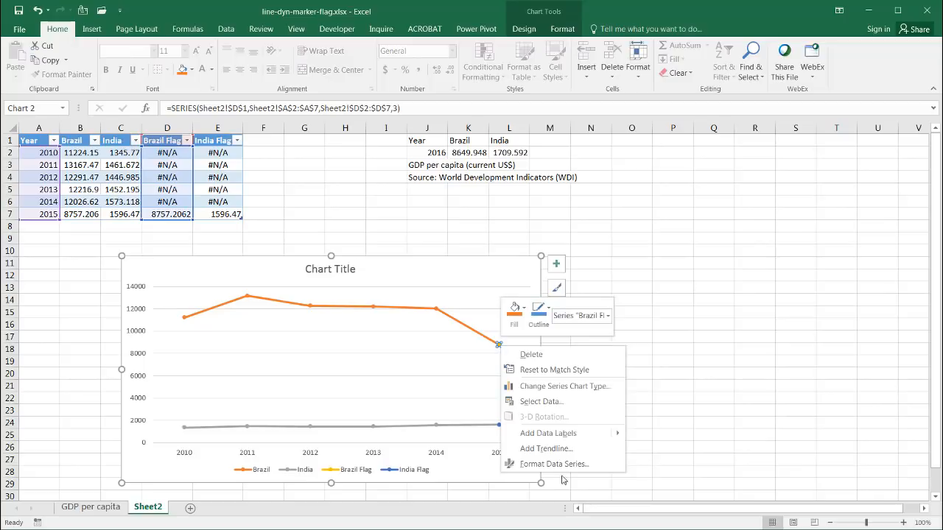
left_click(552, 464)
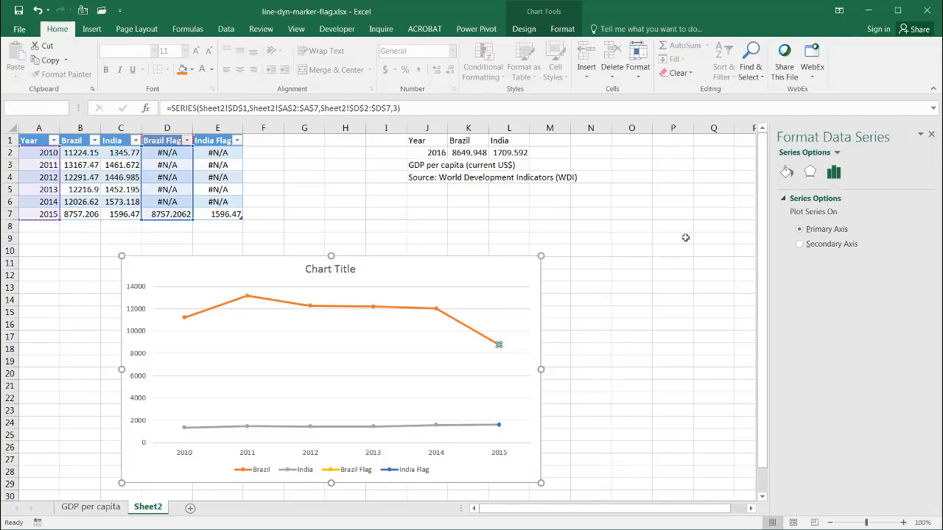
left_click(786, 172)
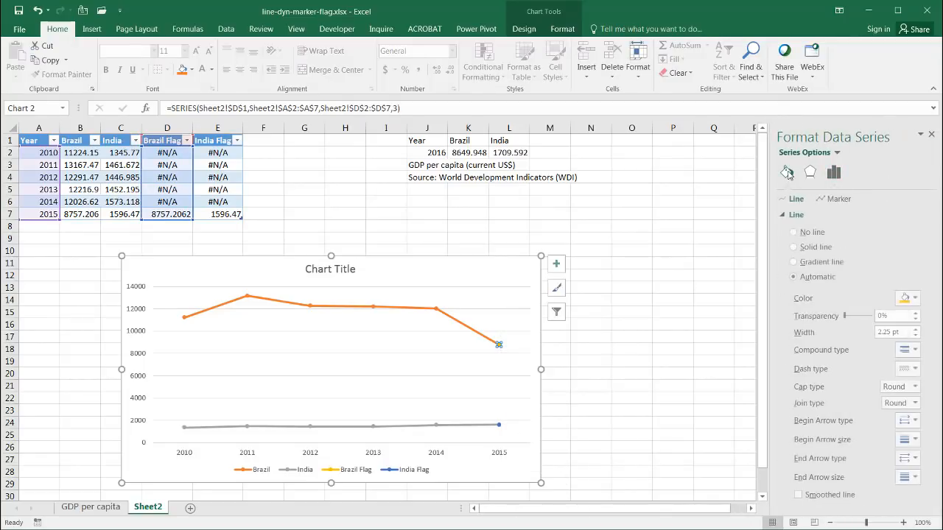
left_click(839, 198)
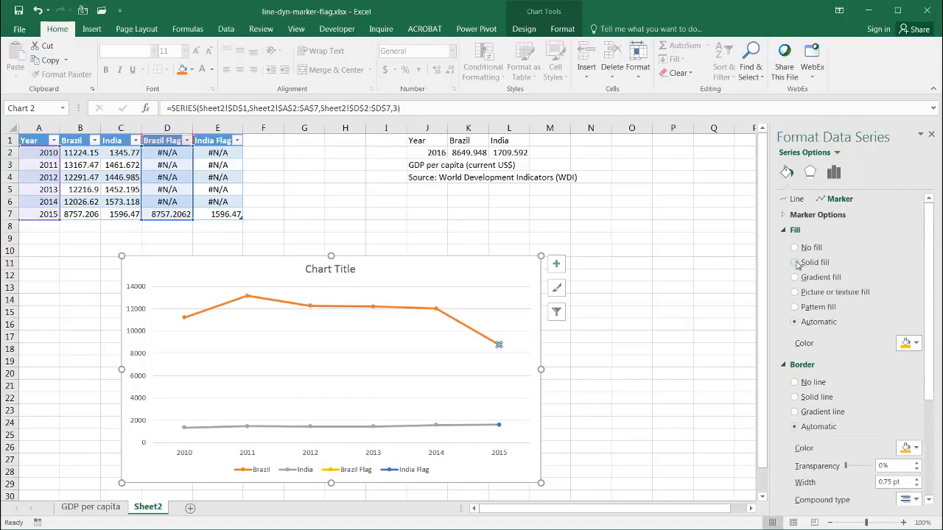
left_click(817, 214)
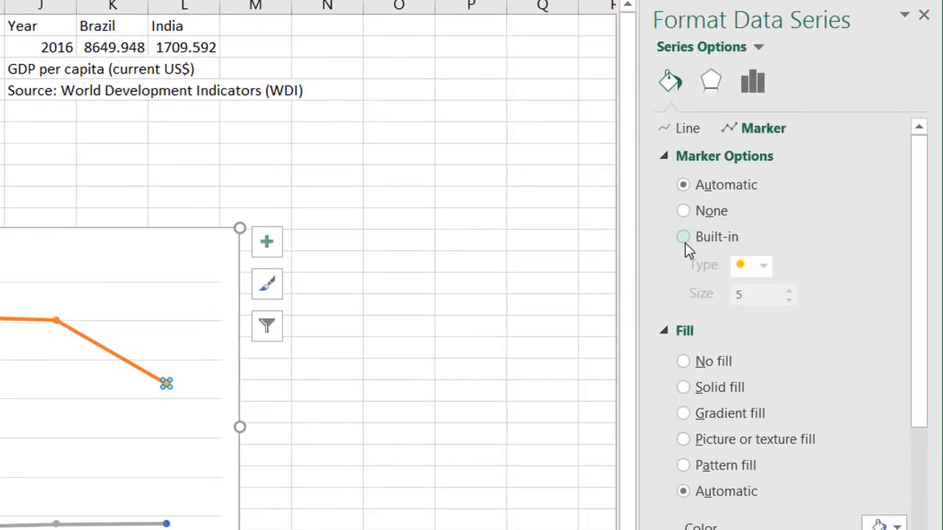
left_click(684, 237)
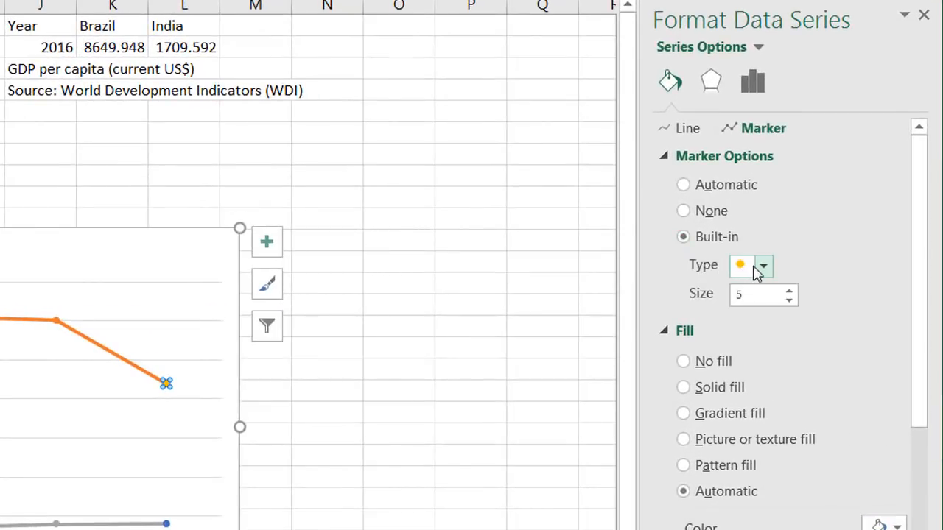
left_click(763, 265)
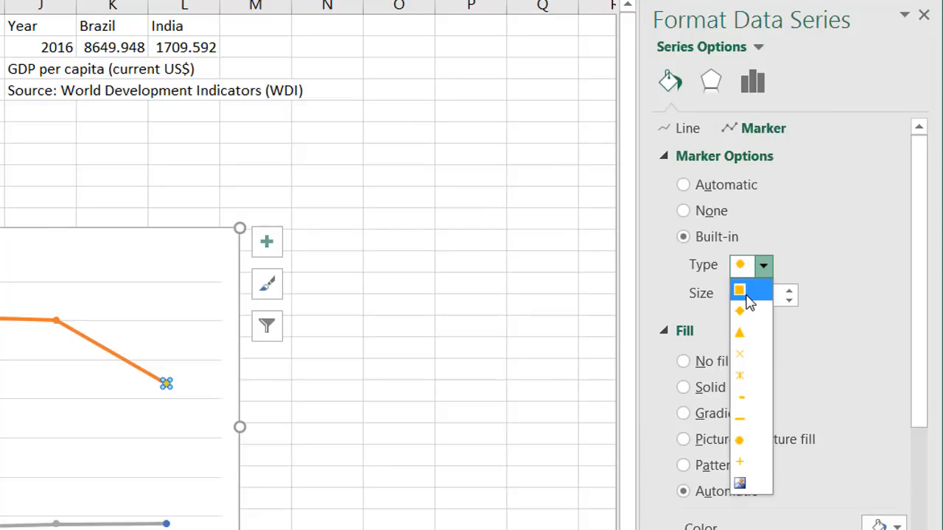
left_click(739, 288)
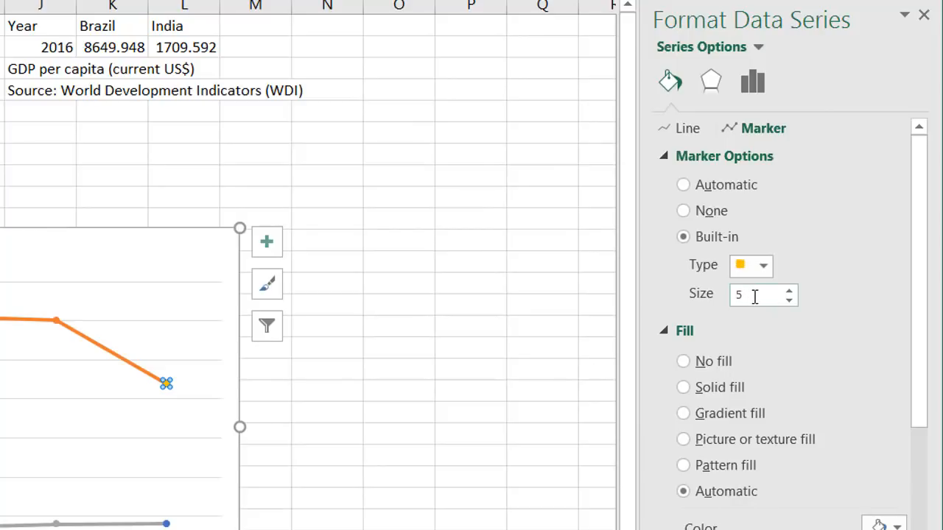
type("15")
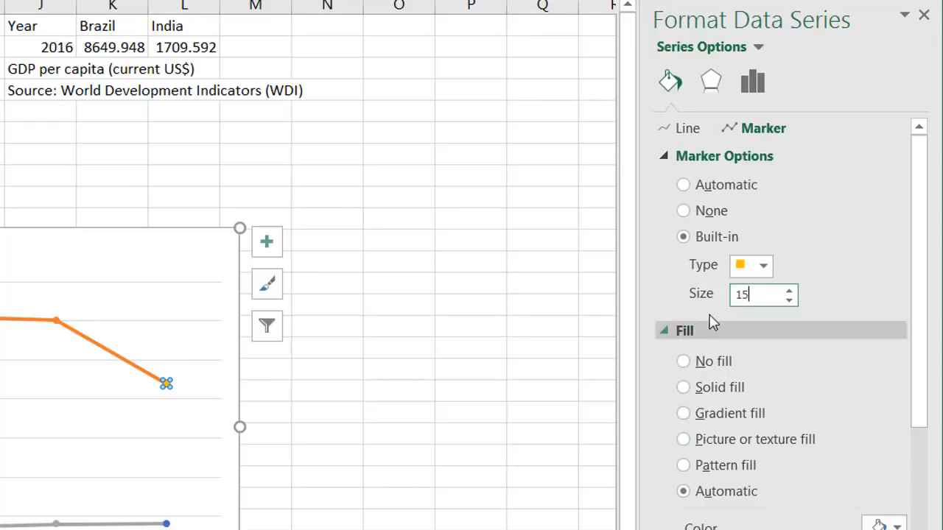
left_click(683, 439)
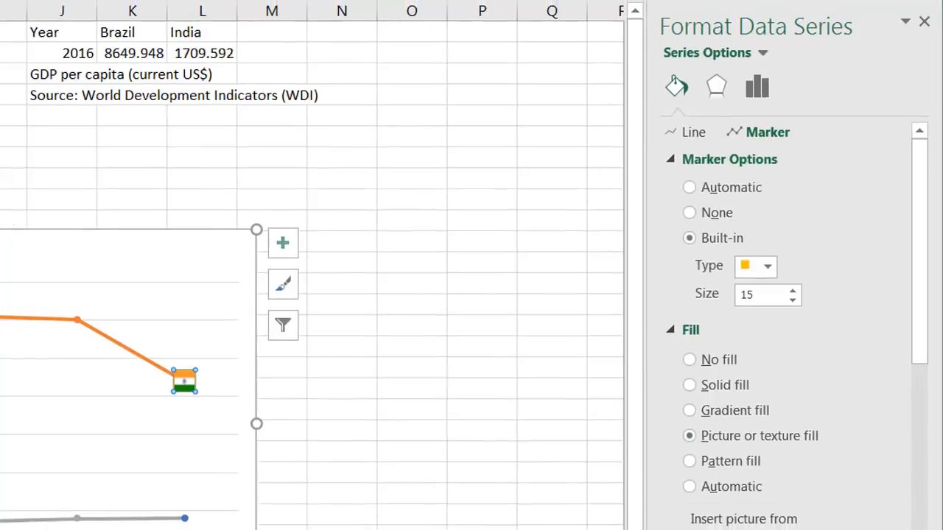
left_click(808, 441)
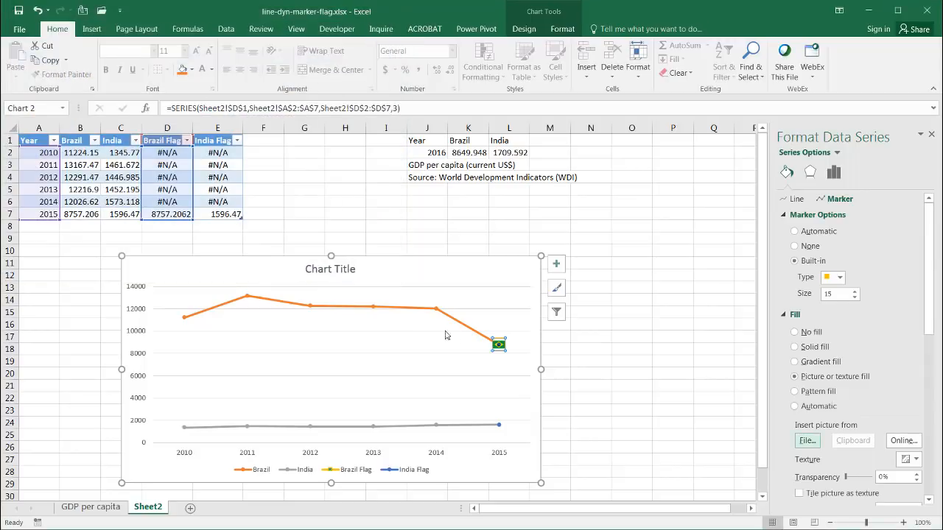
mouse_move(503, 428)
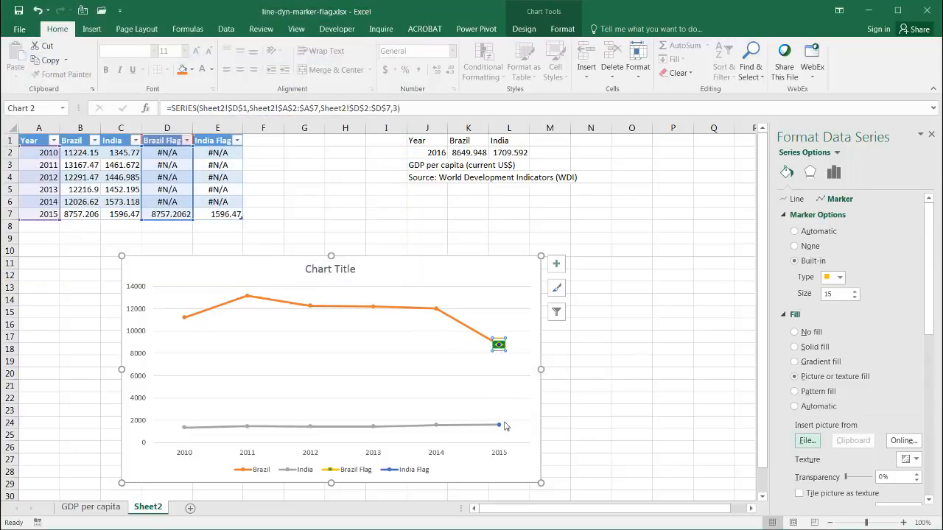
mouse_move(499, 442)
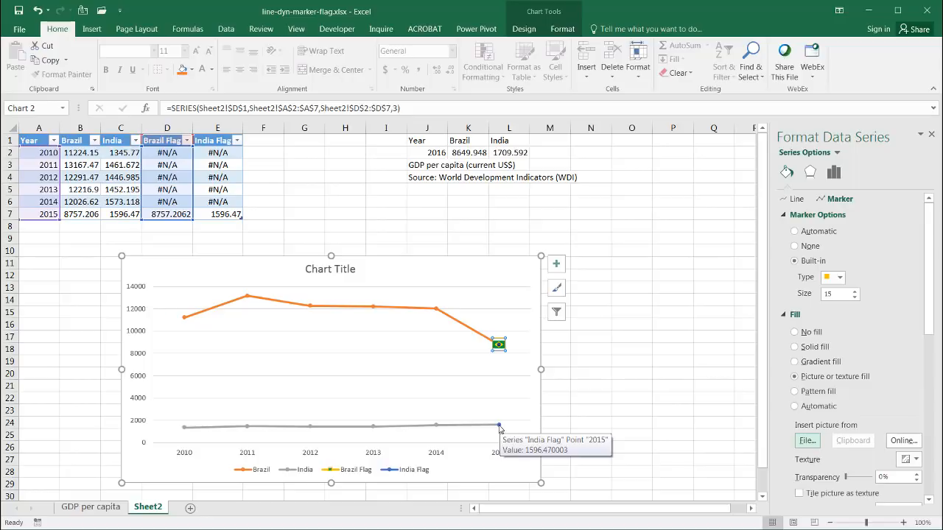
mouse_move(189, 431)
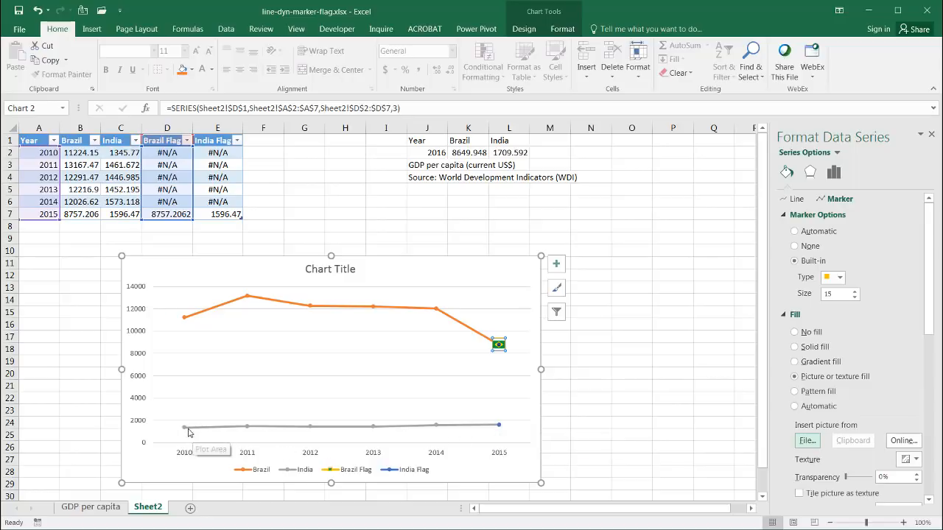
mouse_move(246, 426)
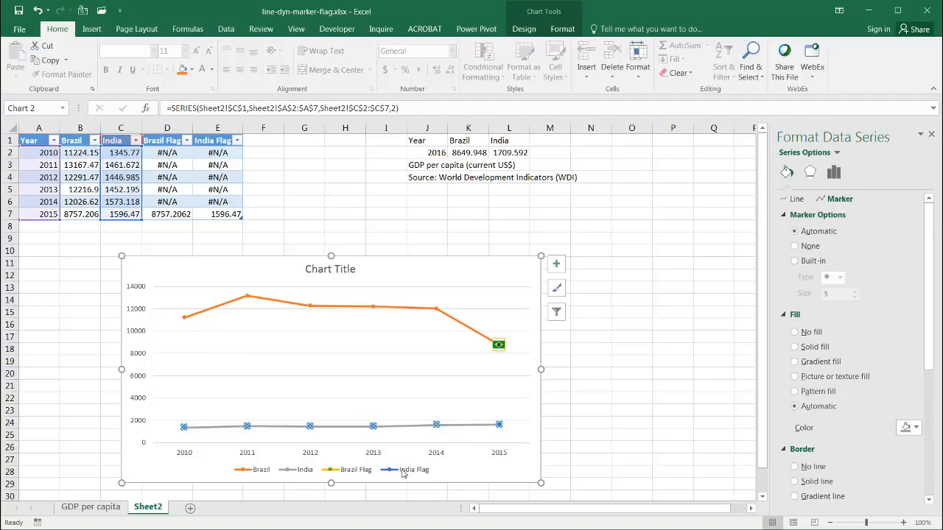
mouse_move(581, 463)
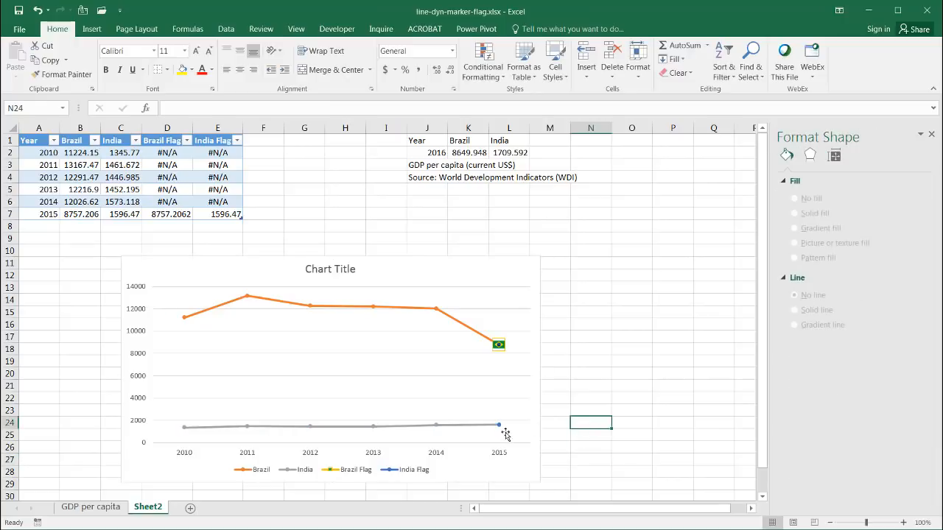
mouse_move(499, 442)
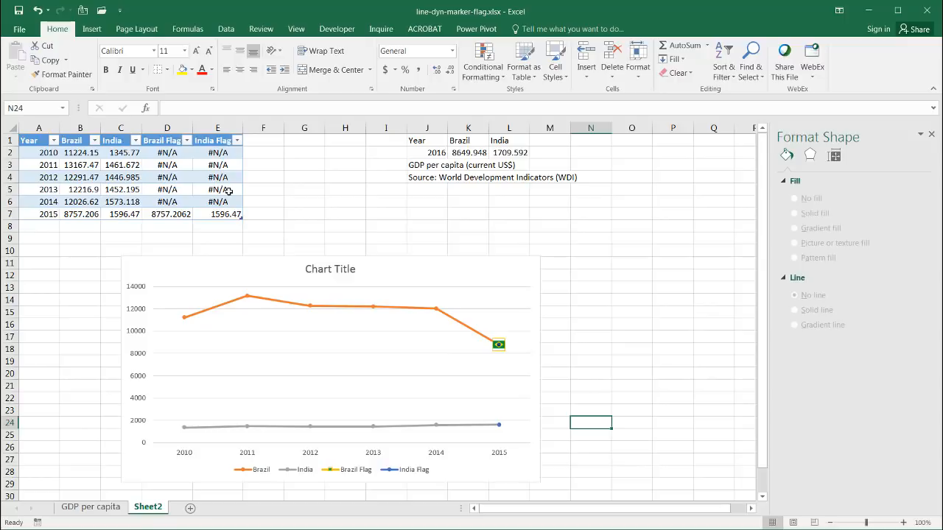
mouse_move(500, 442)
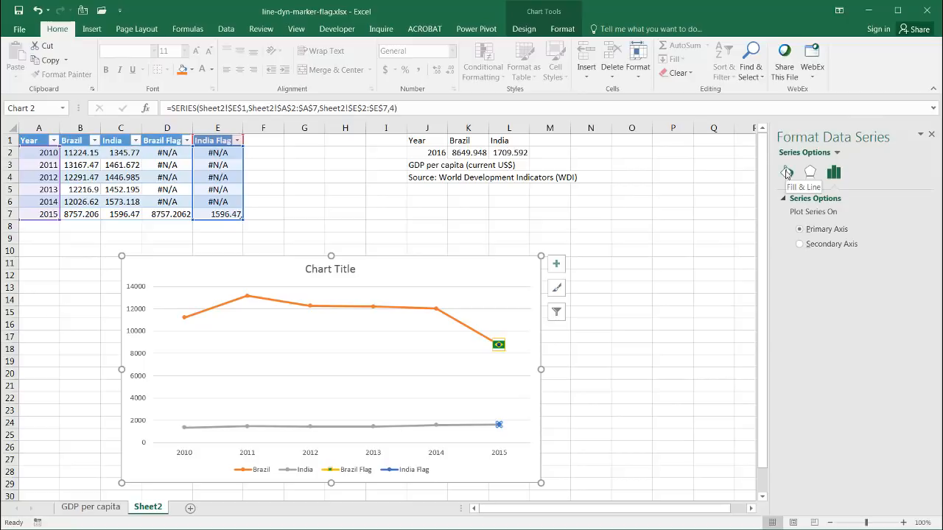
Show the Fill & Line marker settings in Format Data Series, switched to the India Flag series.
left_click(809, 173)
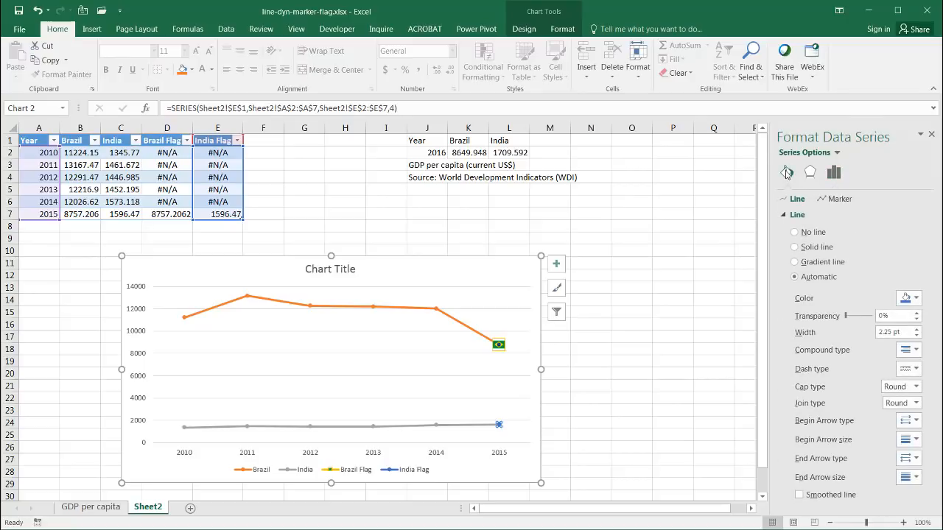
left_click(841, 198)
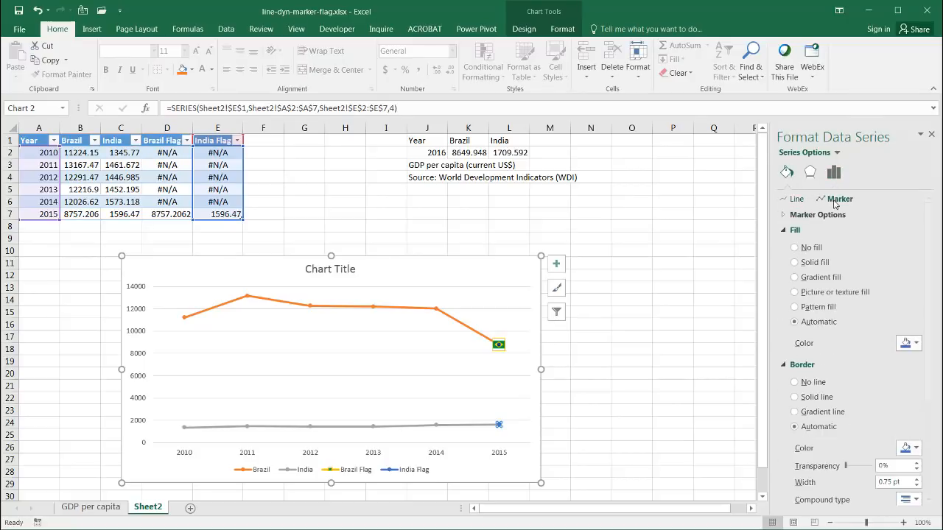
mouse_move(346, 349)
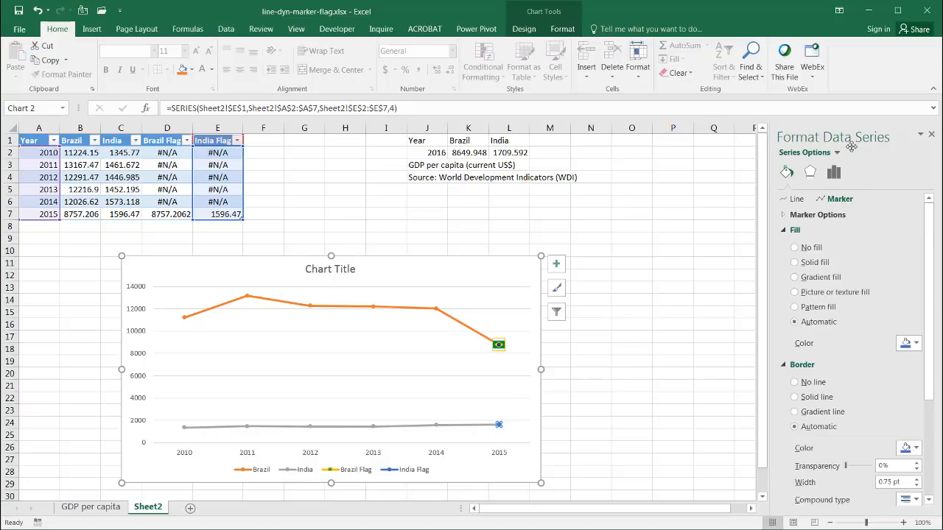
left_click(836, 151)
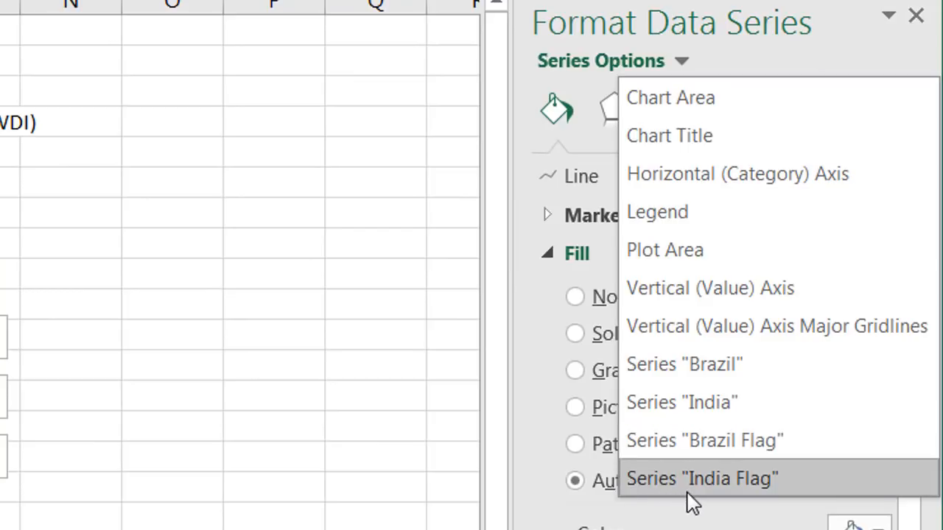
left_click(701, 478)
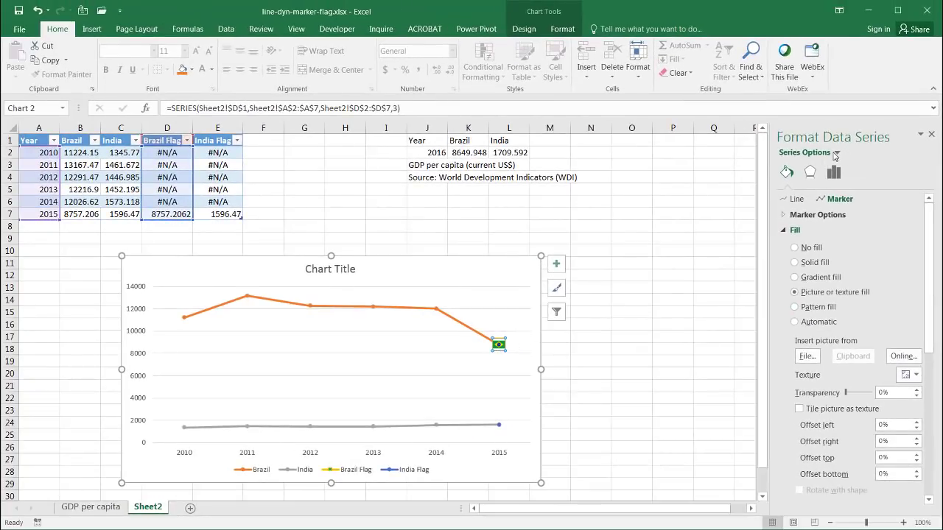
left_click(835, 153)
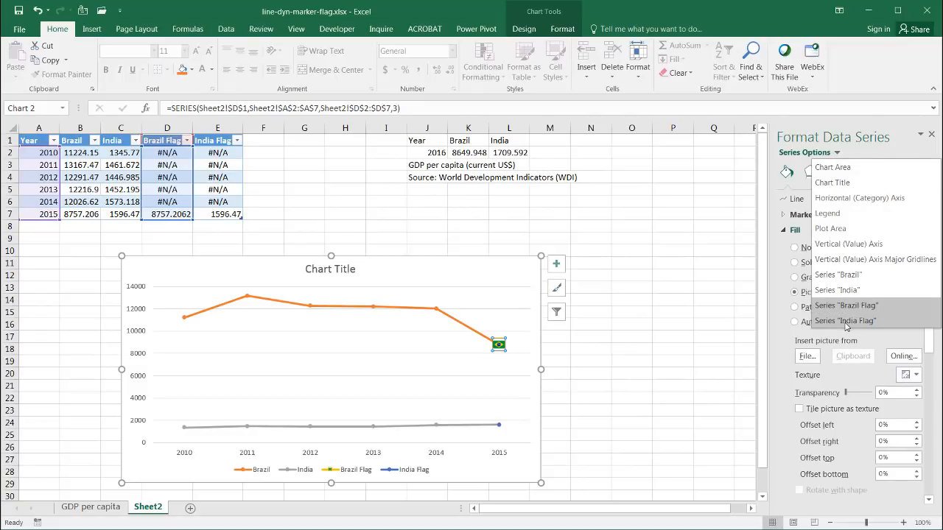
left_click(847, 321)
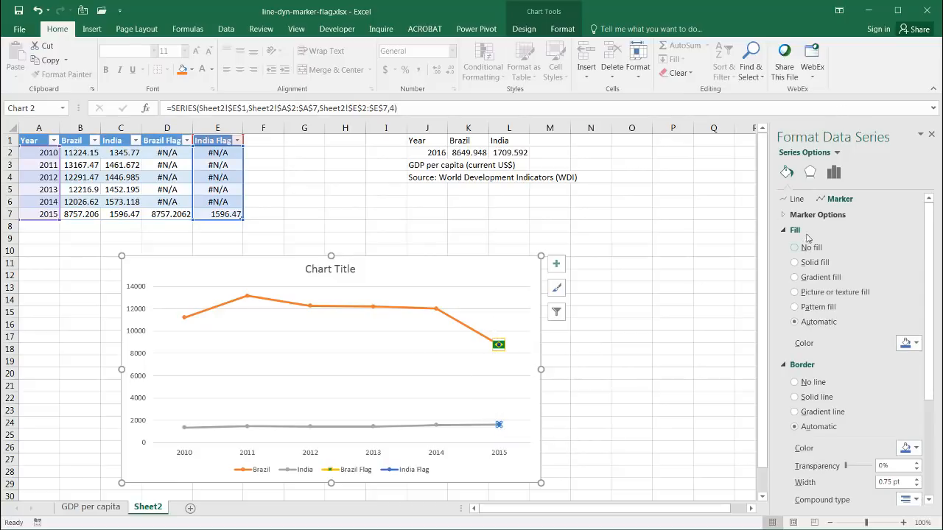
Give the India Flag marker a built-in square shape filled with the India flag picture.
left_click(817, 214)
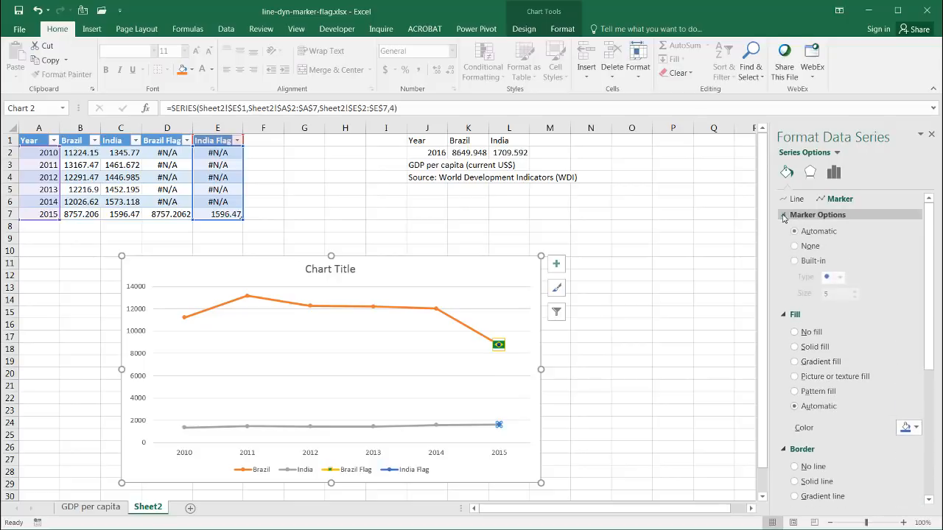
left_click(795, 260)
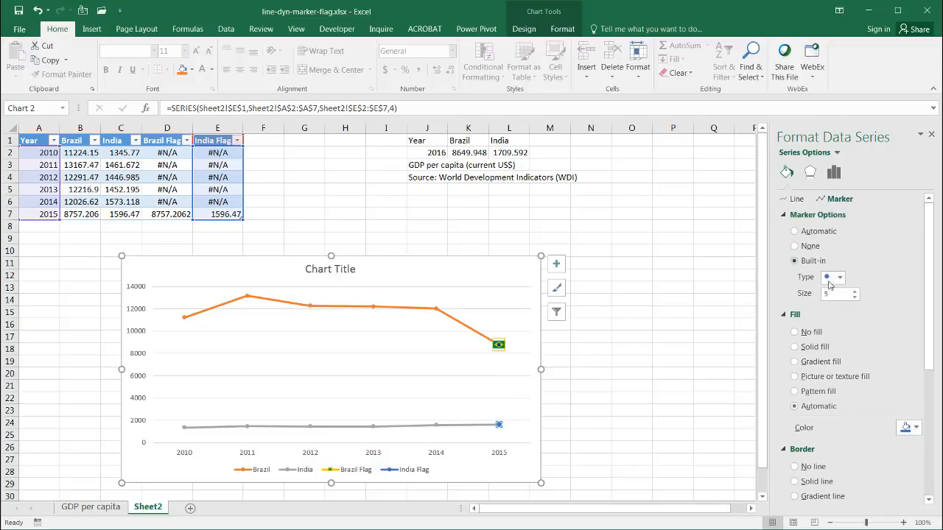
left_click(841, 277)
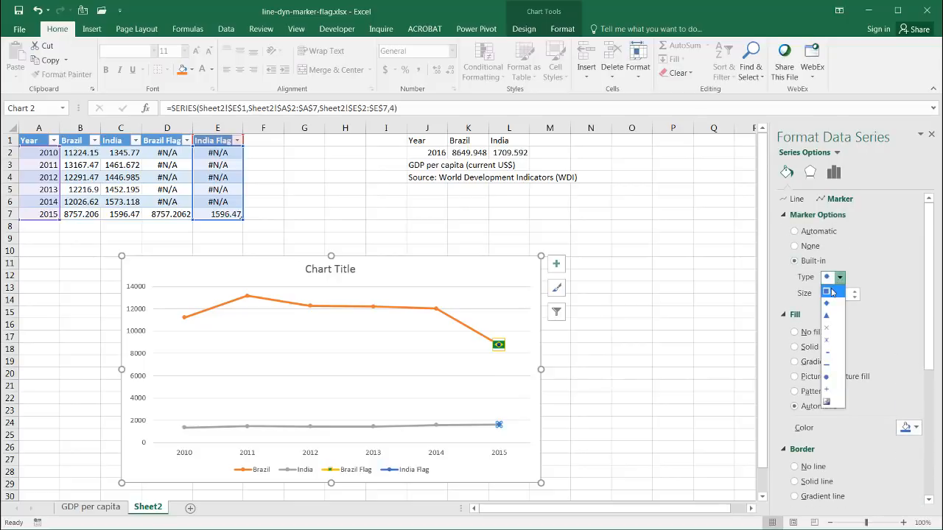
left_click(827, 289)
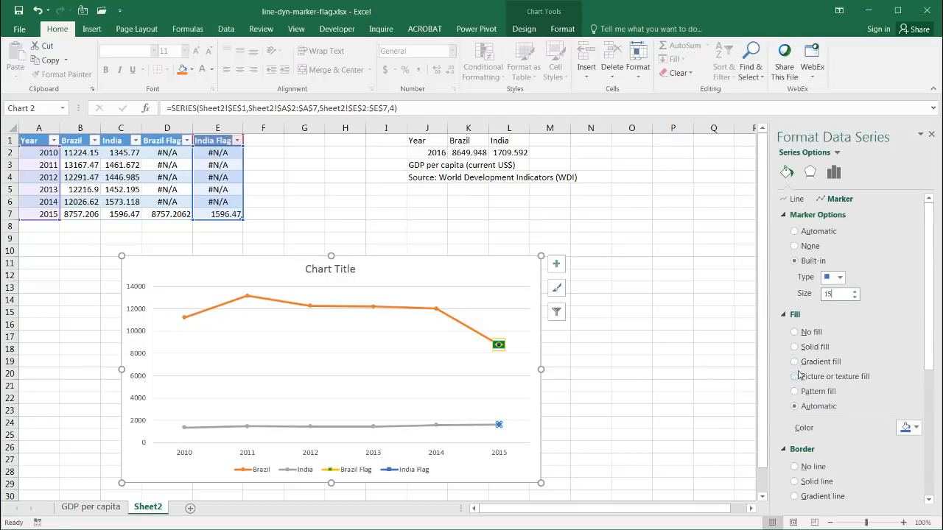
left_click(794, 376)
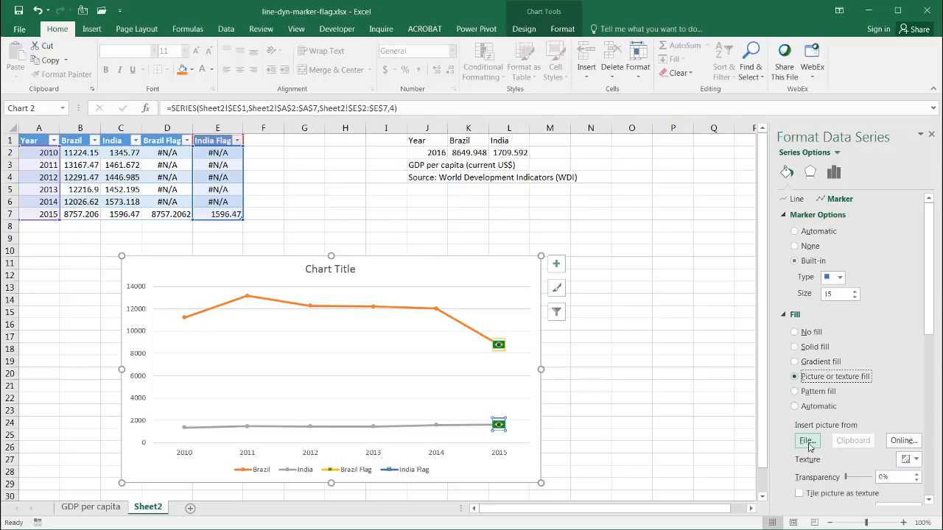
left_click(806, 441)
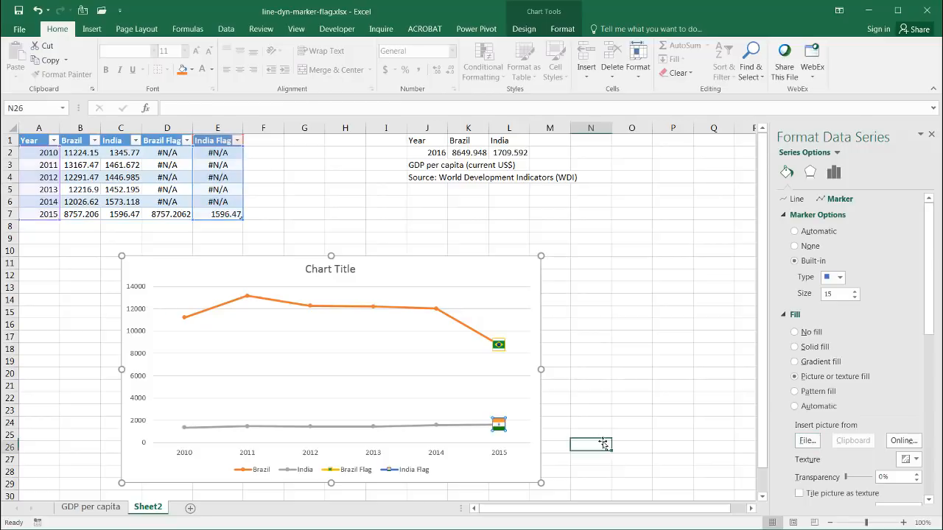
Delete the chart's horizontal gridlines.
left_click(468, 382)
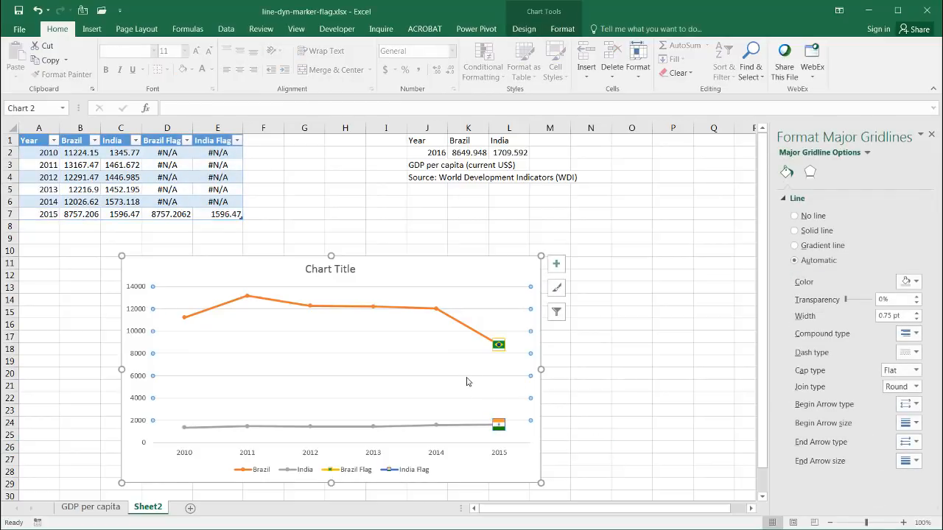
key("Delete")
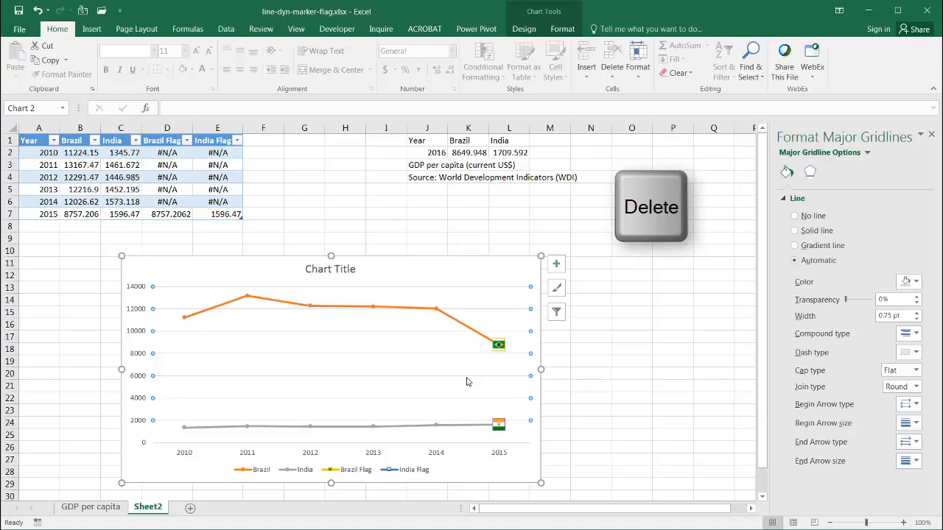
left_click(501, 361)
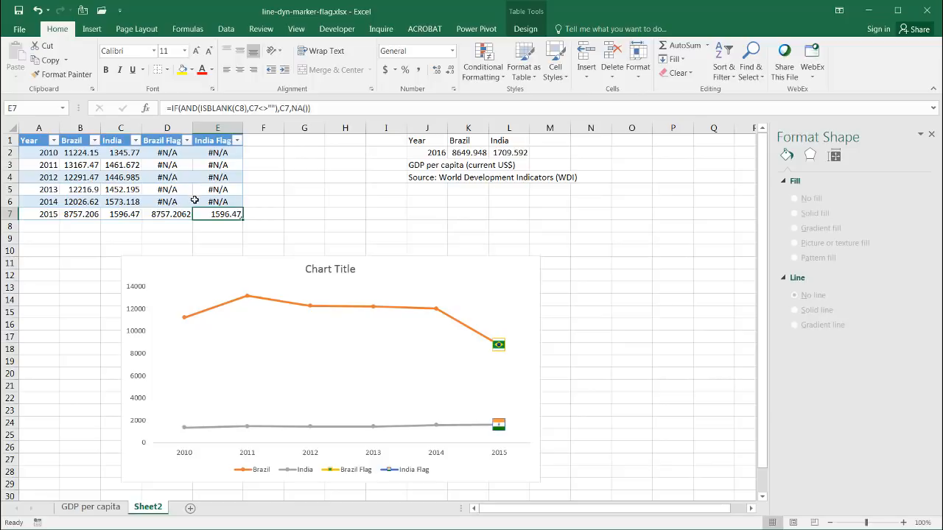
Add the 2016 row (8649.948, 1709.592) to the table and check the 2016 Brazil Flag formula.
left_click(39, 226)
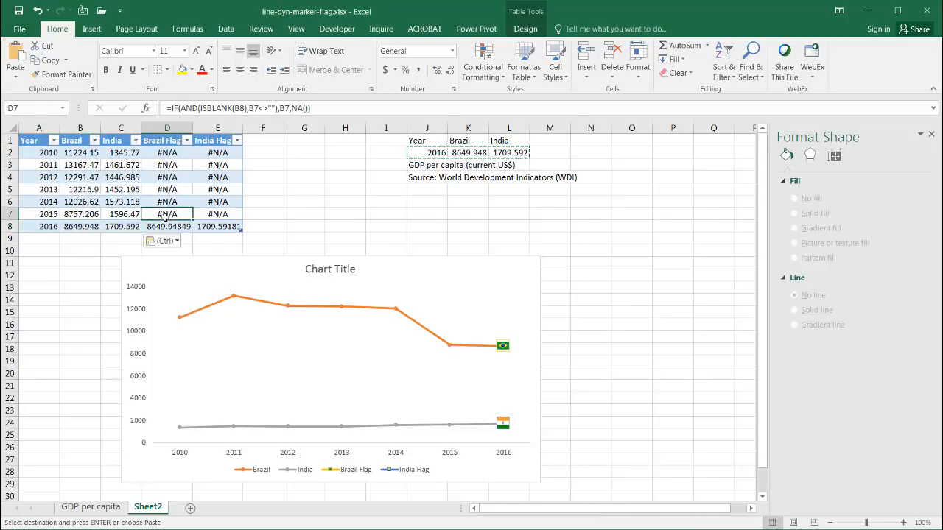
mouse_move(503, 359)
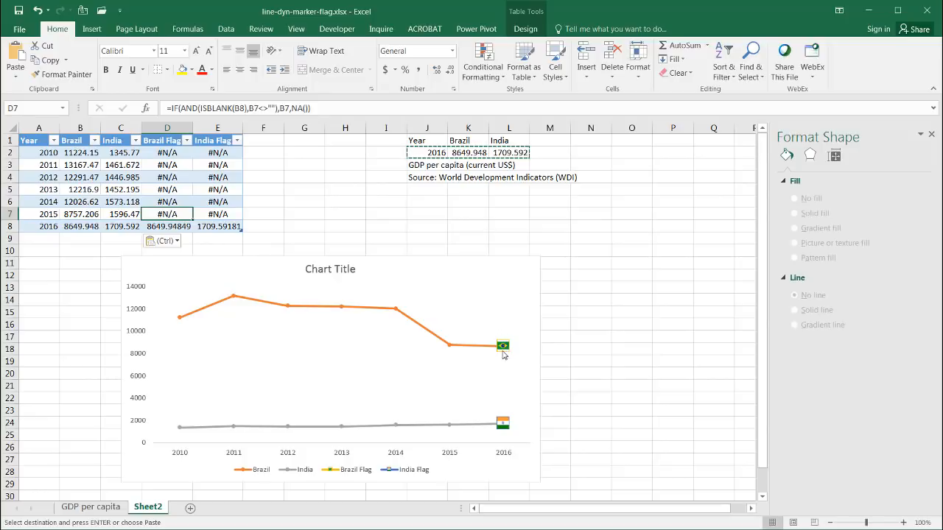
mouse_move(505, 357)
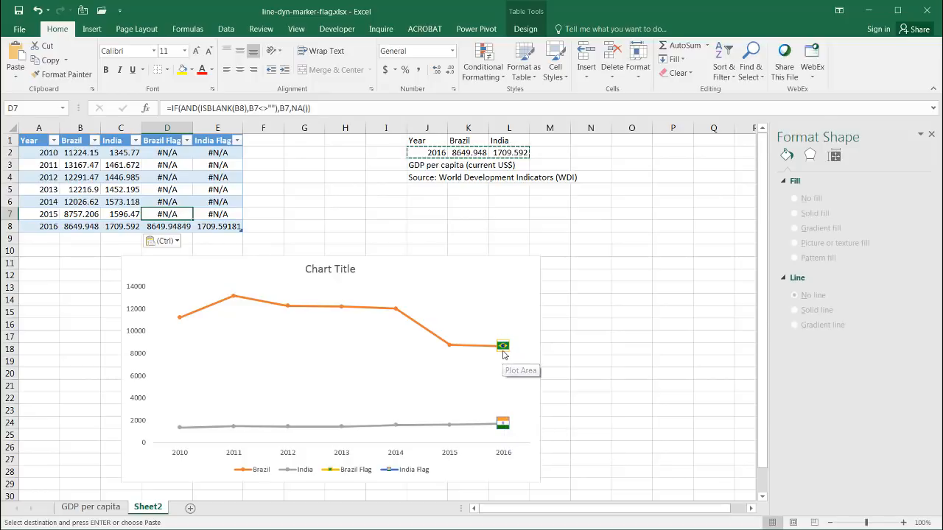
mouse_move(452, 336)
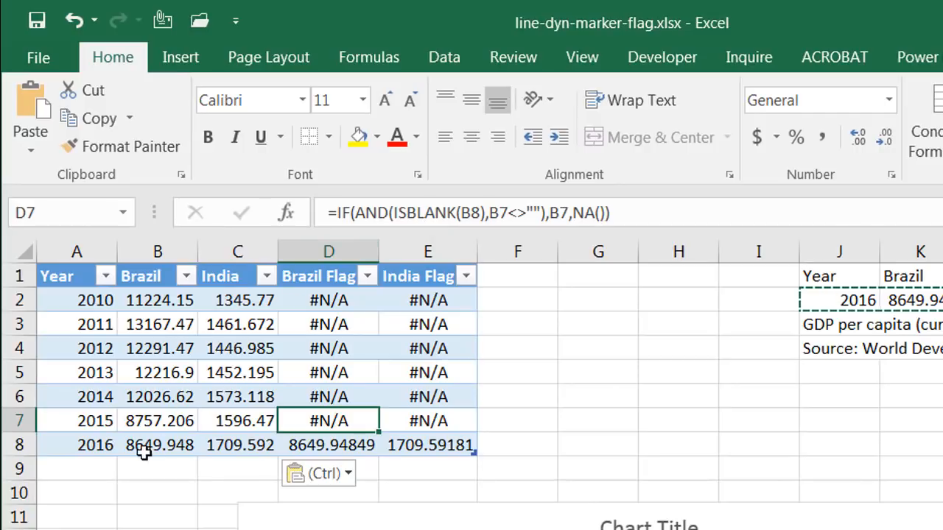
mouse_move(157, 445)
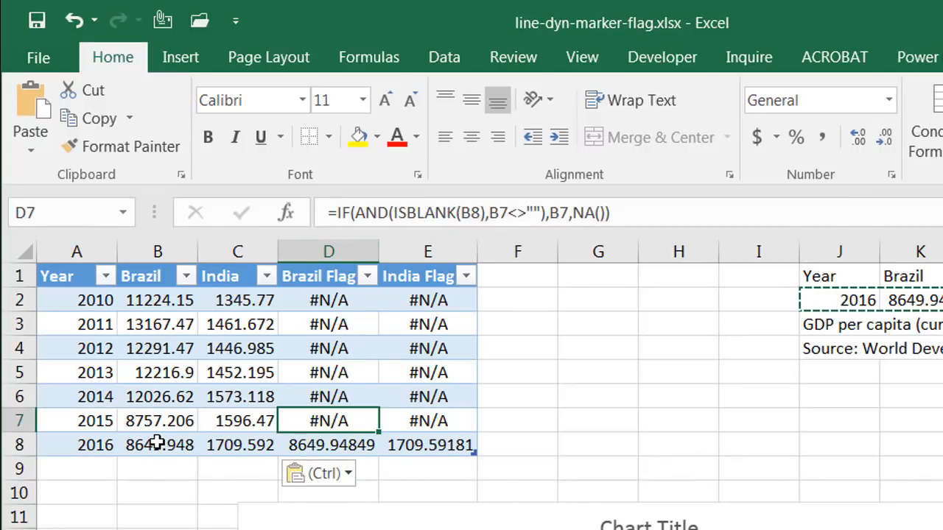
mouse_move(372, 206)
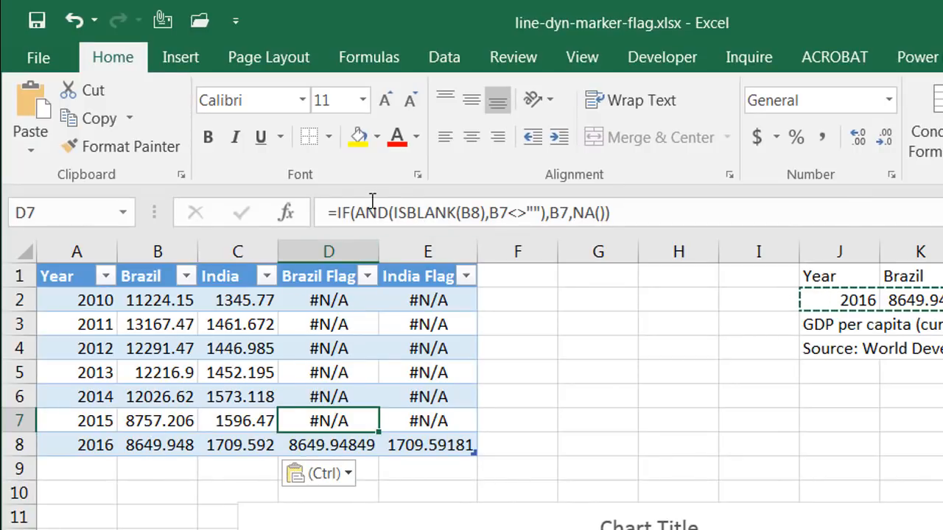
mouse_move(370, 210)
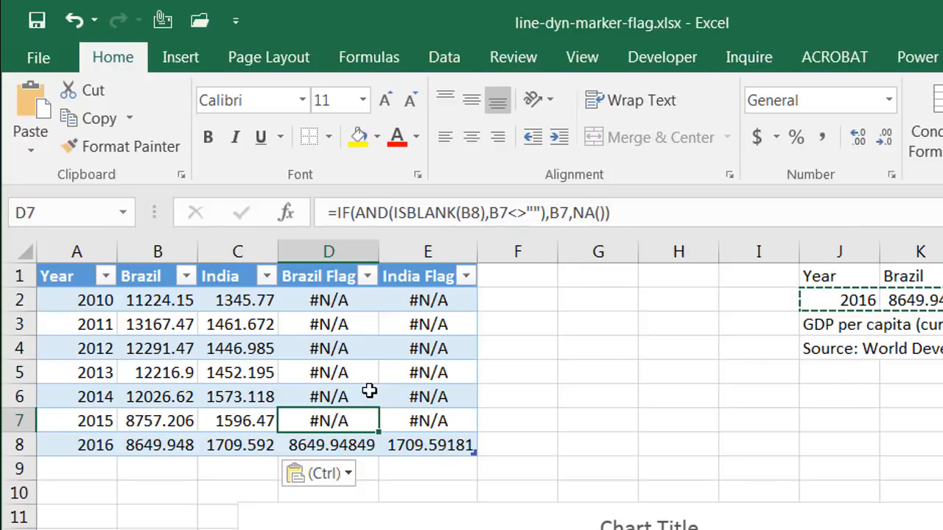
left_click(329, 444)
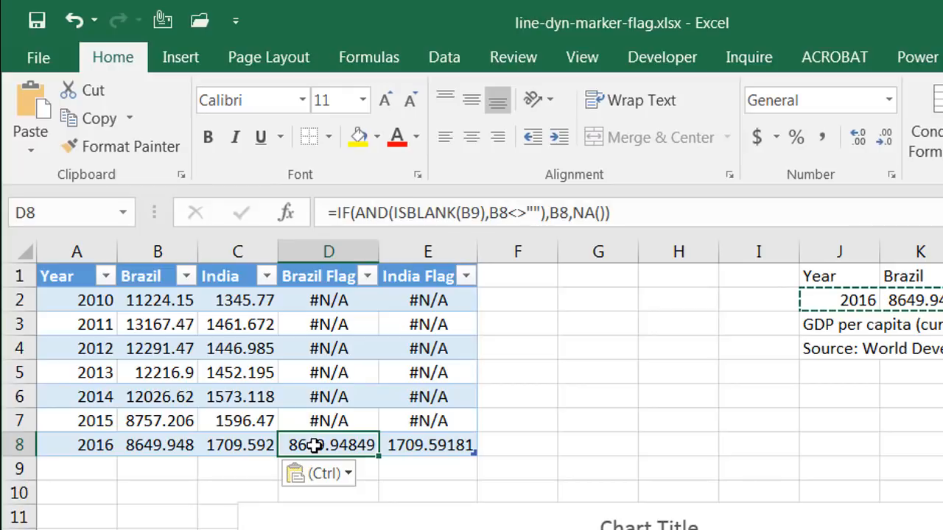
mouse_move(302, 321)
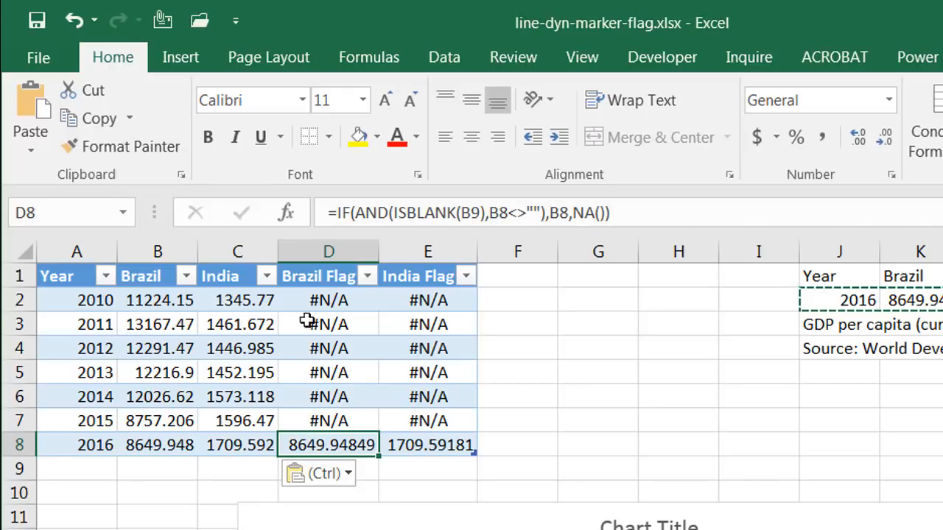
mouse_move(147, 468)
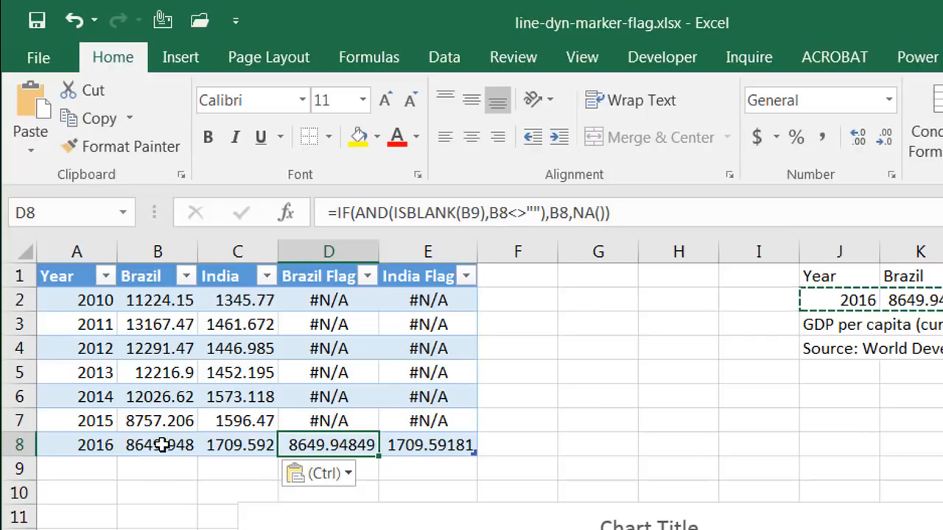
mouse_move(153, 446)
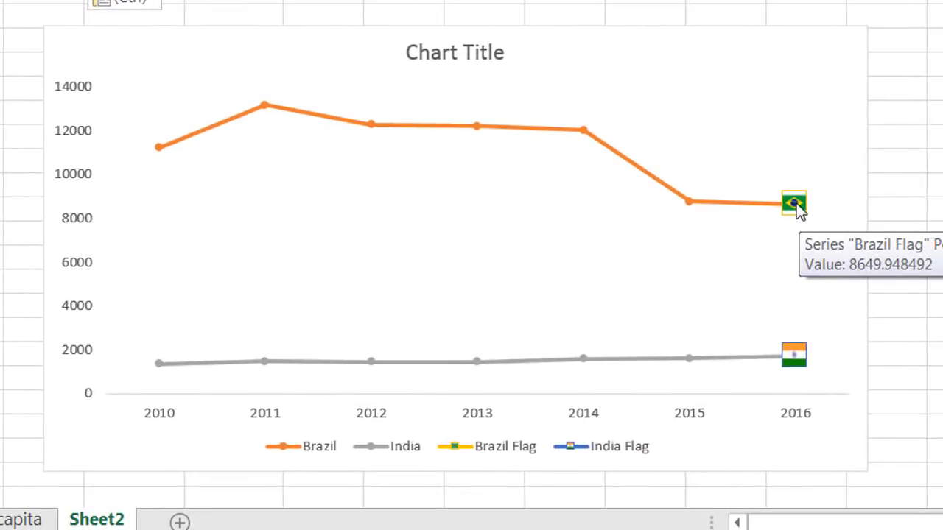
Add an 8650 value label to the Brazil flag point and check its 2016 formula.
left_click(792, 205)
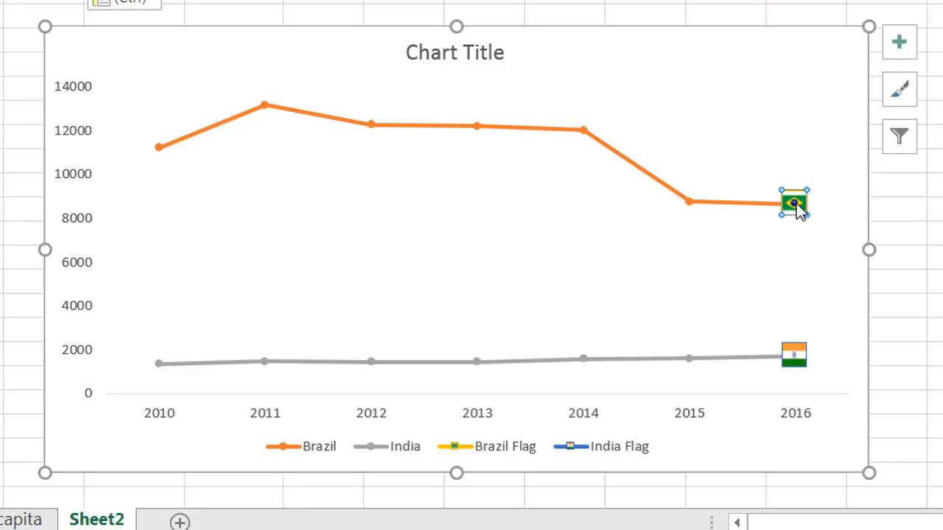
right_click(794, 205)
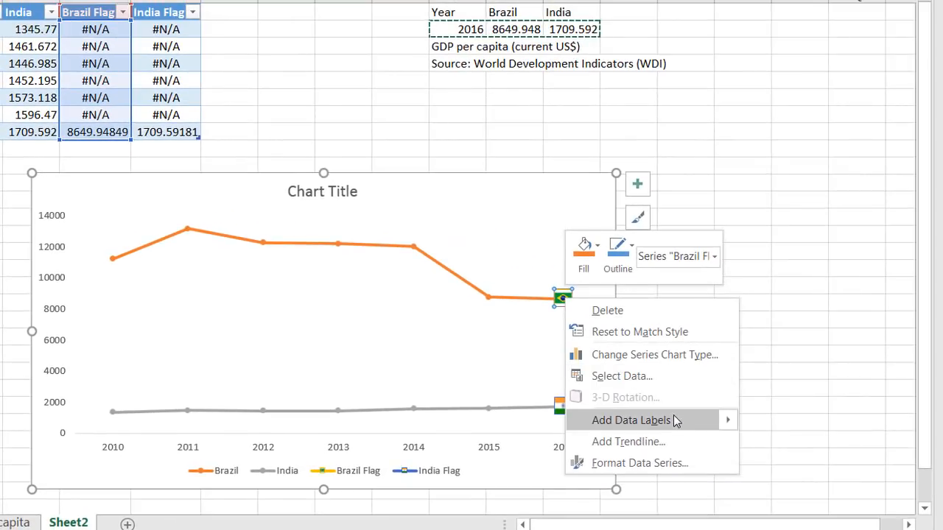
left_click(797, 437)
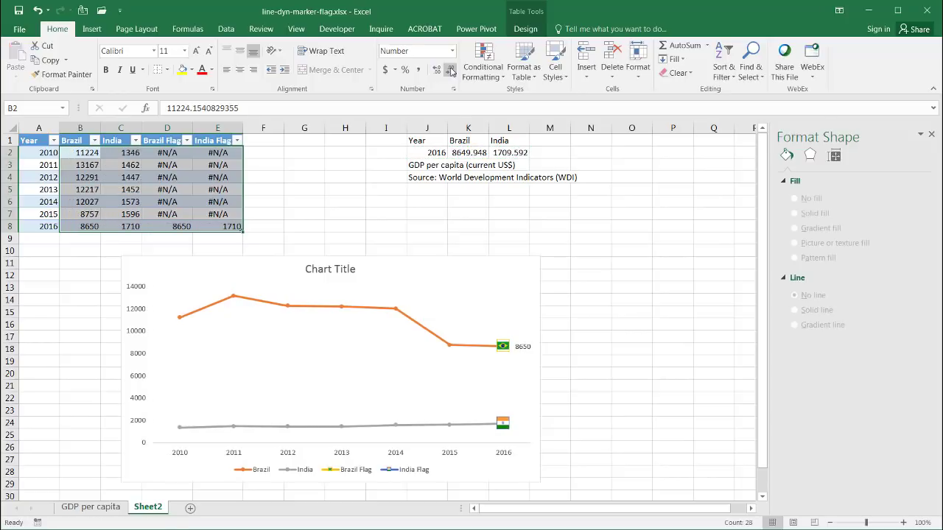
mouse_move(530, 356)
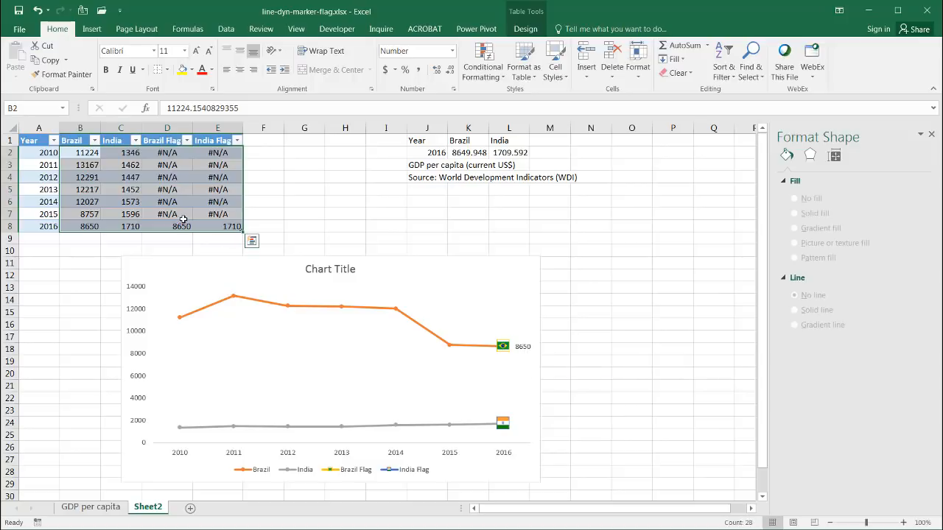
left_click(167, 227)
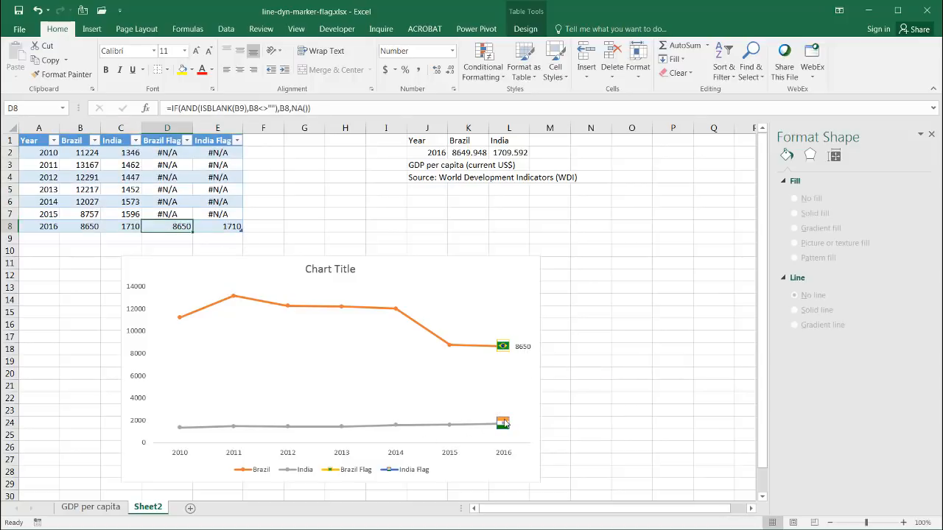
Add a 1710 value label to the India flag point only.
left_click(499, 422)
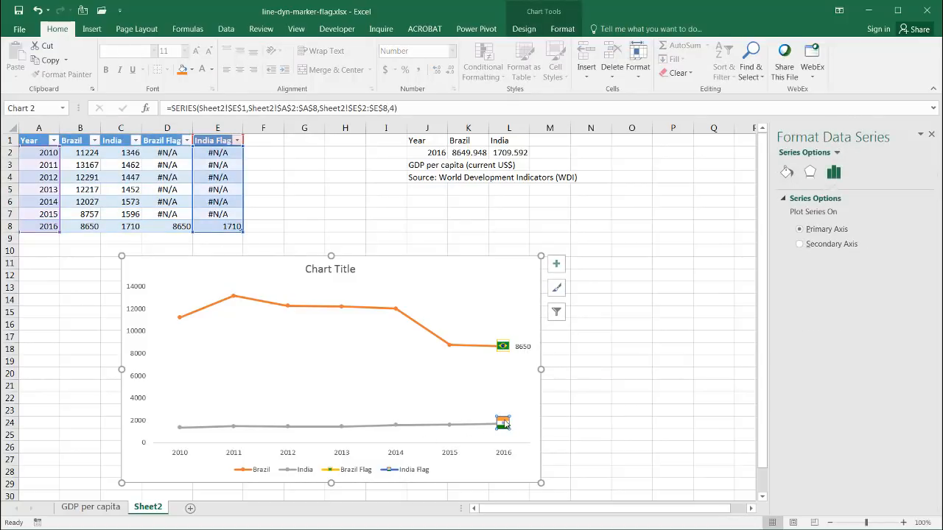
mouse_move(363, 416)
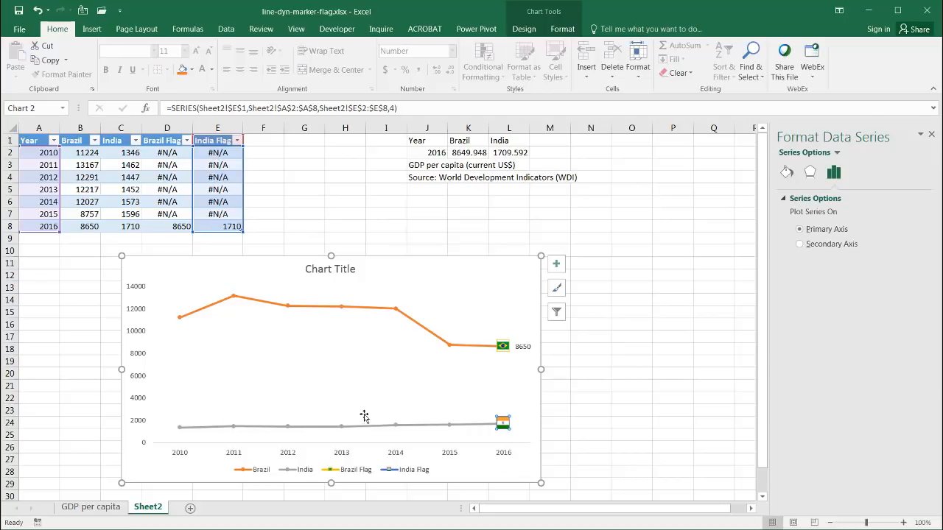
mouse_move(201, 424)
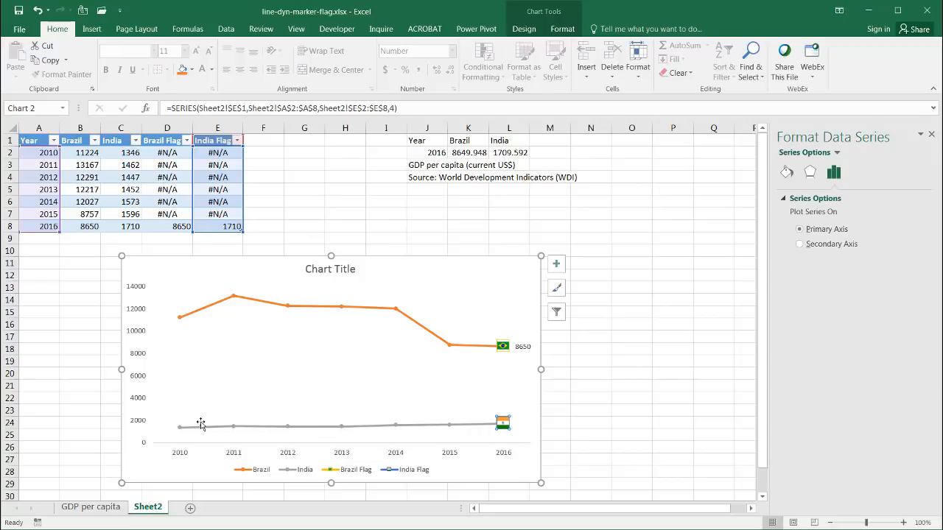
left_click(120, 140)
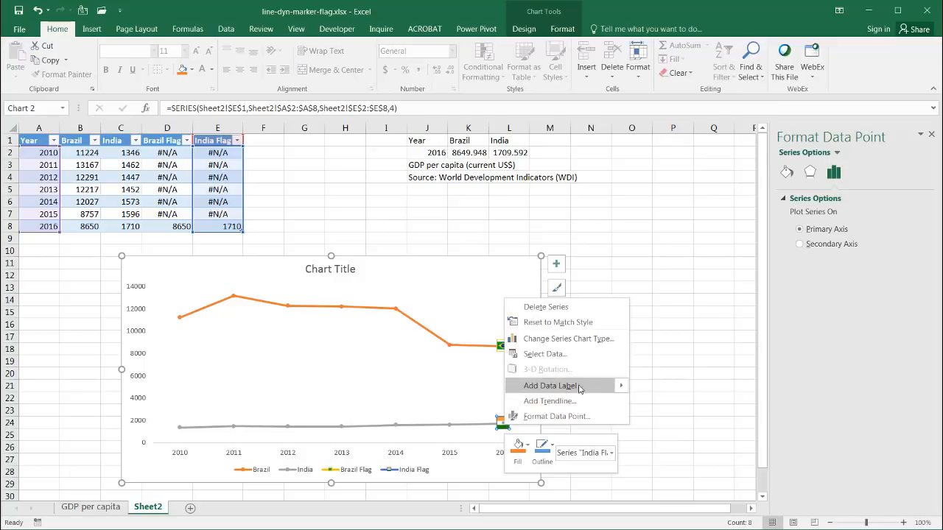
left_click(554, 386)
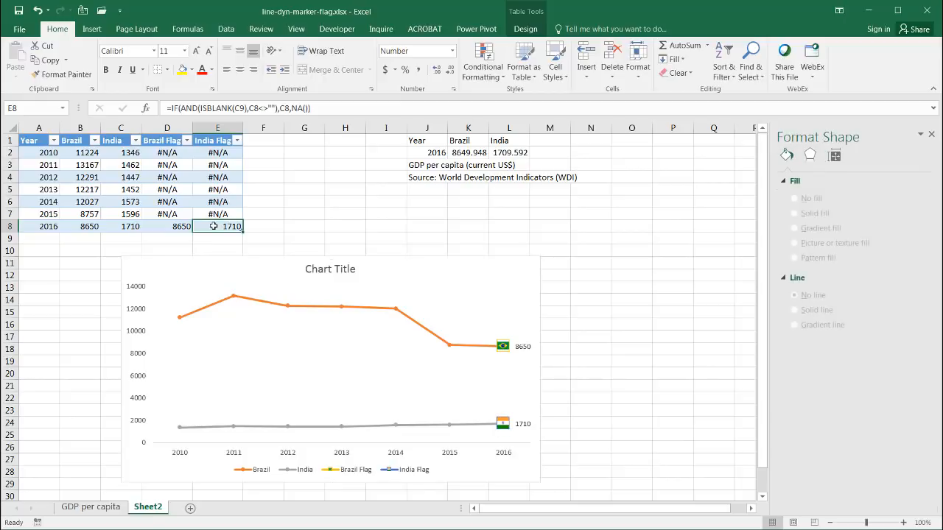
Enter a 2017 row below the table with Brazil 9000 and India 1800.
left_click(38, 238)
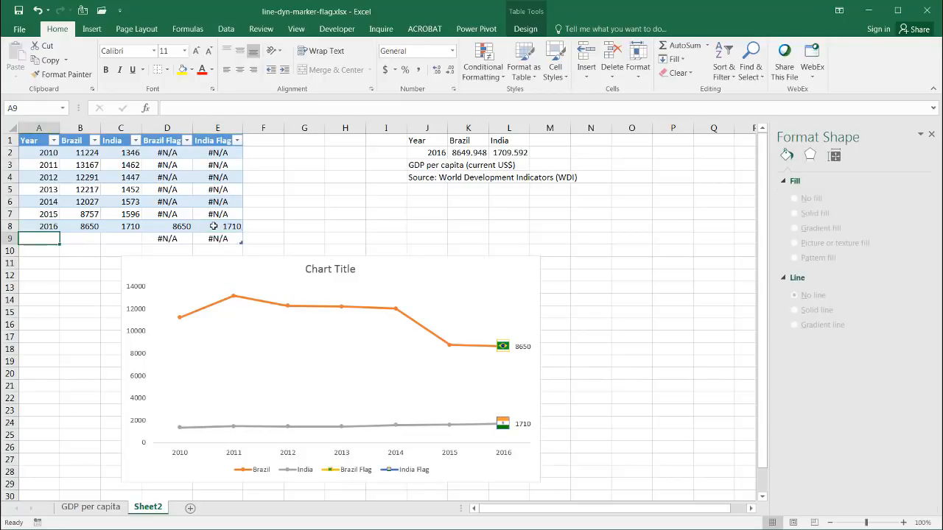
type("2017")
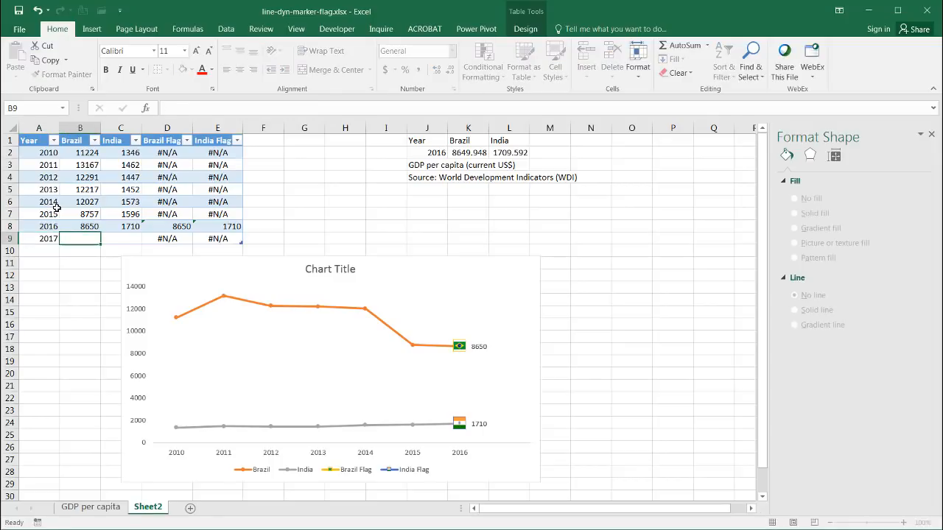
type("9000")
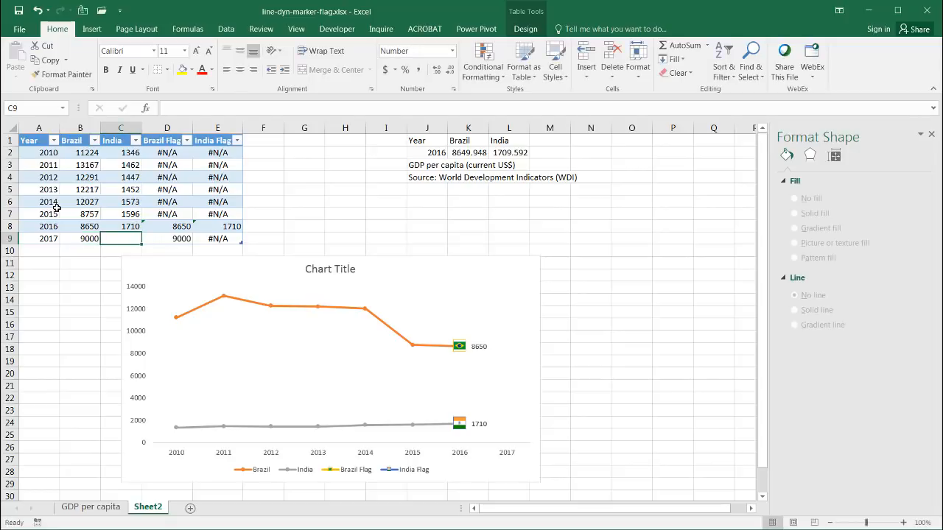
type("1800")
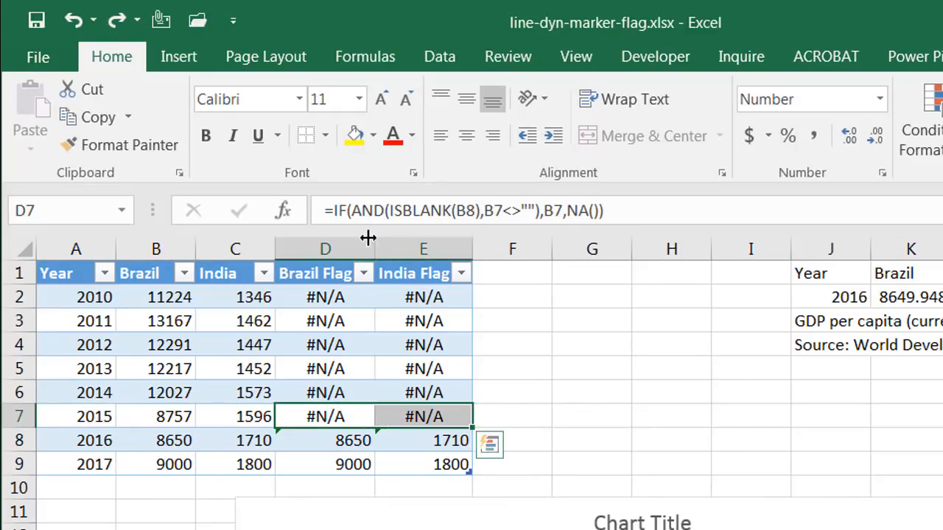
mouse_move(484, 210)
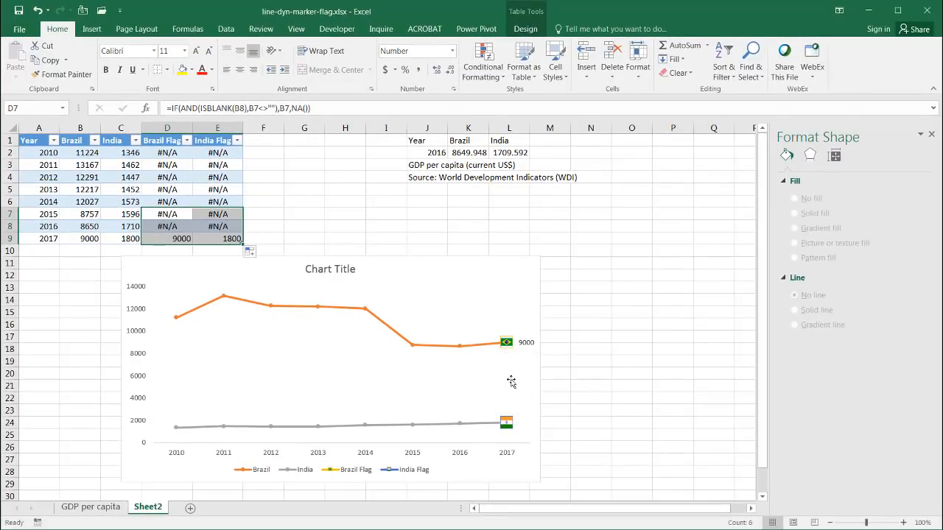
mouse_move(506, 351)
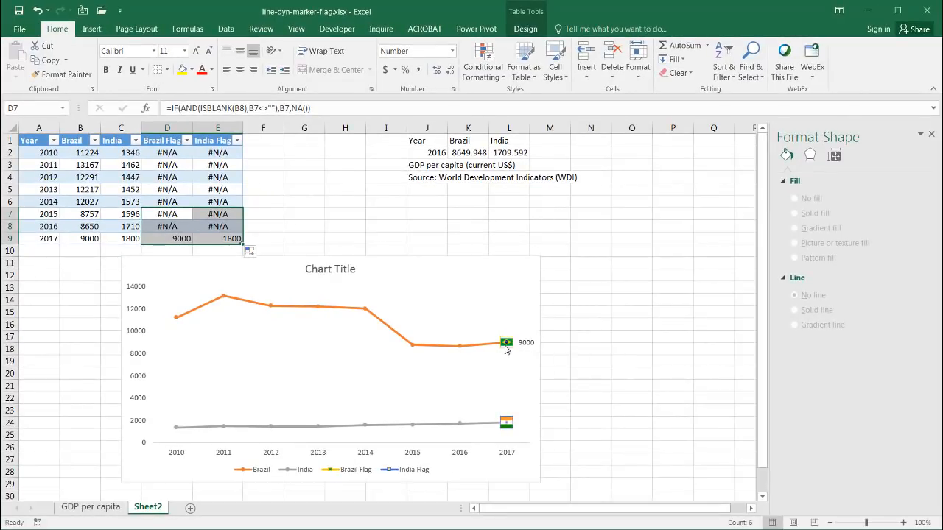
Clear the 2017 row from the table.
left_click(505, 343)
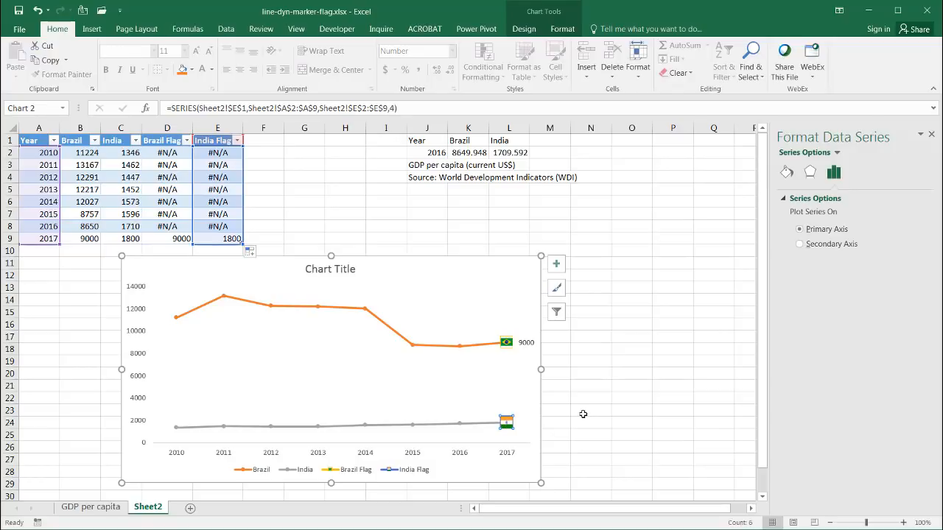
left_click(591, 410)
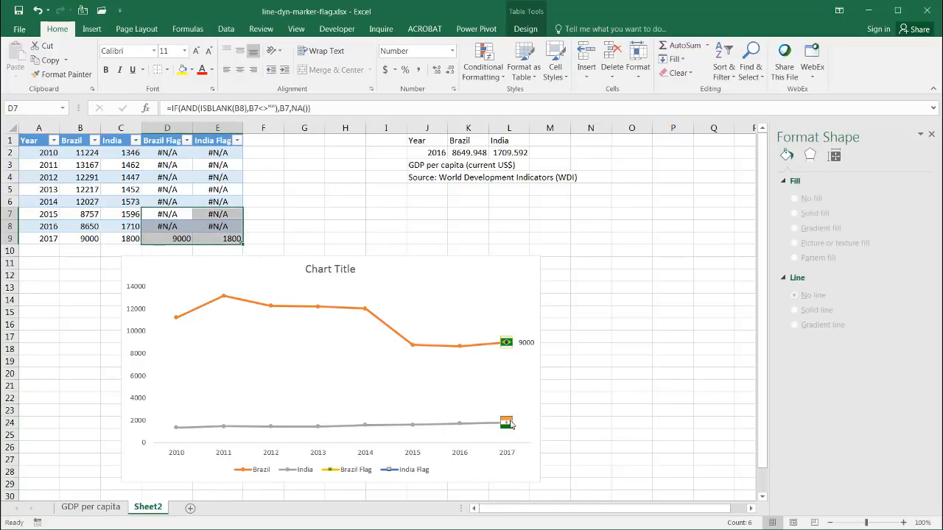
left_click(502, 424)
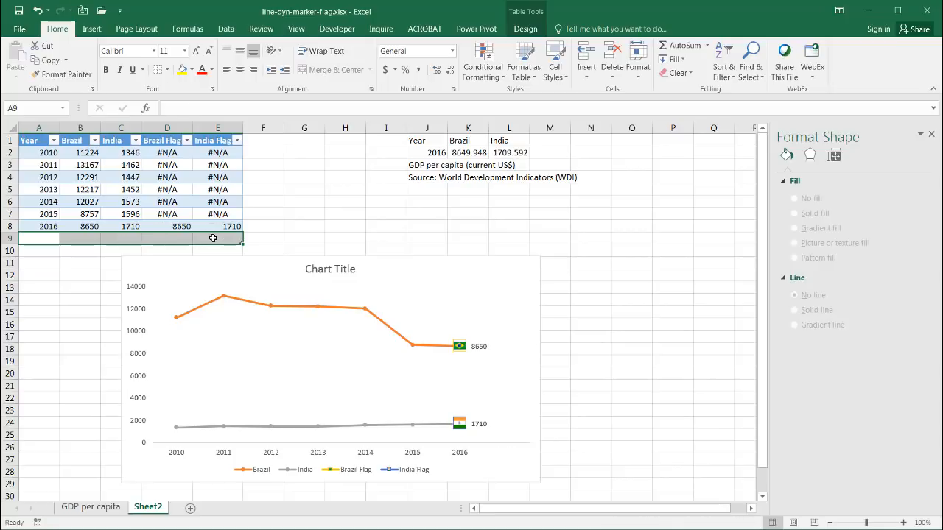
Add a 1710 value label to the India flag marker at 2016.
left_click(591, 410)
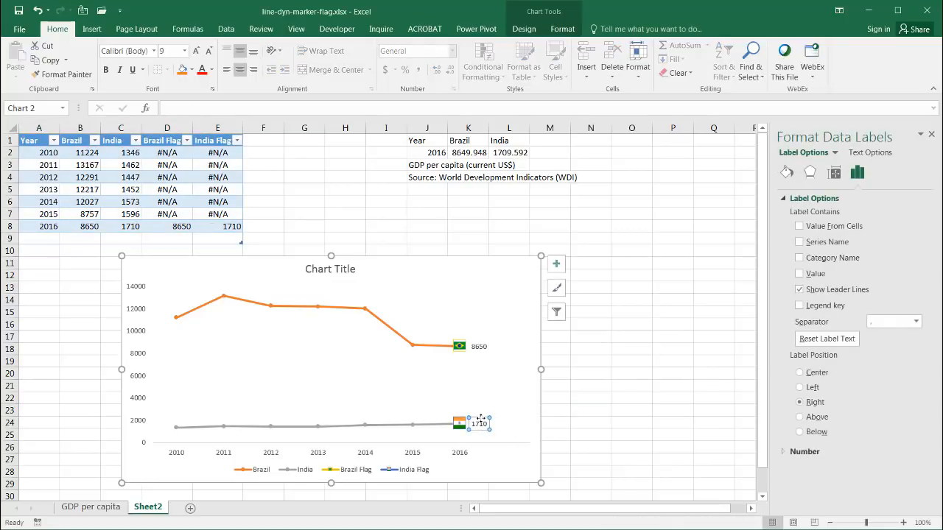
left_click(473, 423)
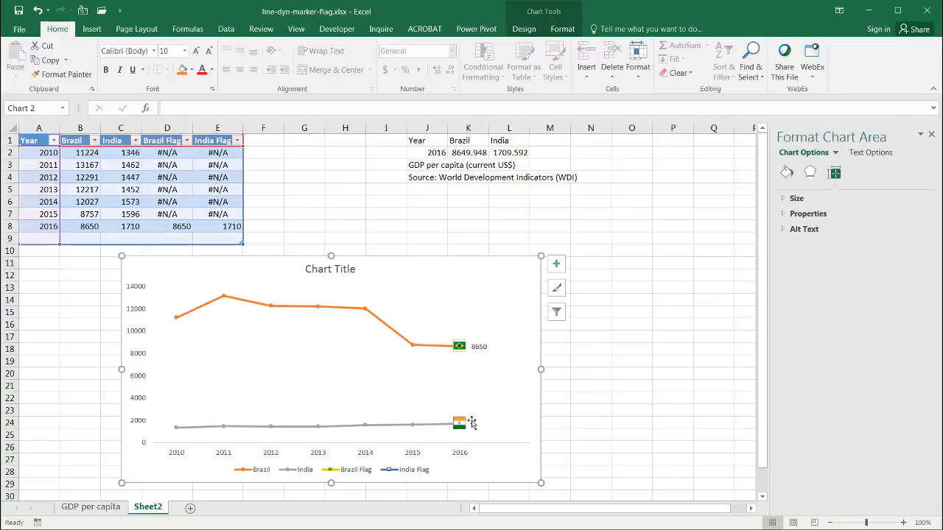
left_click(459, 422)
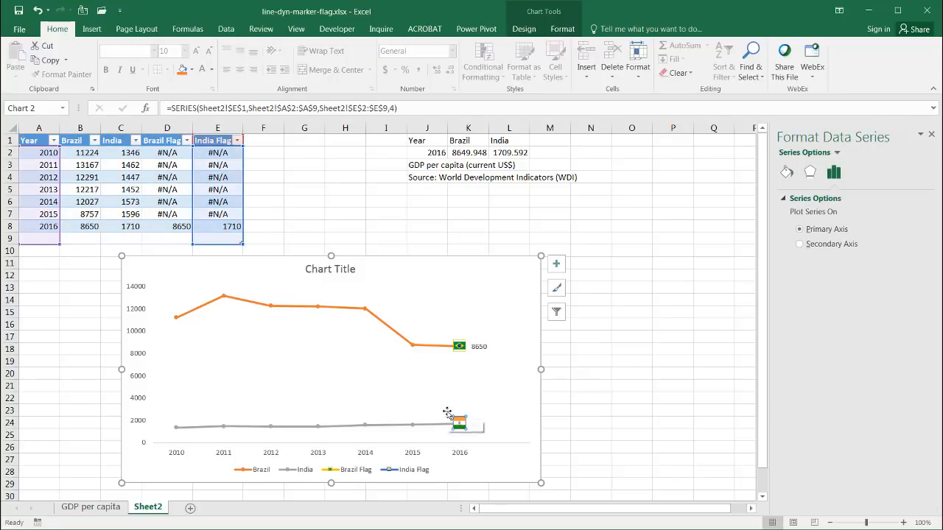
right_click(459, 424)
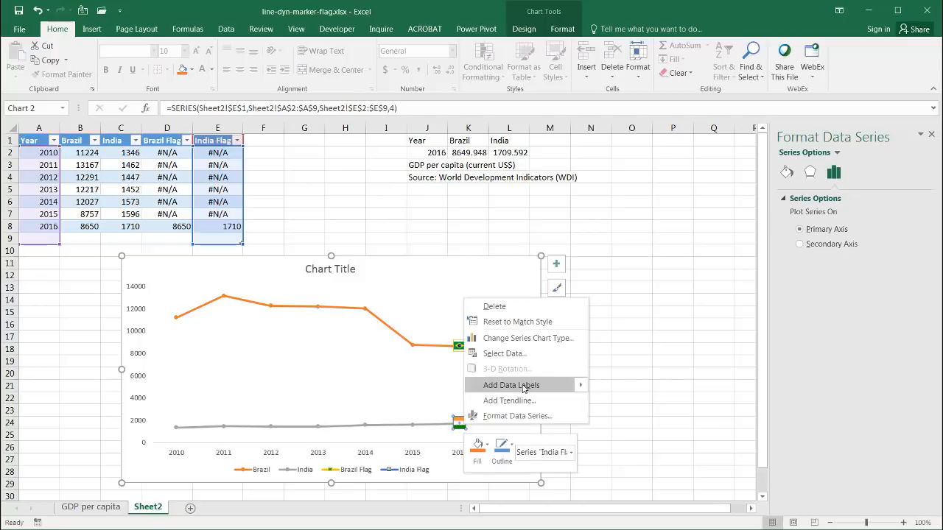
left_click(510, 384)
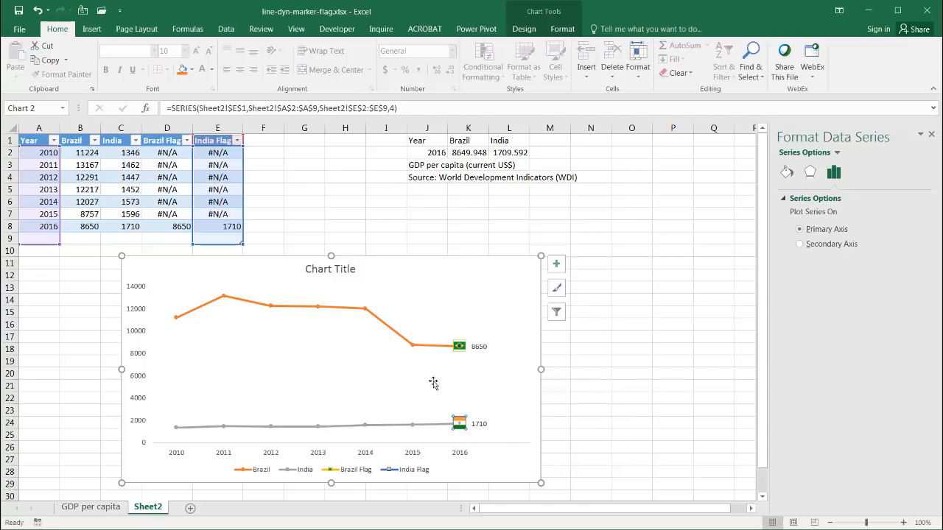
left_click(38, 238)
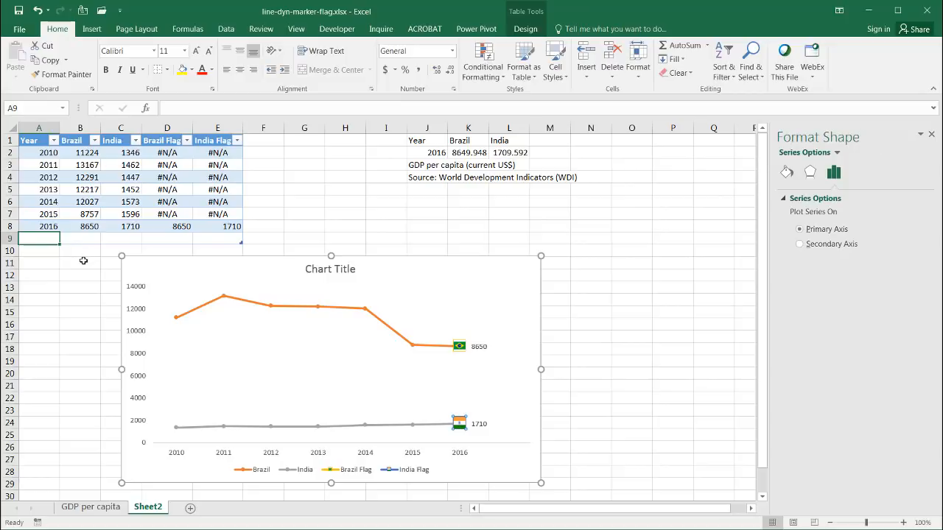
Re-enter 2017 (Brazil 9000, India 1800) and extend the flag formulas down to row 9.
type("2017")
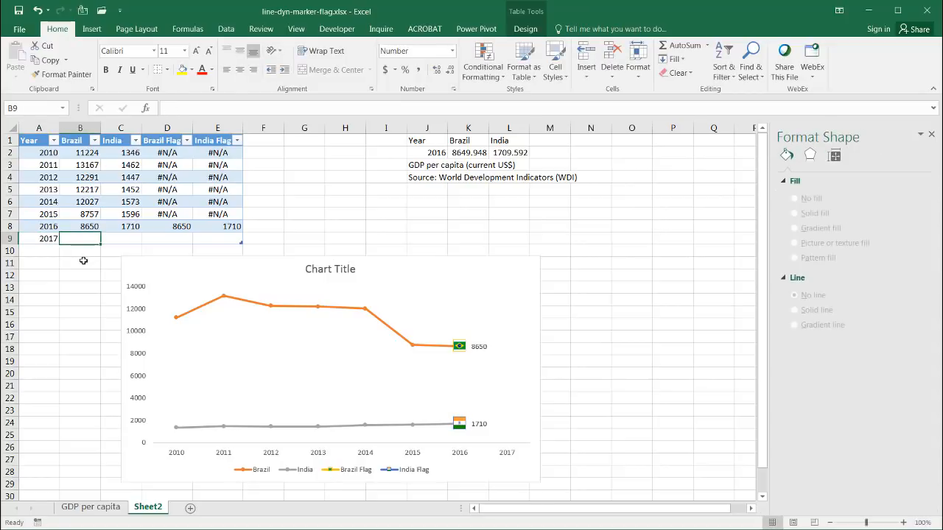
type("9000")
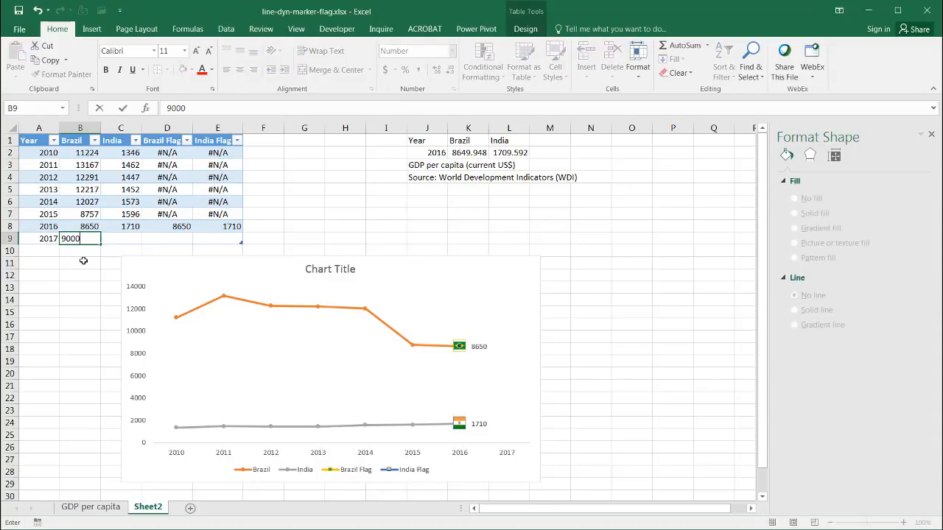
key("Enter")
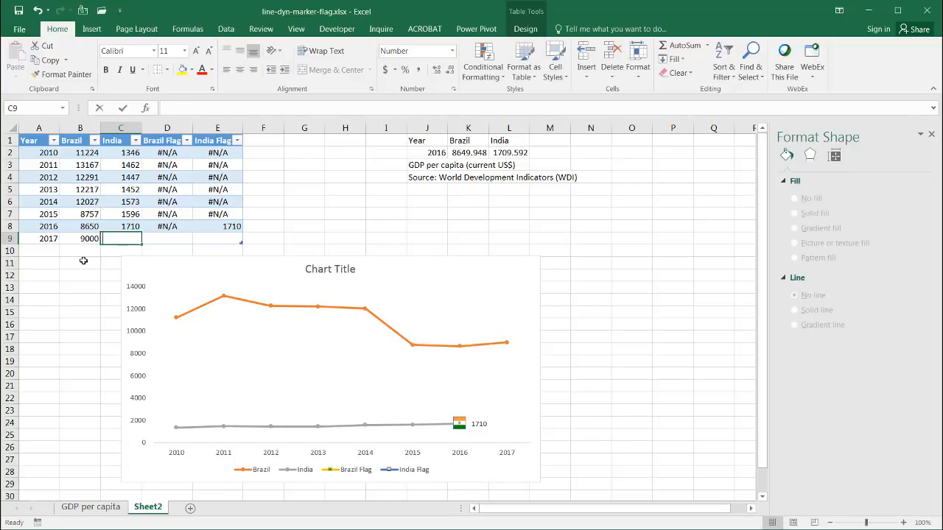
type("1800")
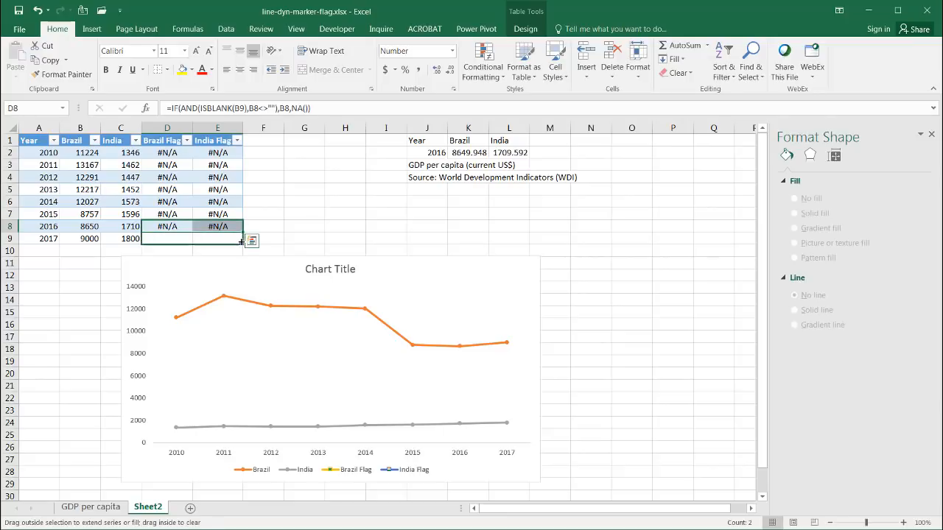
left_click_drag(241, 242, 241, 241)
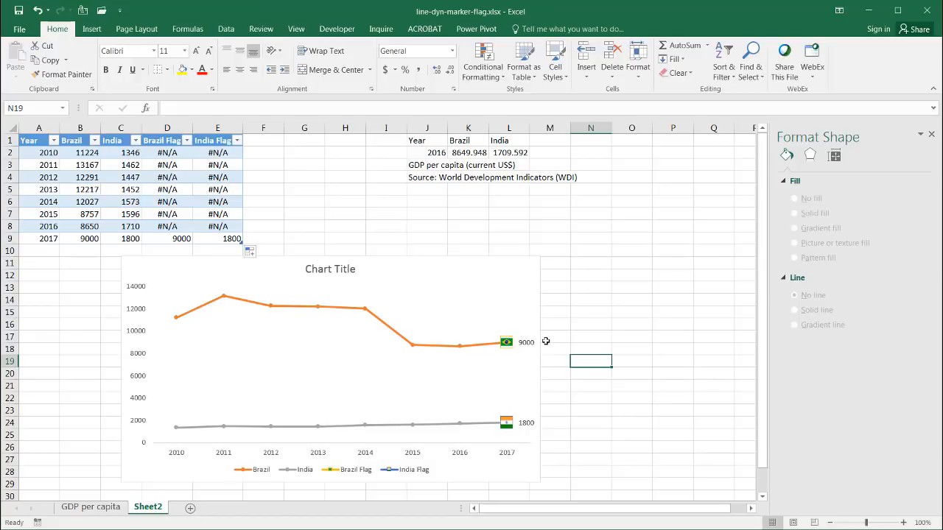
mouse_move(571, 352)
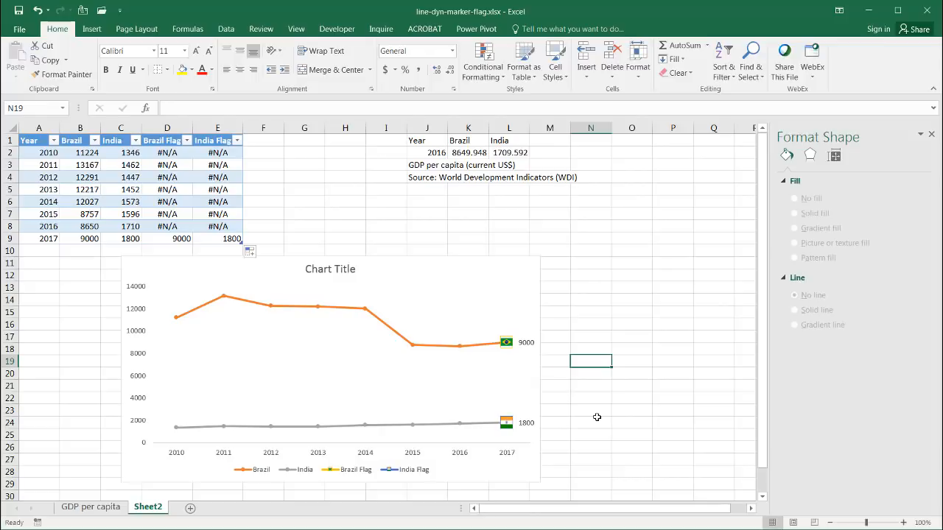
mouse_move(510, 352)
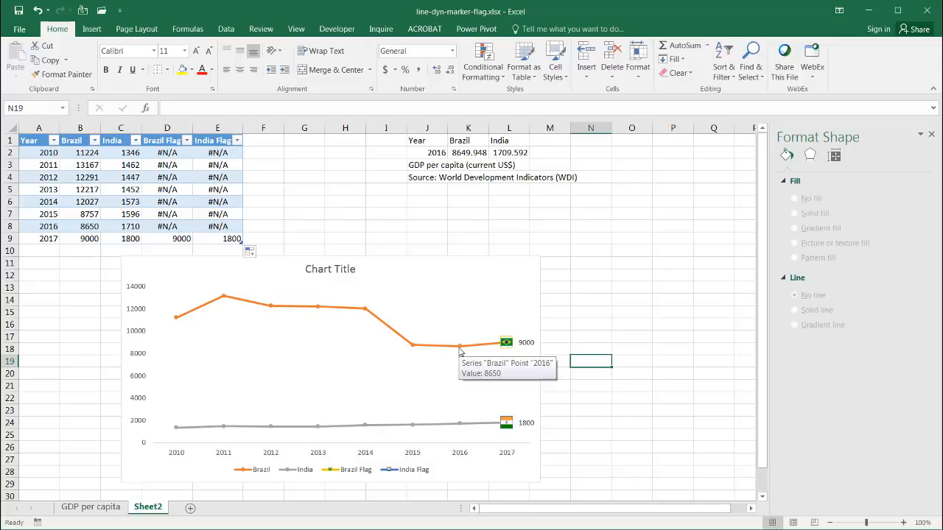
left_click(460, 423)
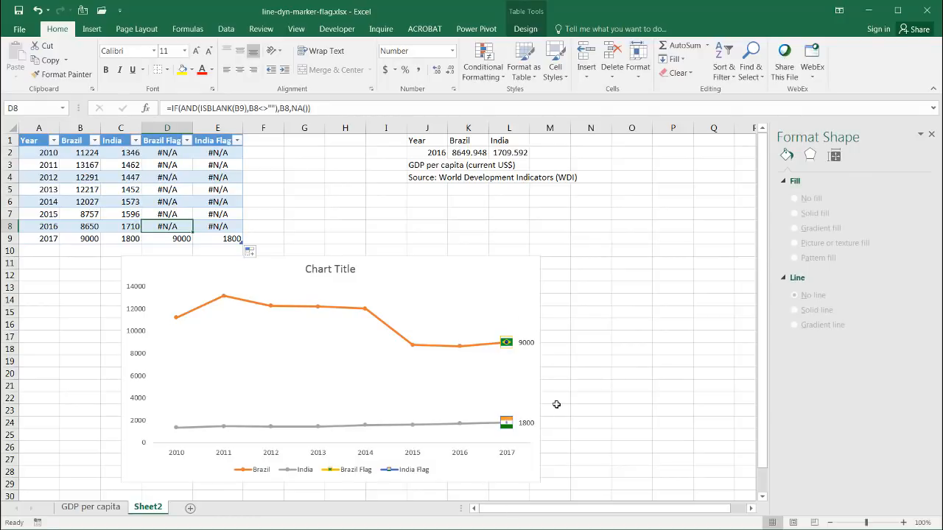
Delete the India Flag and Brazil Flag entries from the chart legend.
left_click(591, 434)
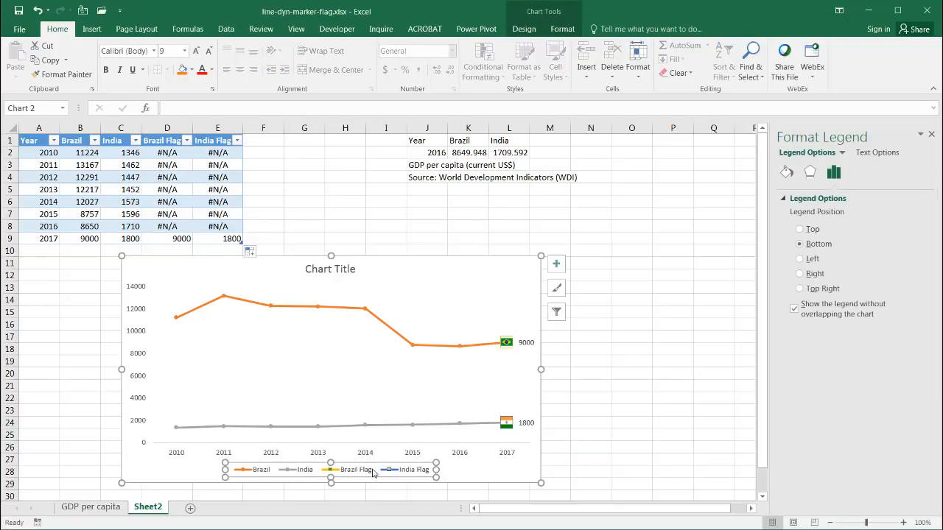
left_click(392, 471)
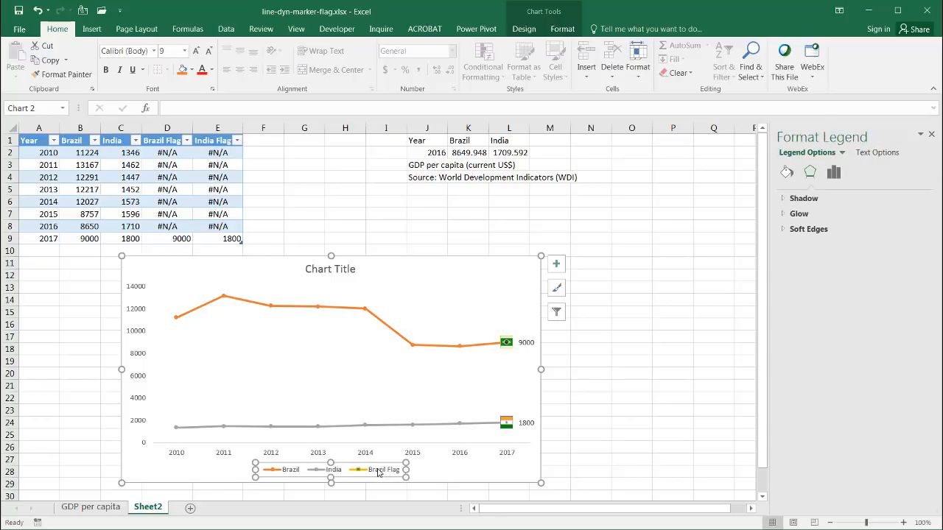
left_click(381, 470)
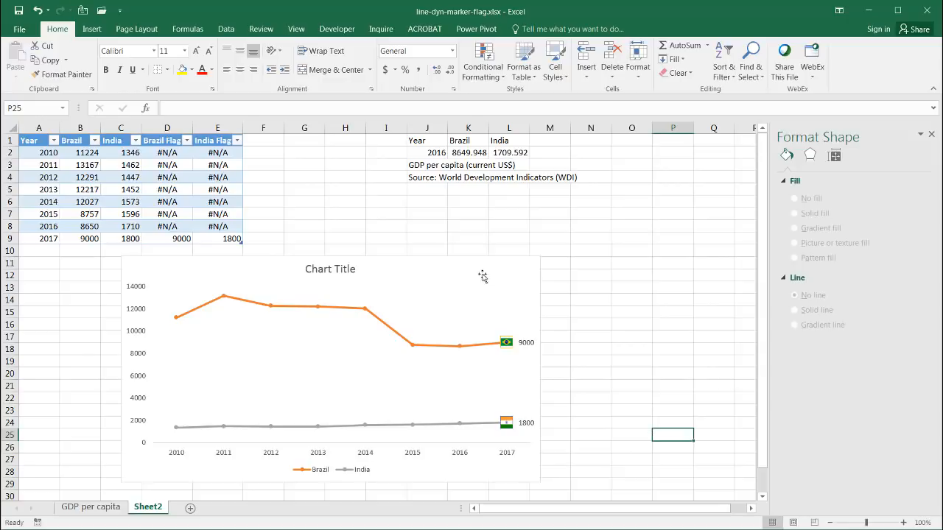
mouse_move(522, 345)
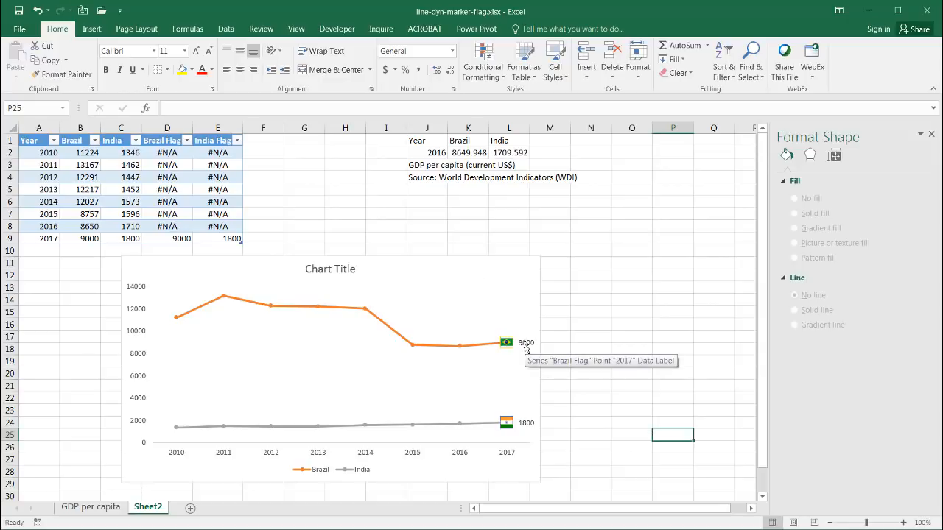